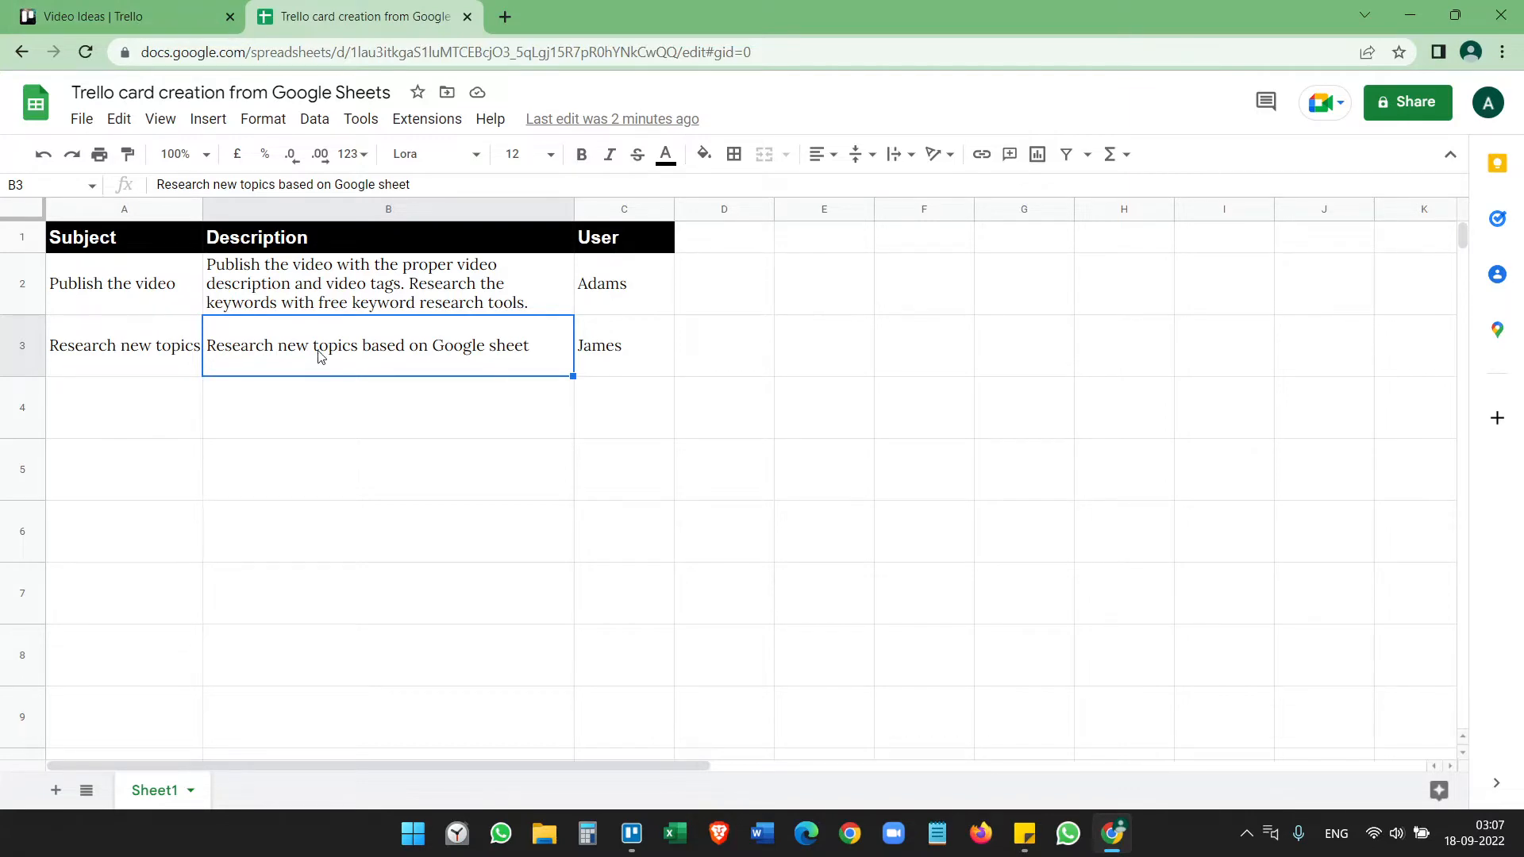
Step: Review the Trello Blog Ideas and Video Ideas boards, then return to the spreadsheet
{"action": "left_click", "coordinate": [122, 16]}
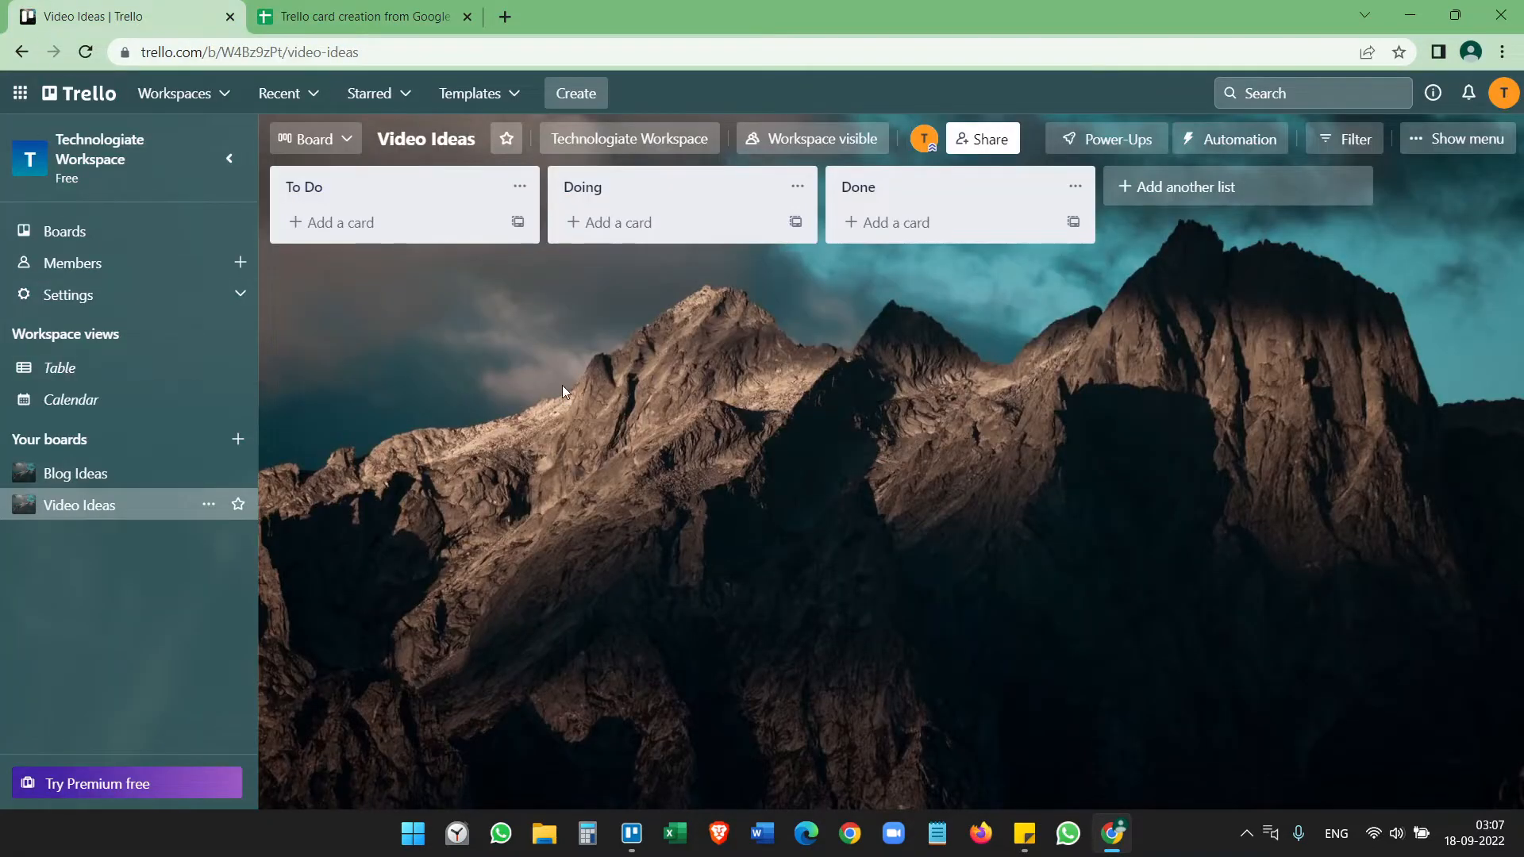
{"action": "left_click", "coordinate": [74, 473]}
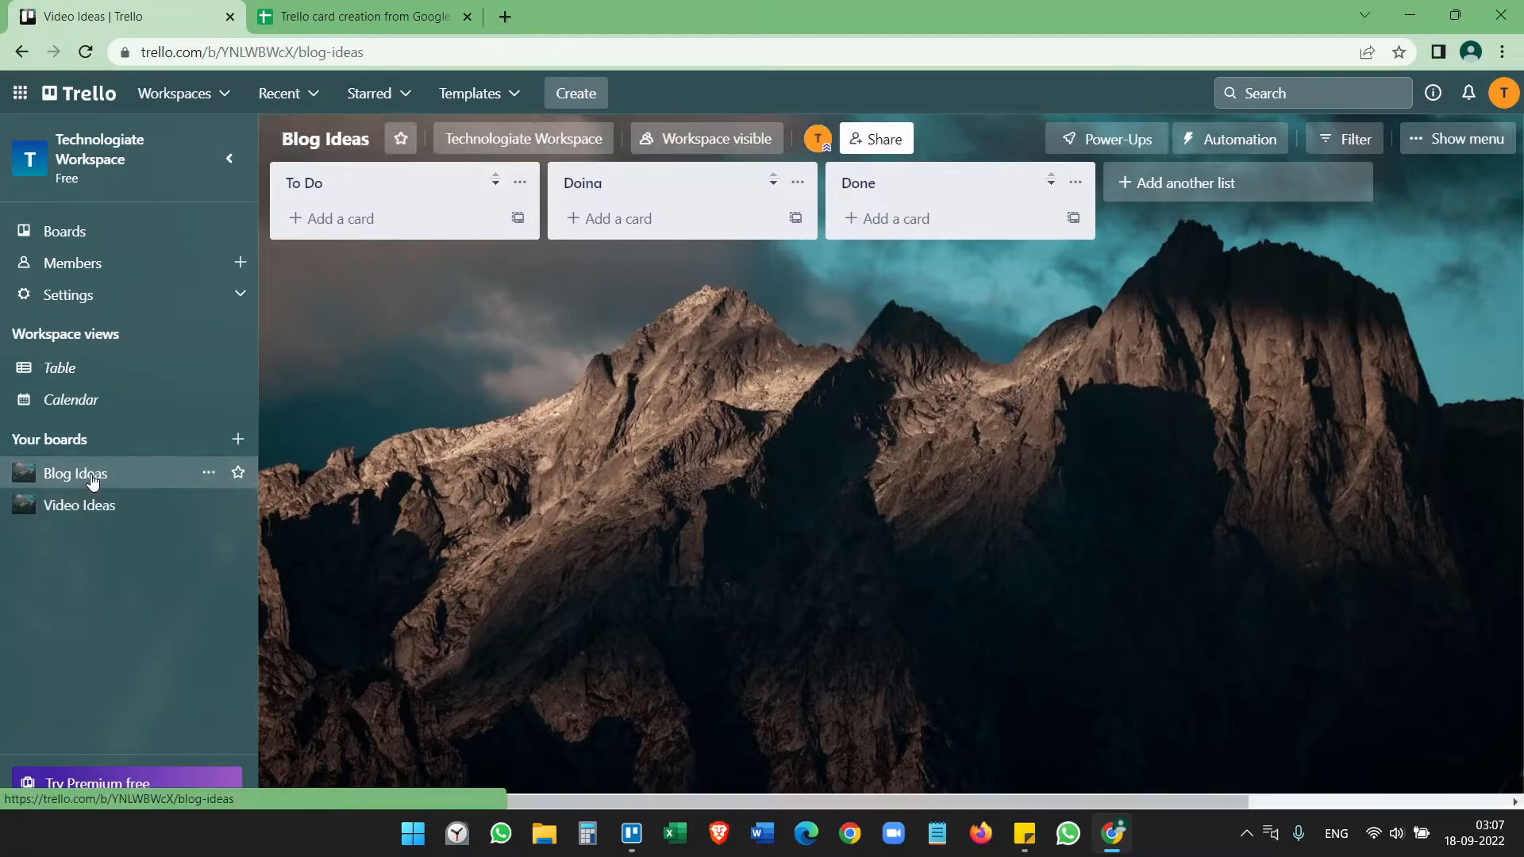
{"action": "left_click", "coordinate": [79, 505]}
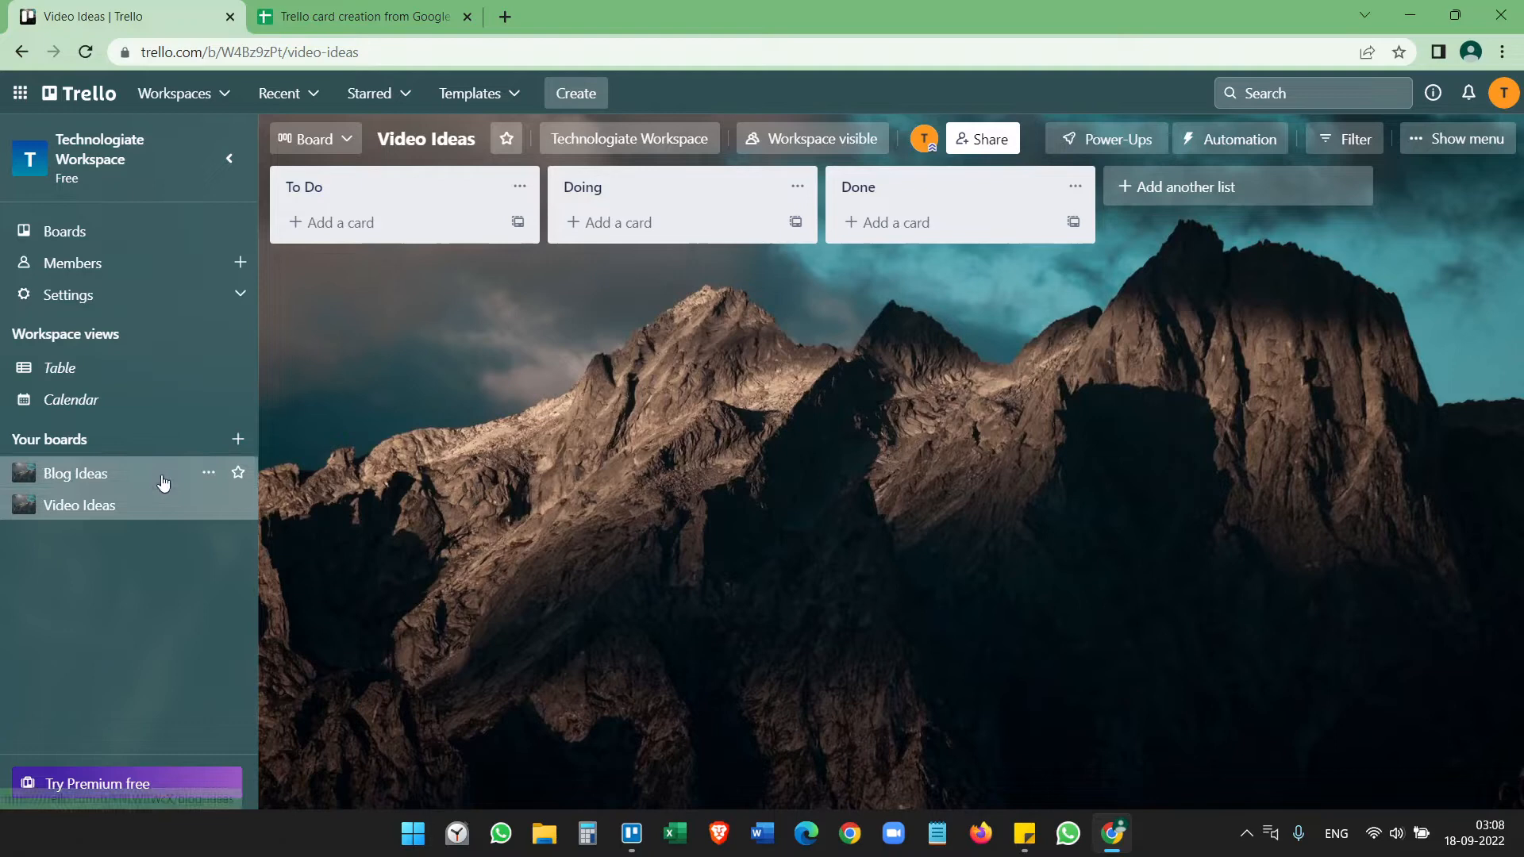
{"action": "left_click", "coordinate": [362, 15]}
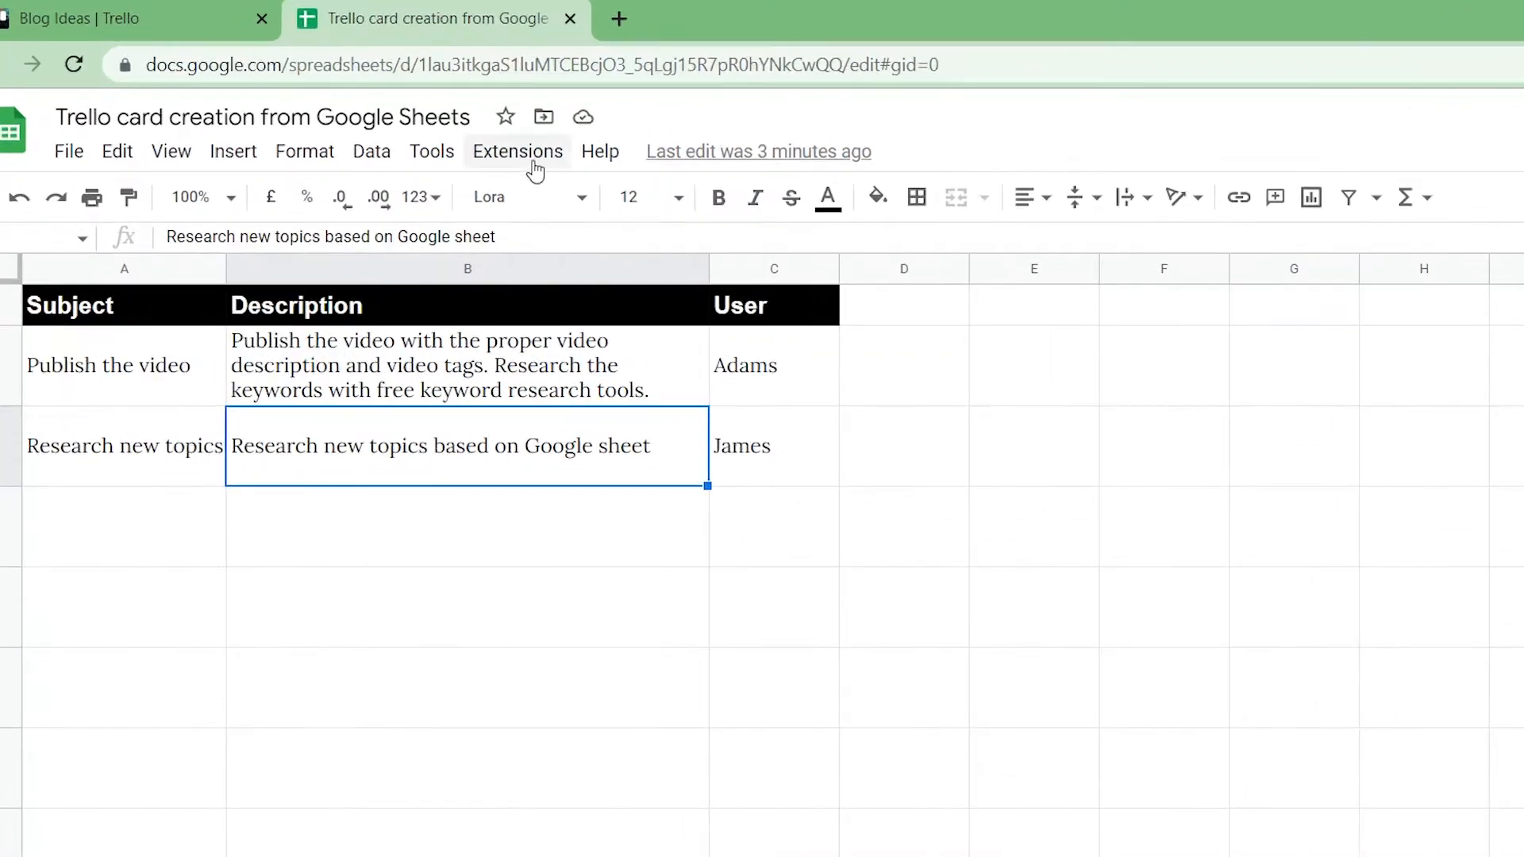
Step: Search the Google Workspace Marketplace for 'document' to find Document Studio
{"action": "left_click", "coordinate": [517, 151]}
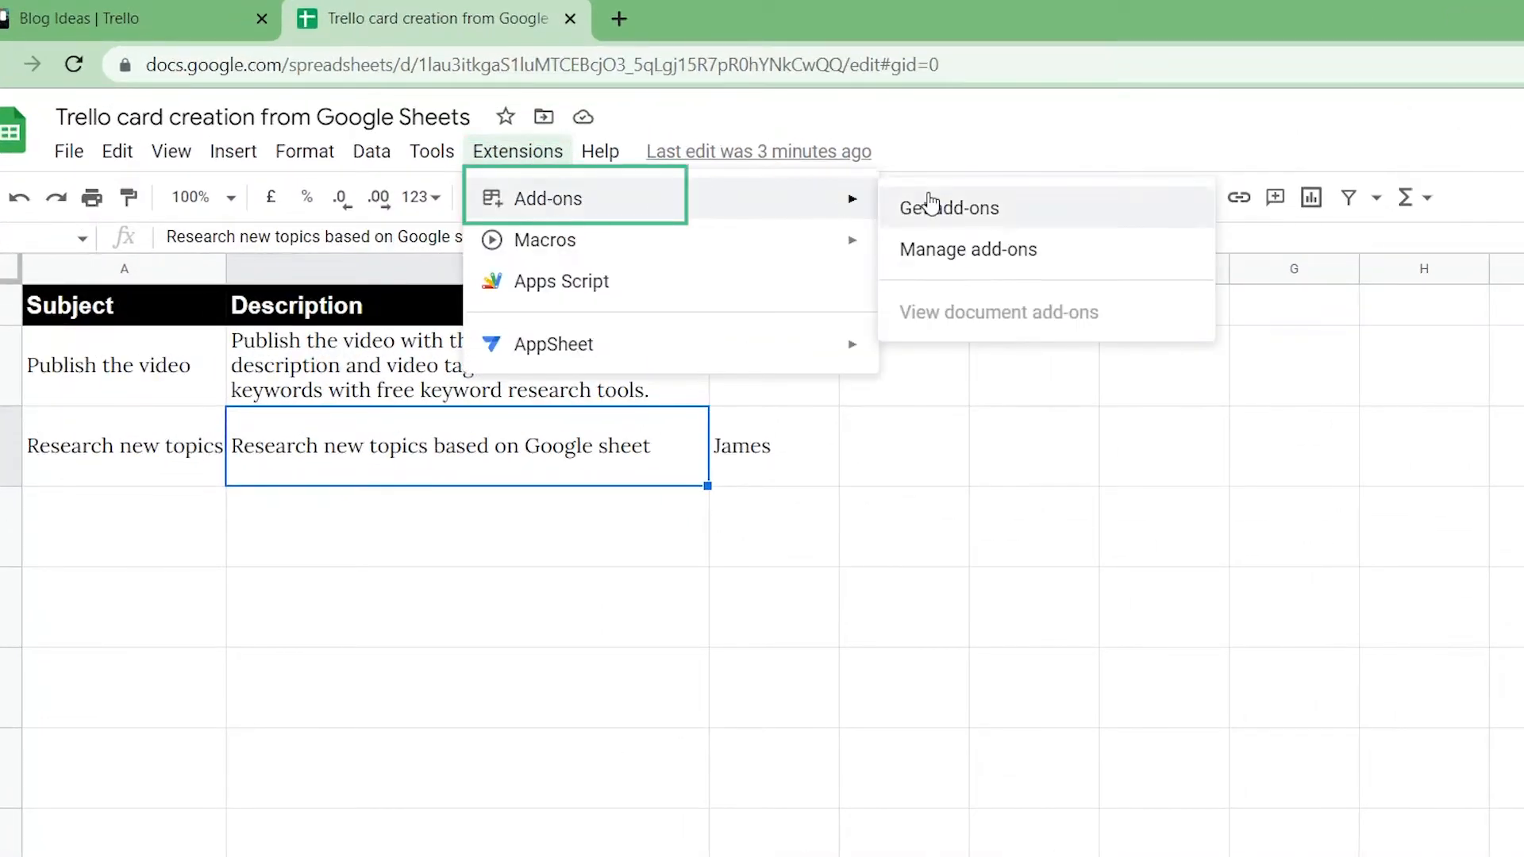
{"action": "left_click", "coordinate": [947, 206]}
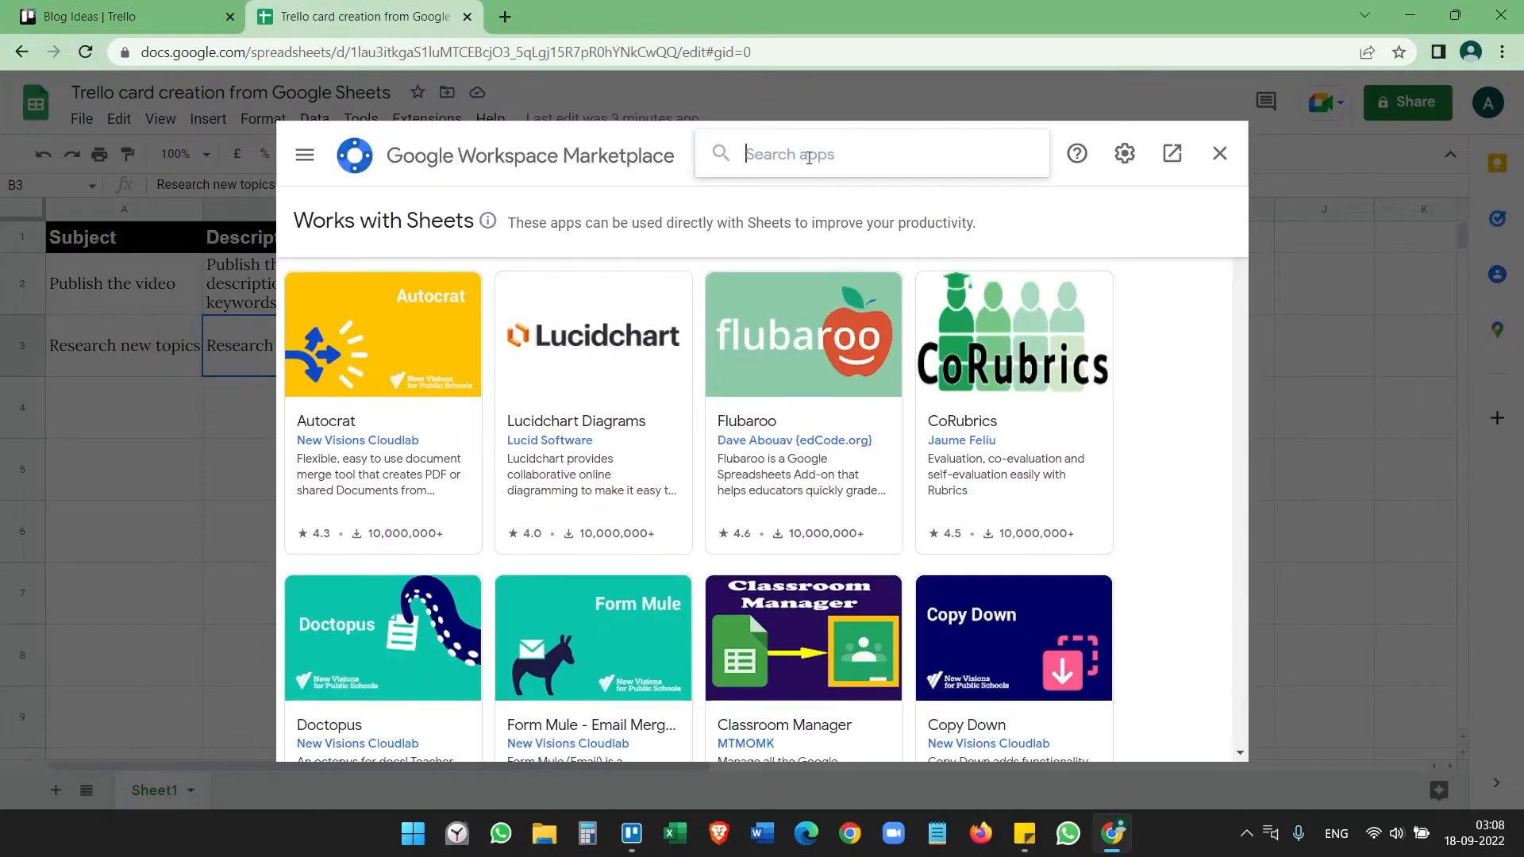
{"action": "type", "text": "document studio"}
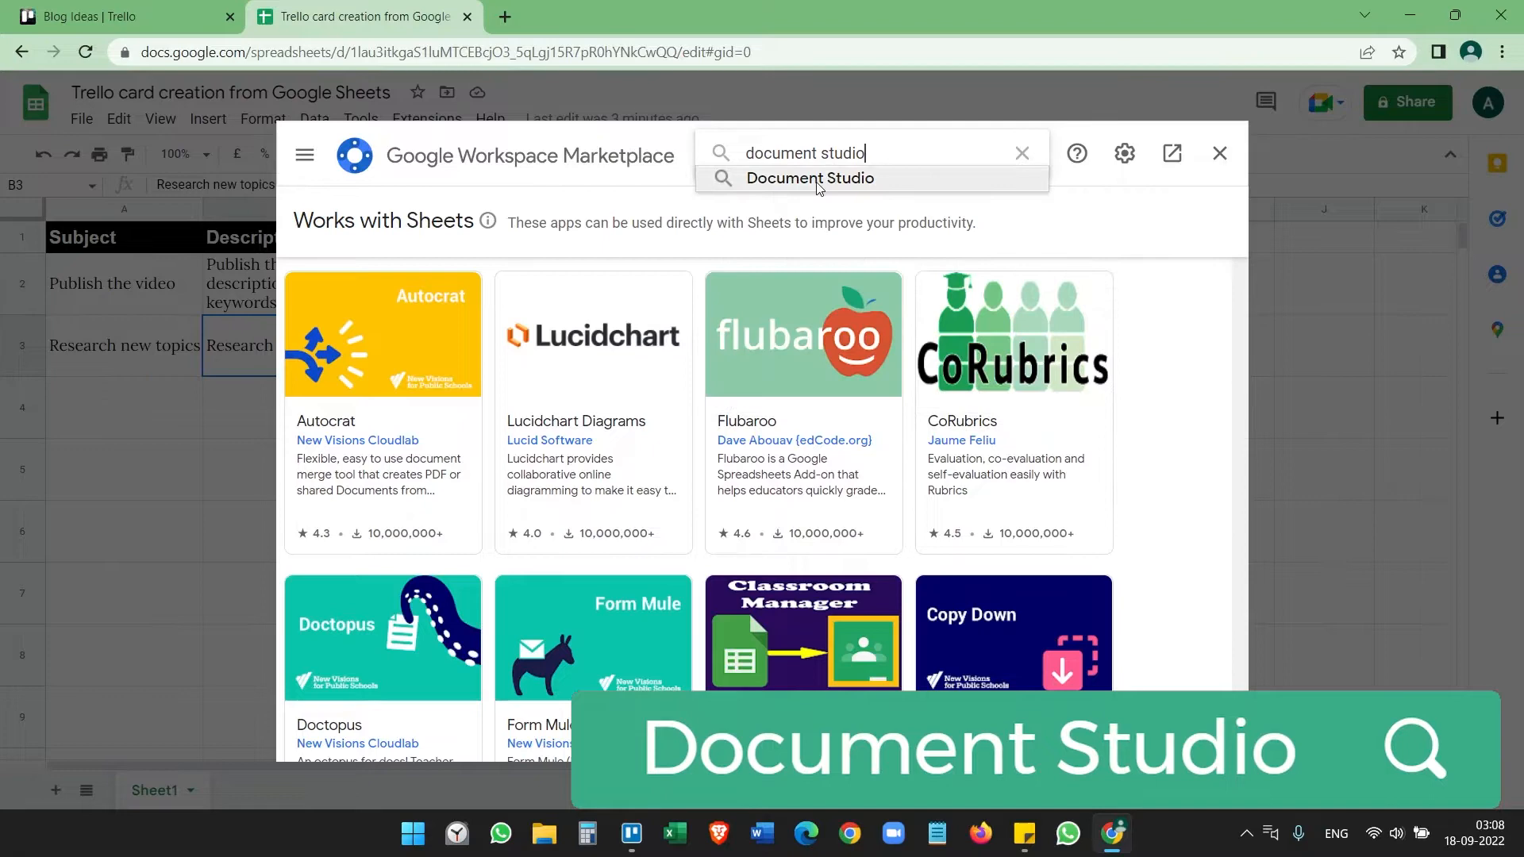
{"action": "left_click", "coordinate": [810, 178]}
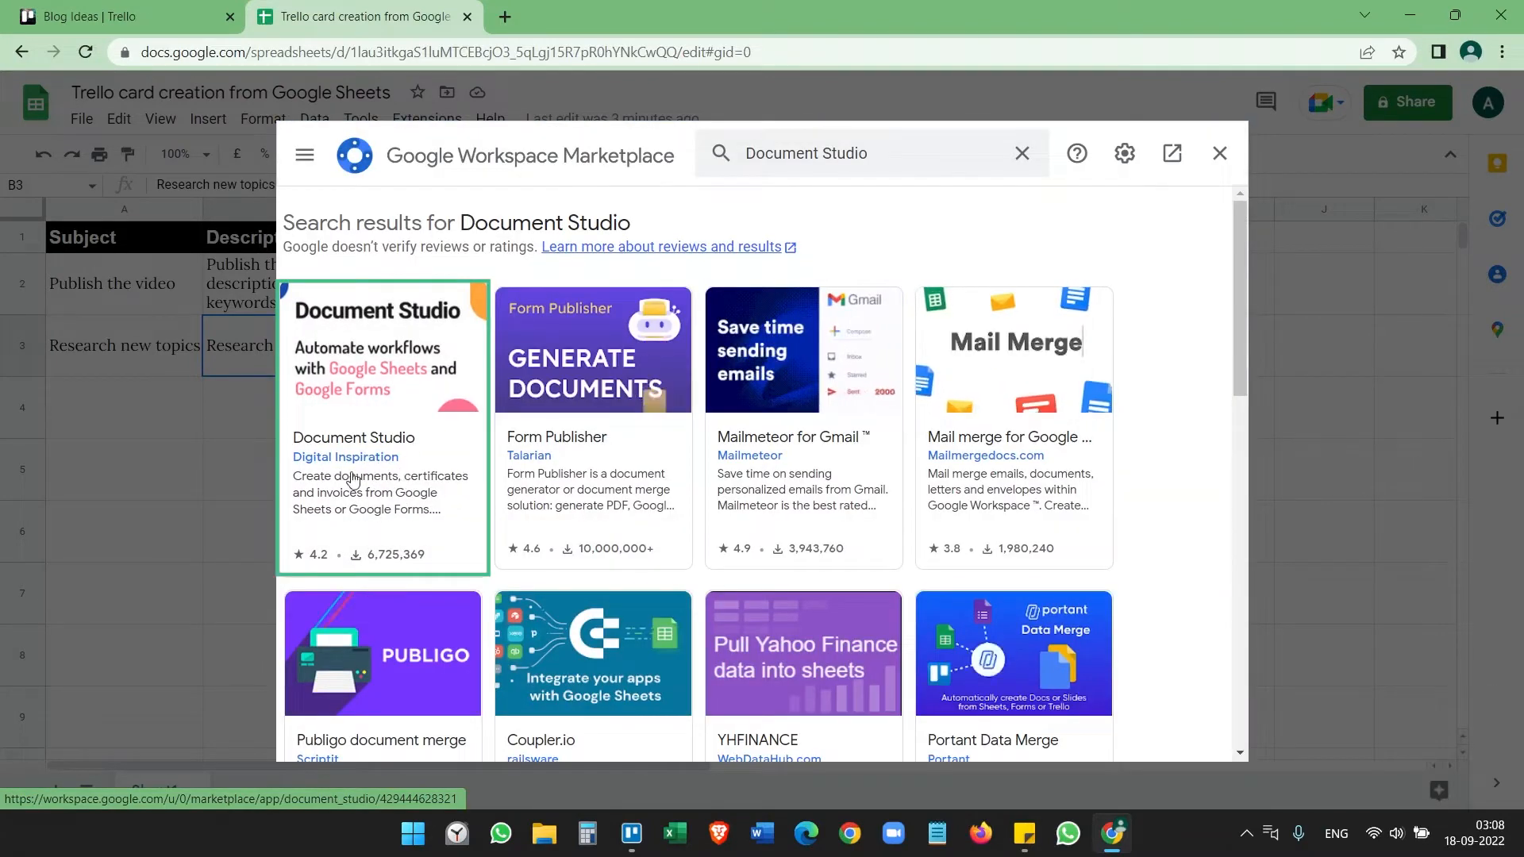
Step: Install the Document Studio add-on from its listing and close the Marketplace
{"action": "left_click", "coordinate": [382, 422]}
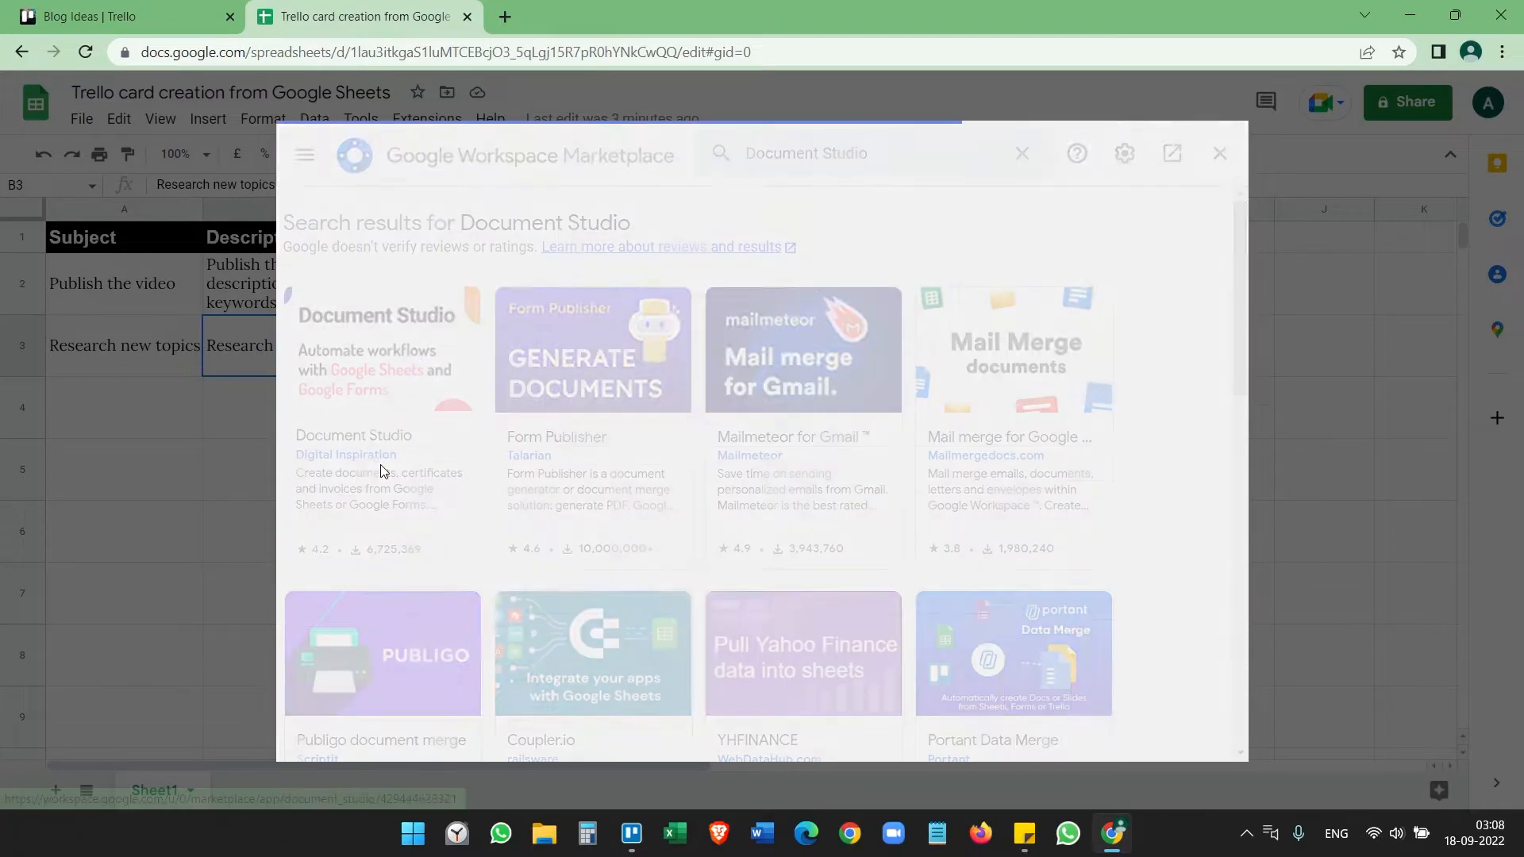
{"action": "left_click", "coordinate": [379, 434]}
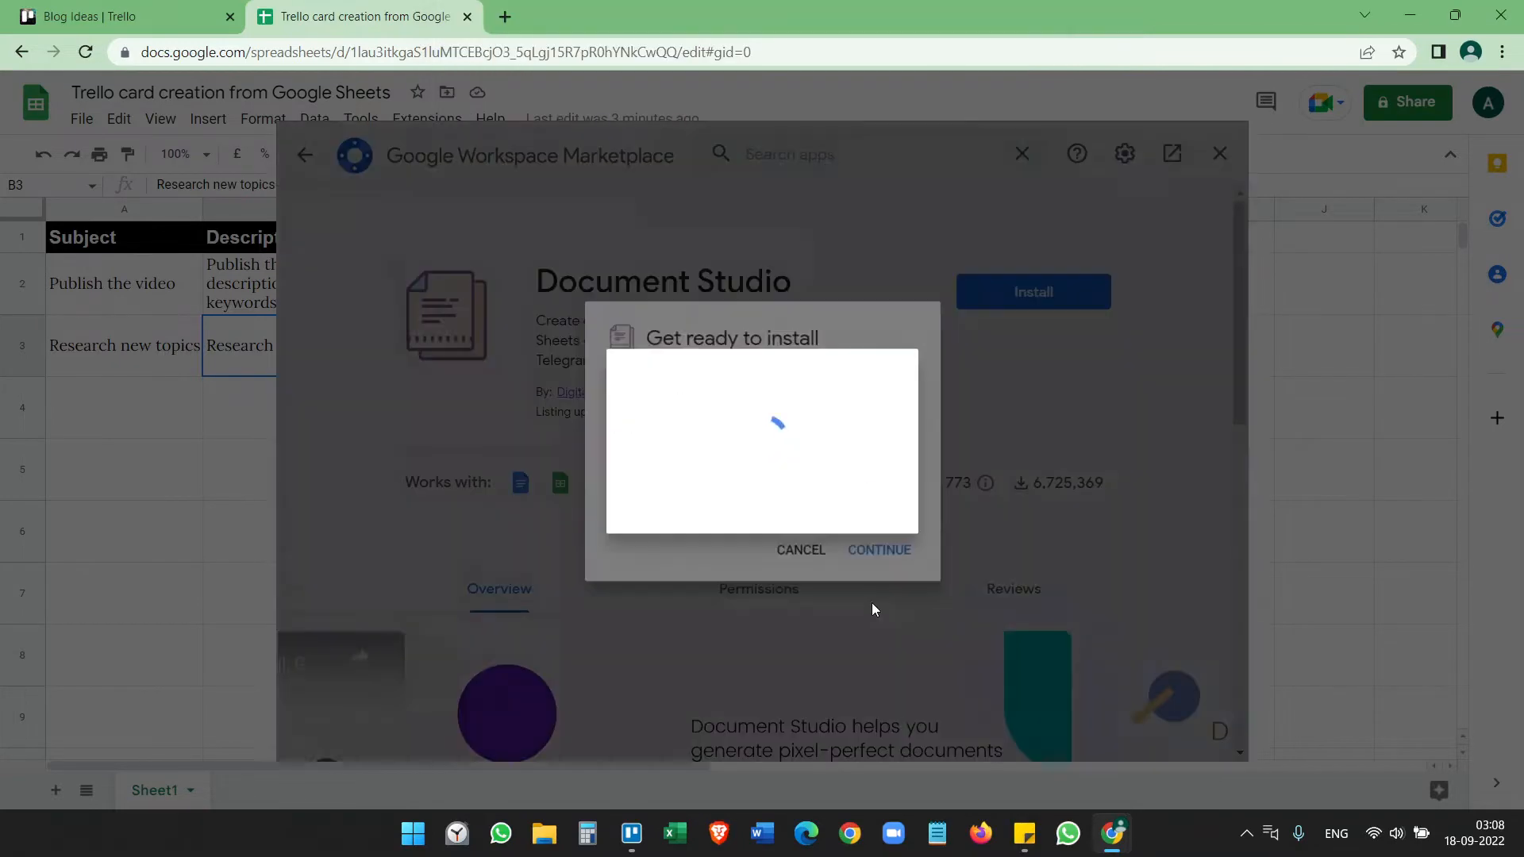
{"action": "left_click", "coordinate": [878, 549]}
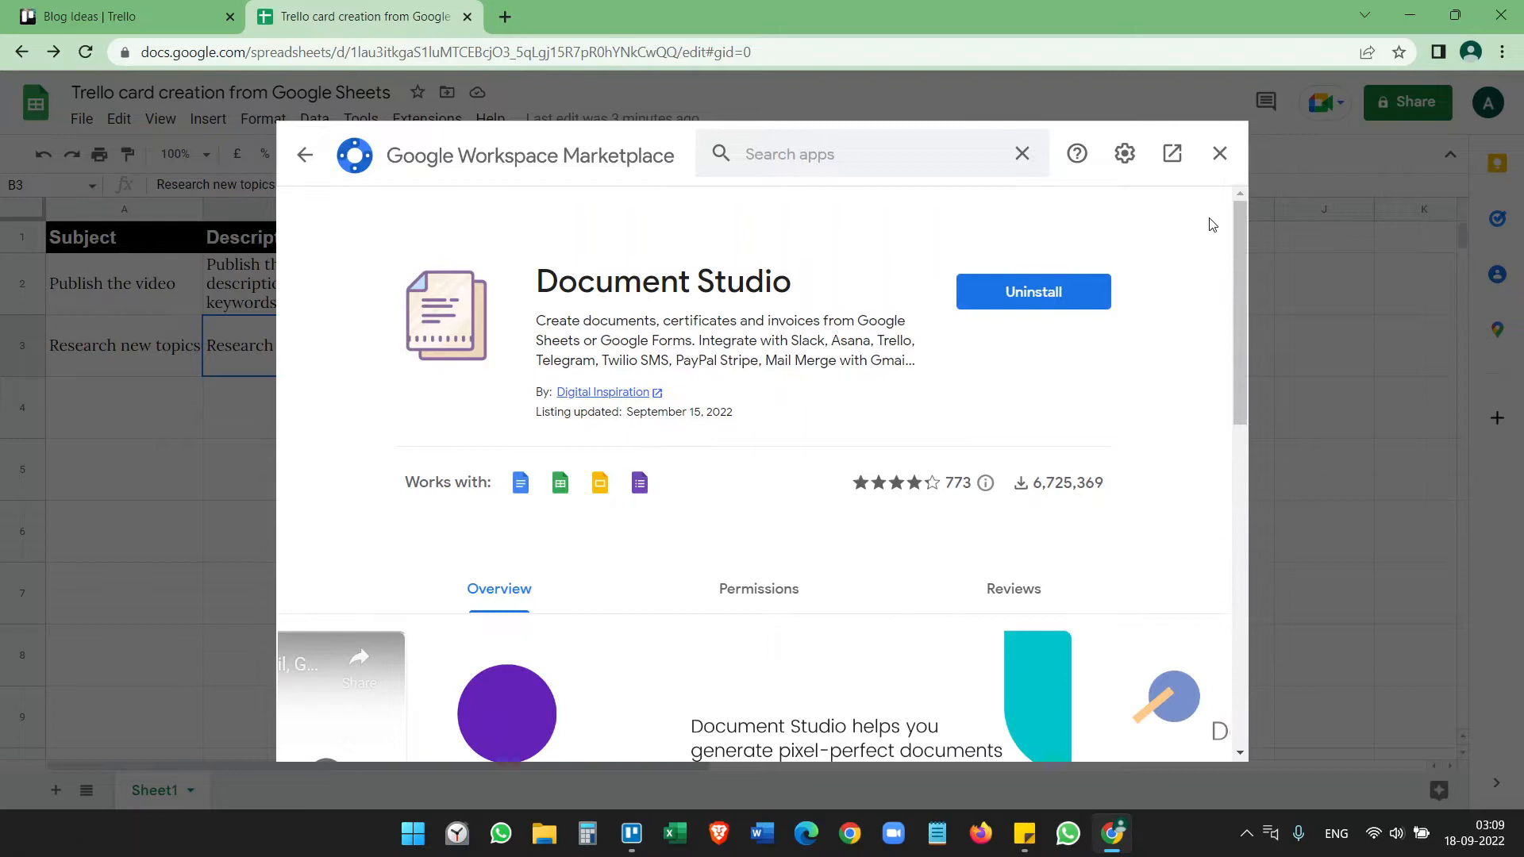
{"action": "left_click", "coordinate": [1219, 154]}
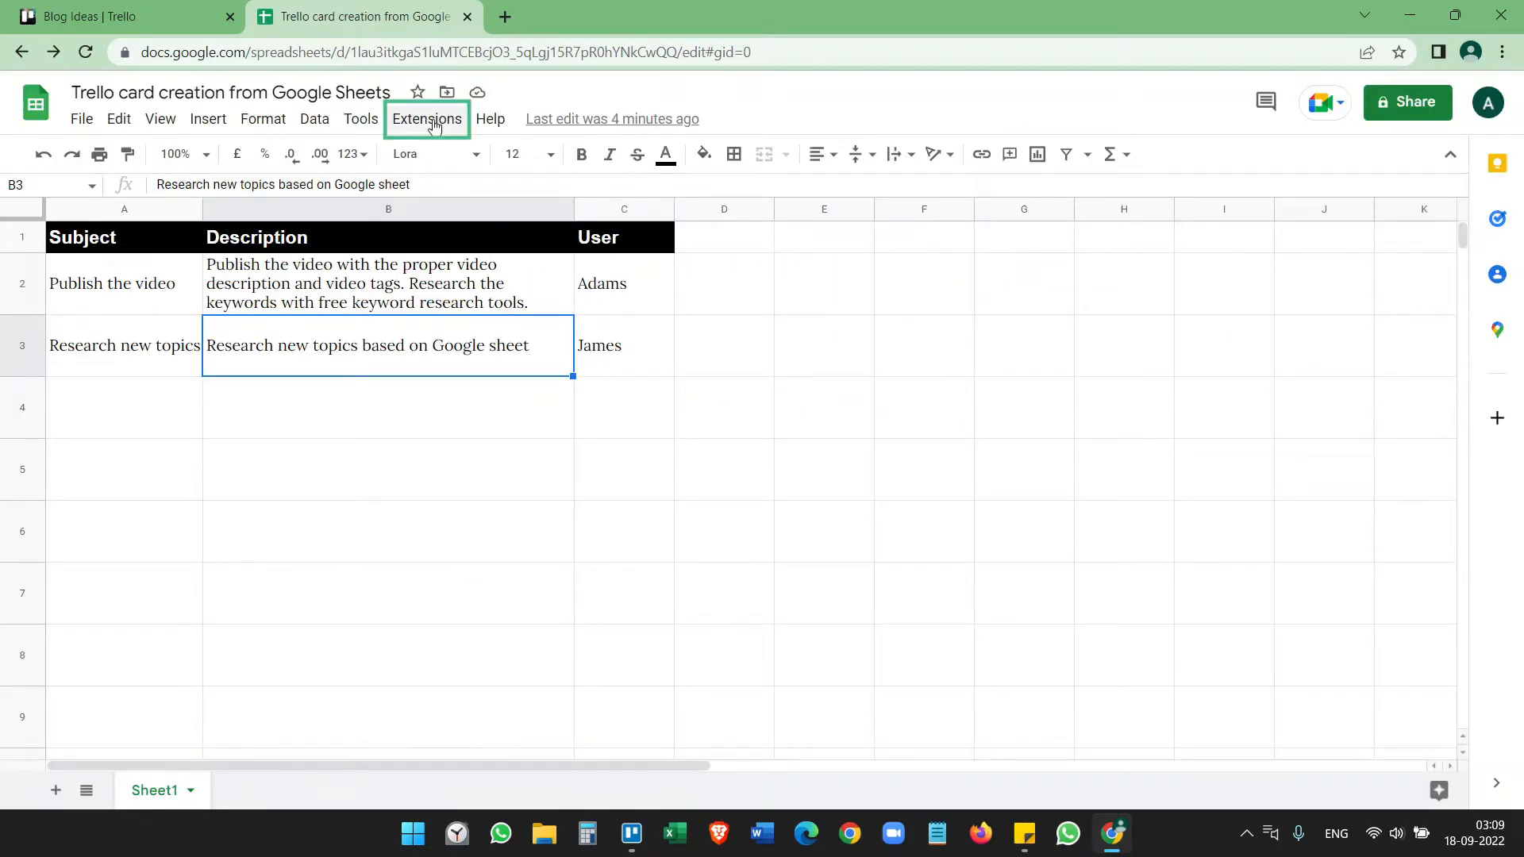
Step: Launch Document Studio from Extensions and switch to the new Document Studio version
{"action": "left_click", "coordinate": [426, 119]}
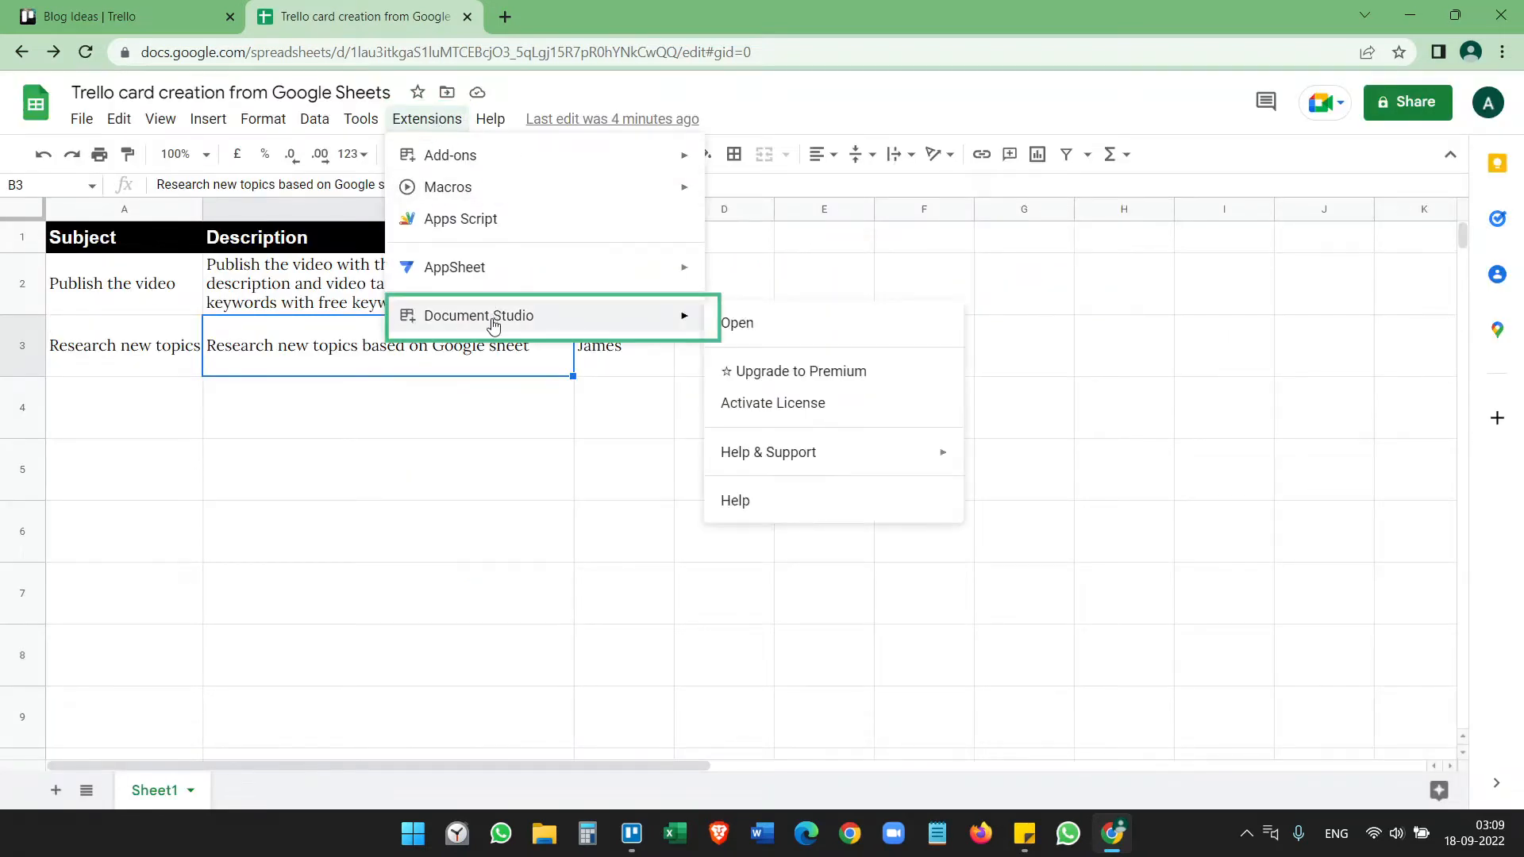
{"action": "left_click", "coordinate": [737, 323]}
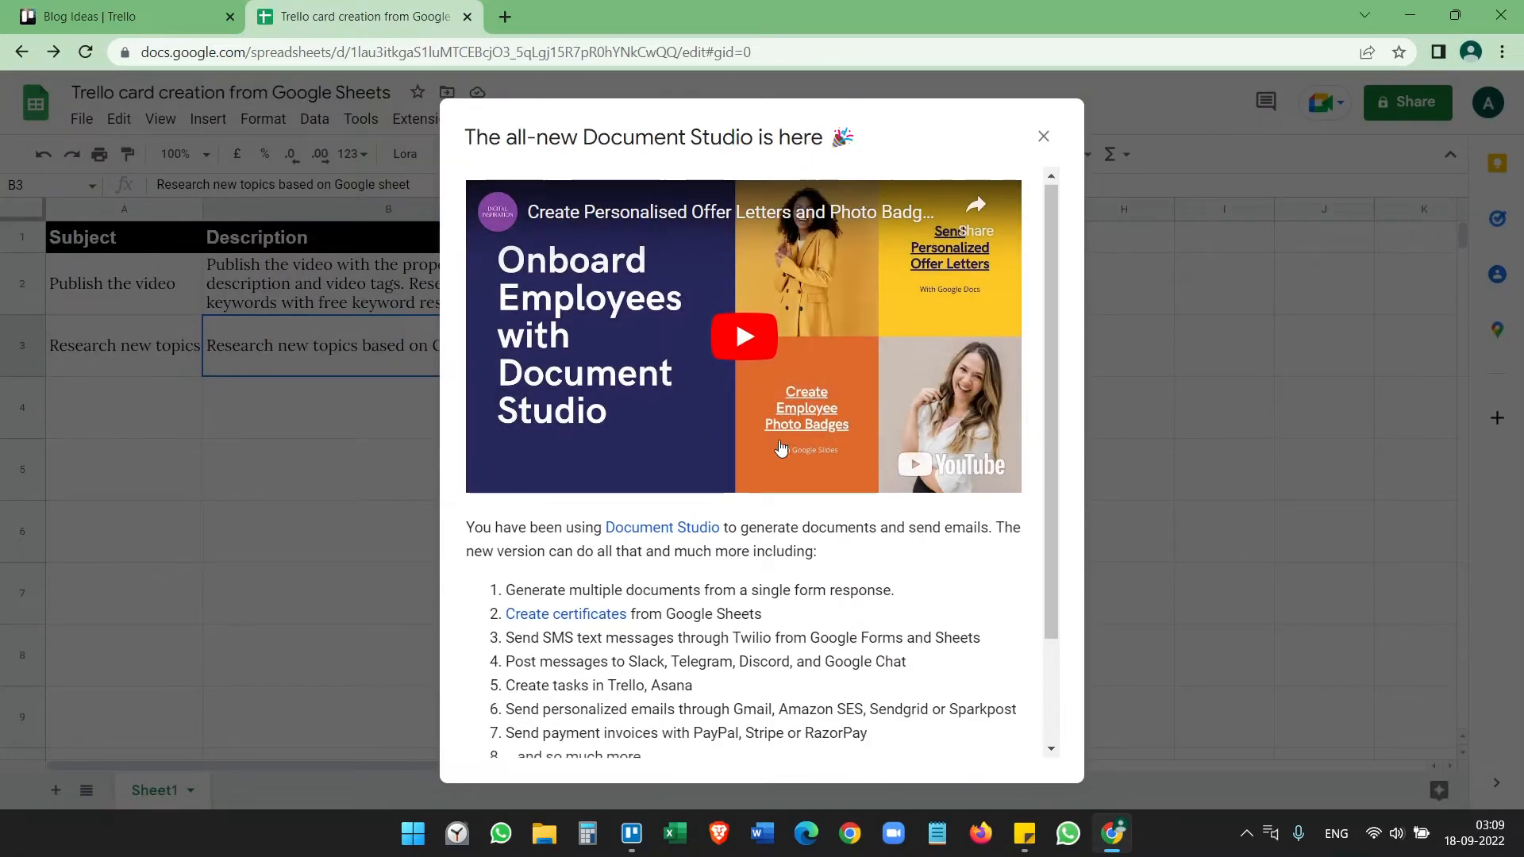
{"action": "scroll", "scroll_direction": "down", "scroll_amount": 3}
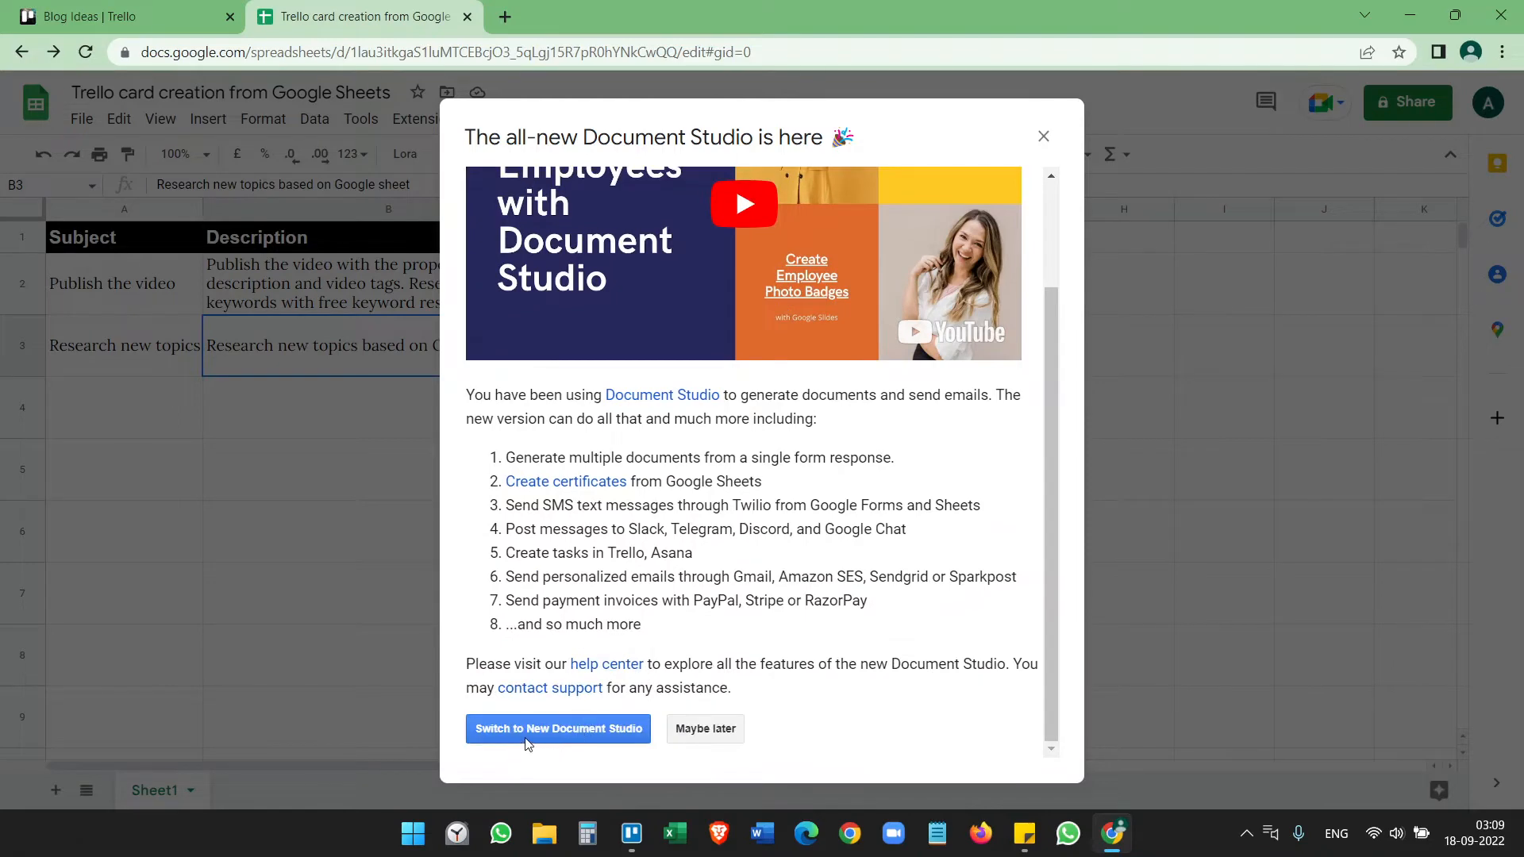
{"action": "left_click", "coordinate": [557, 728]}
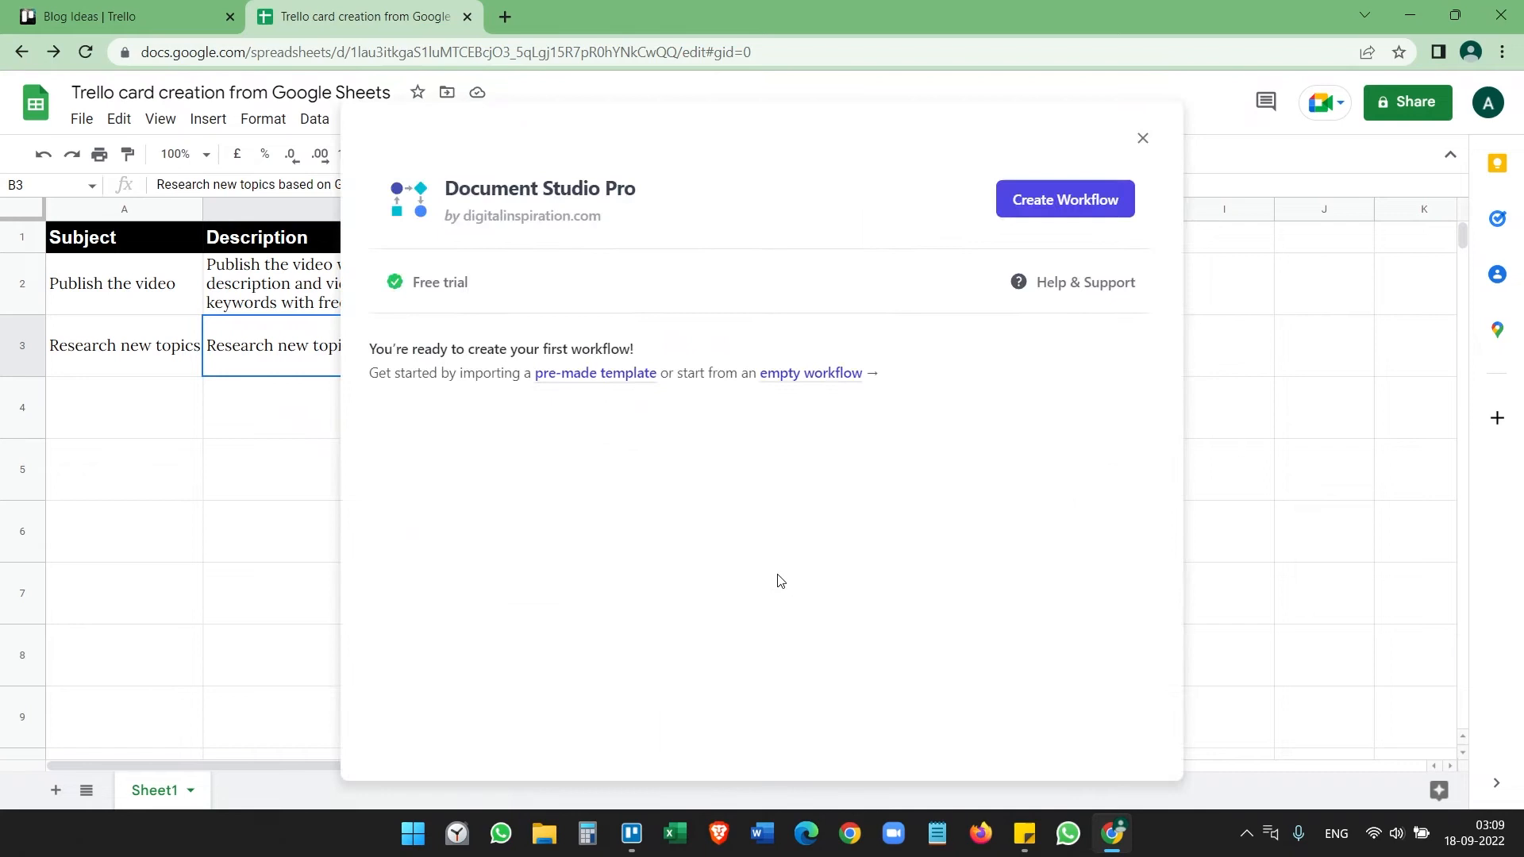
{"action": "mouse_move", "coordinate": [1063, 200]}
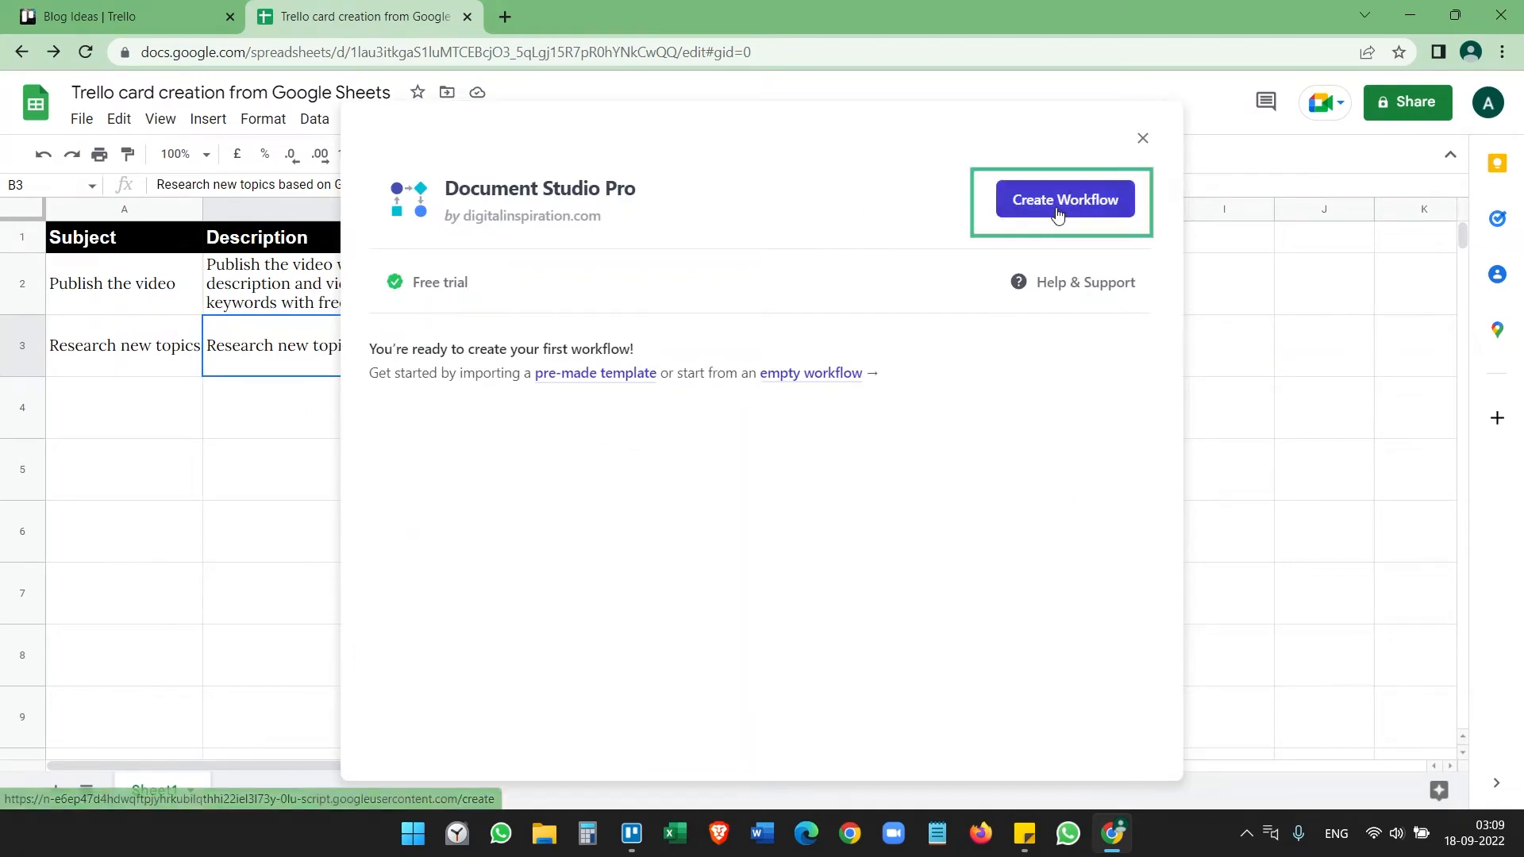
Step: Create a workflow named 'Trello Cards creation' using Sheet1, processing all rows, and proceed to tasks
{"action": "left_click", "coordinate": [1063, 200]}
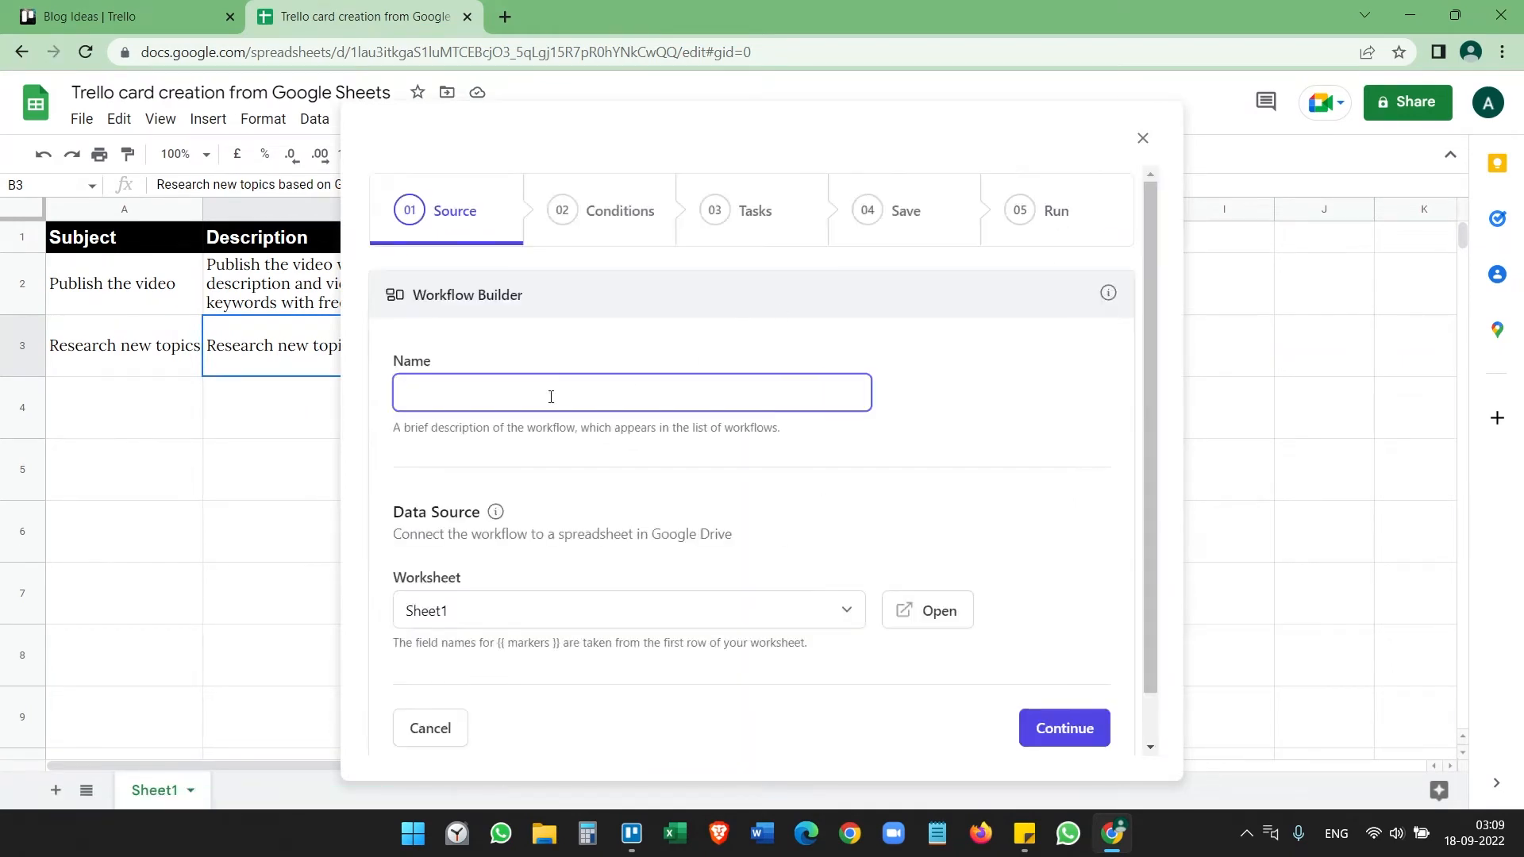
{"action": "type", "text": "Trello Cards creation"}
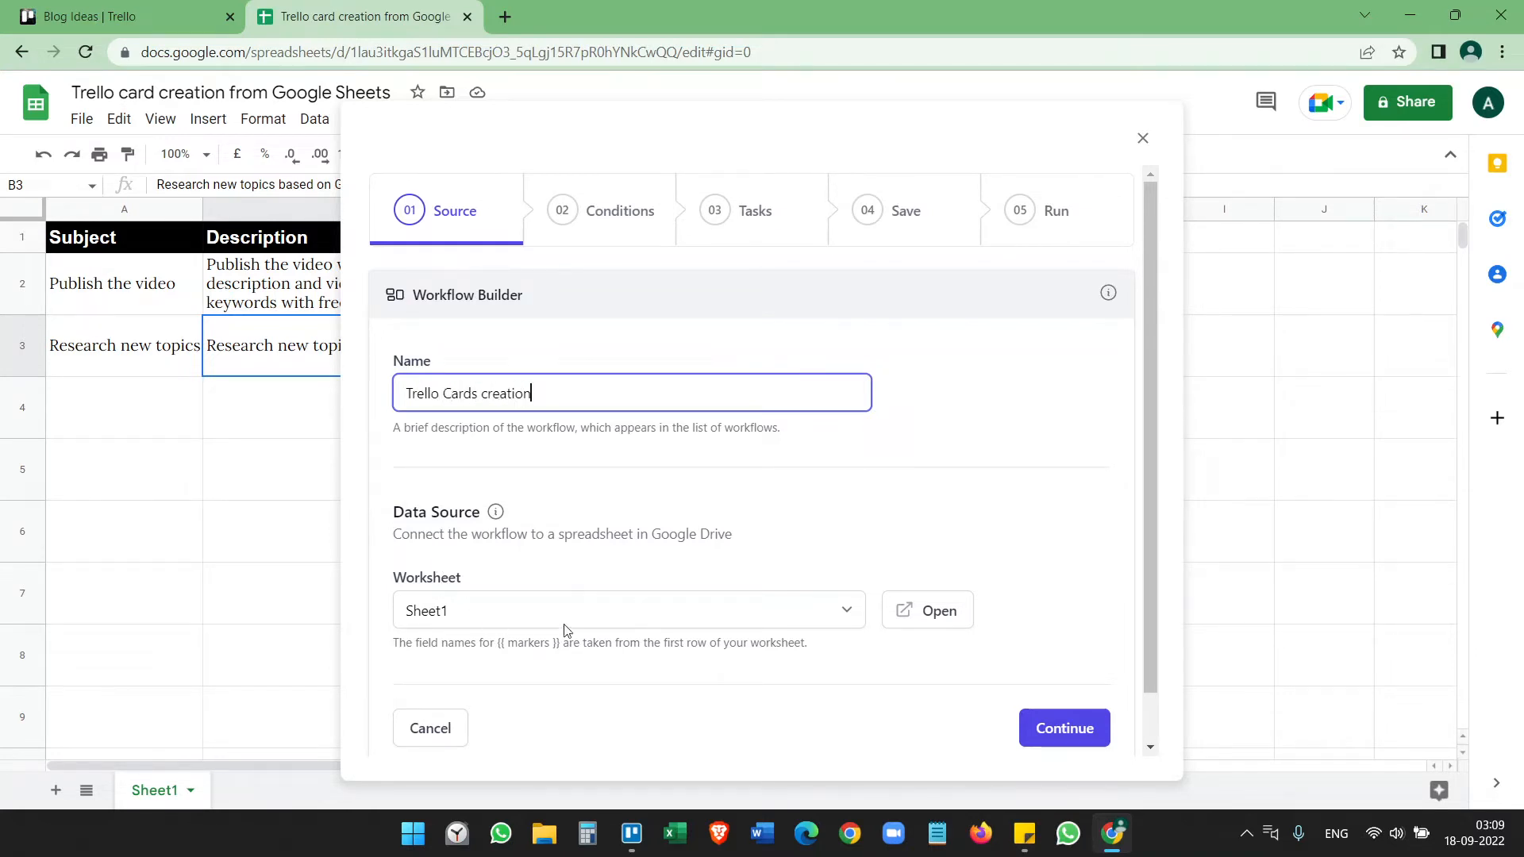
{"action": "left_click", "coordinate": [629, 609]}
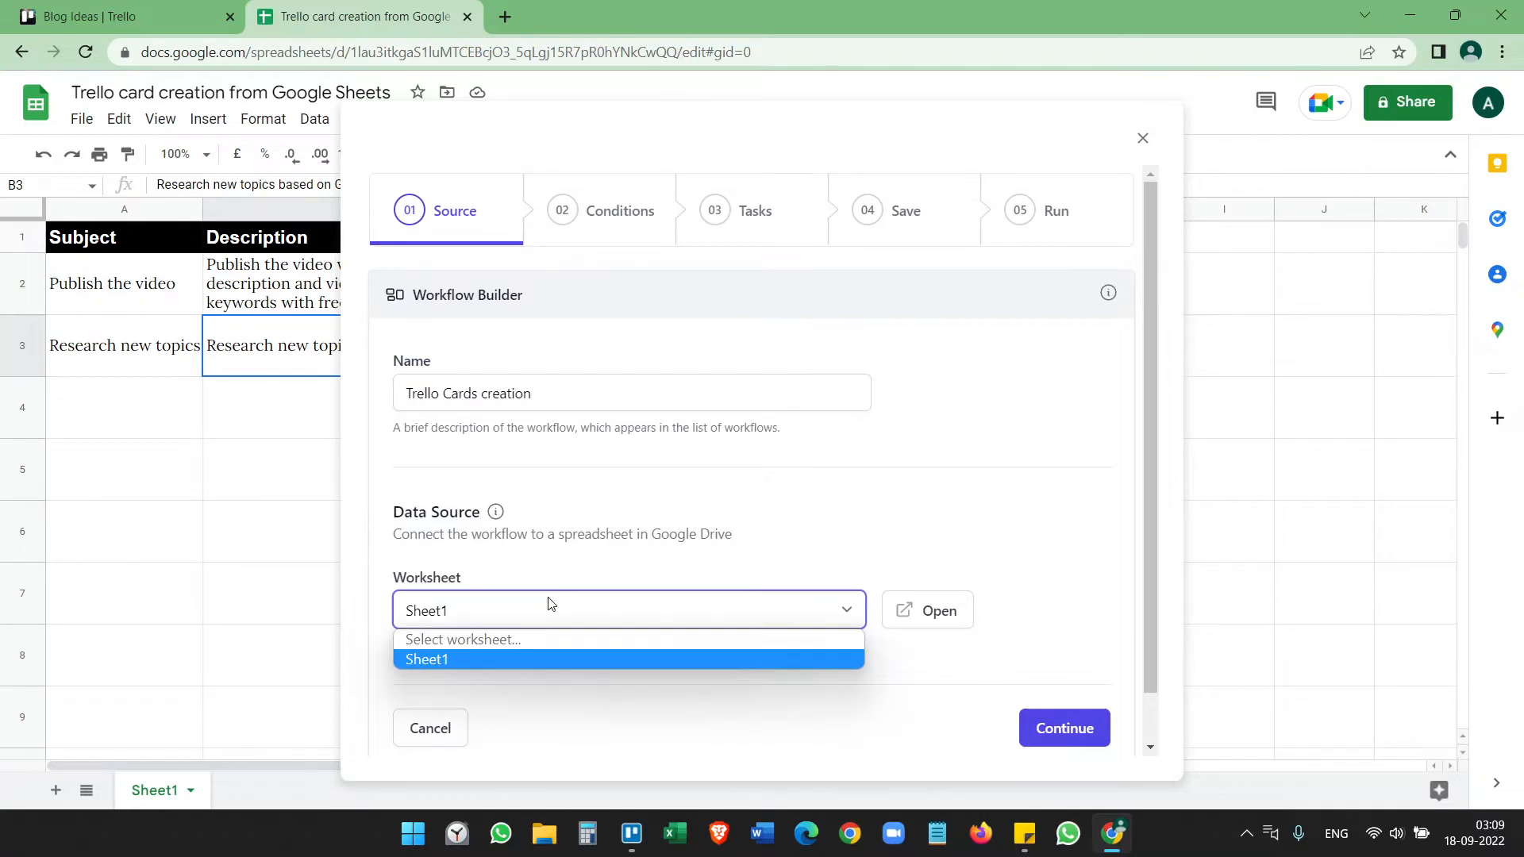
{"action": "mouse_move", "coordinate": [440, 667]}
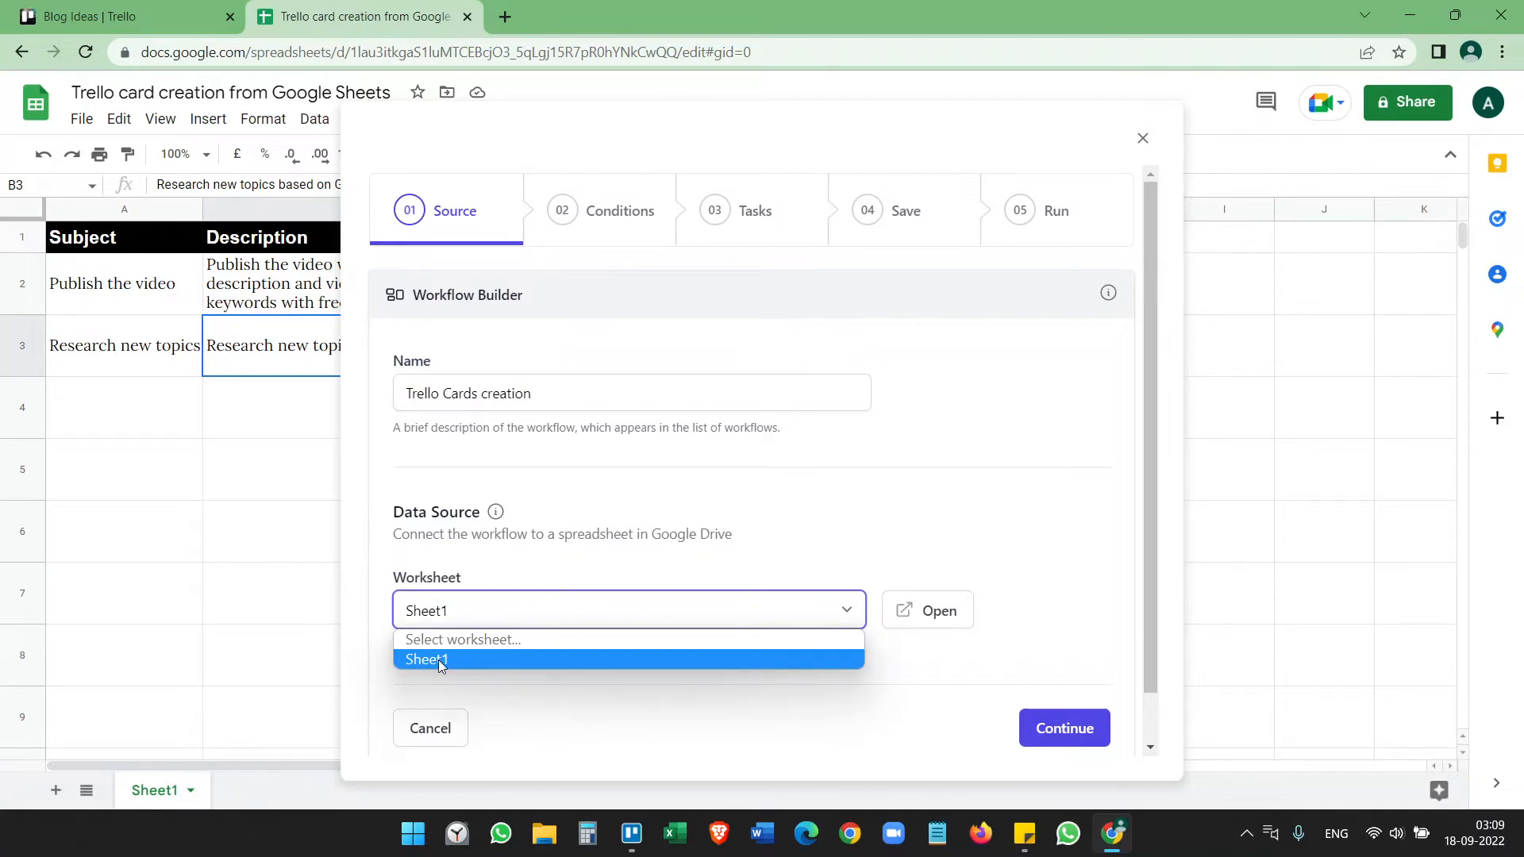
{"action": "left_click", "coordinate": [425, 660]}
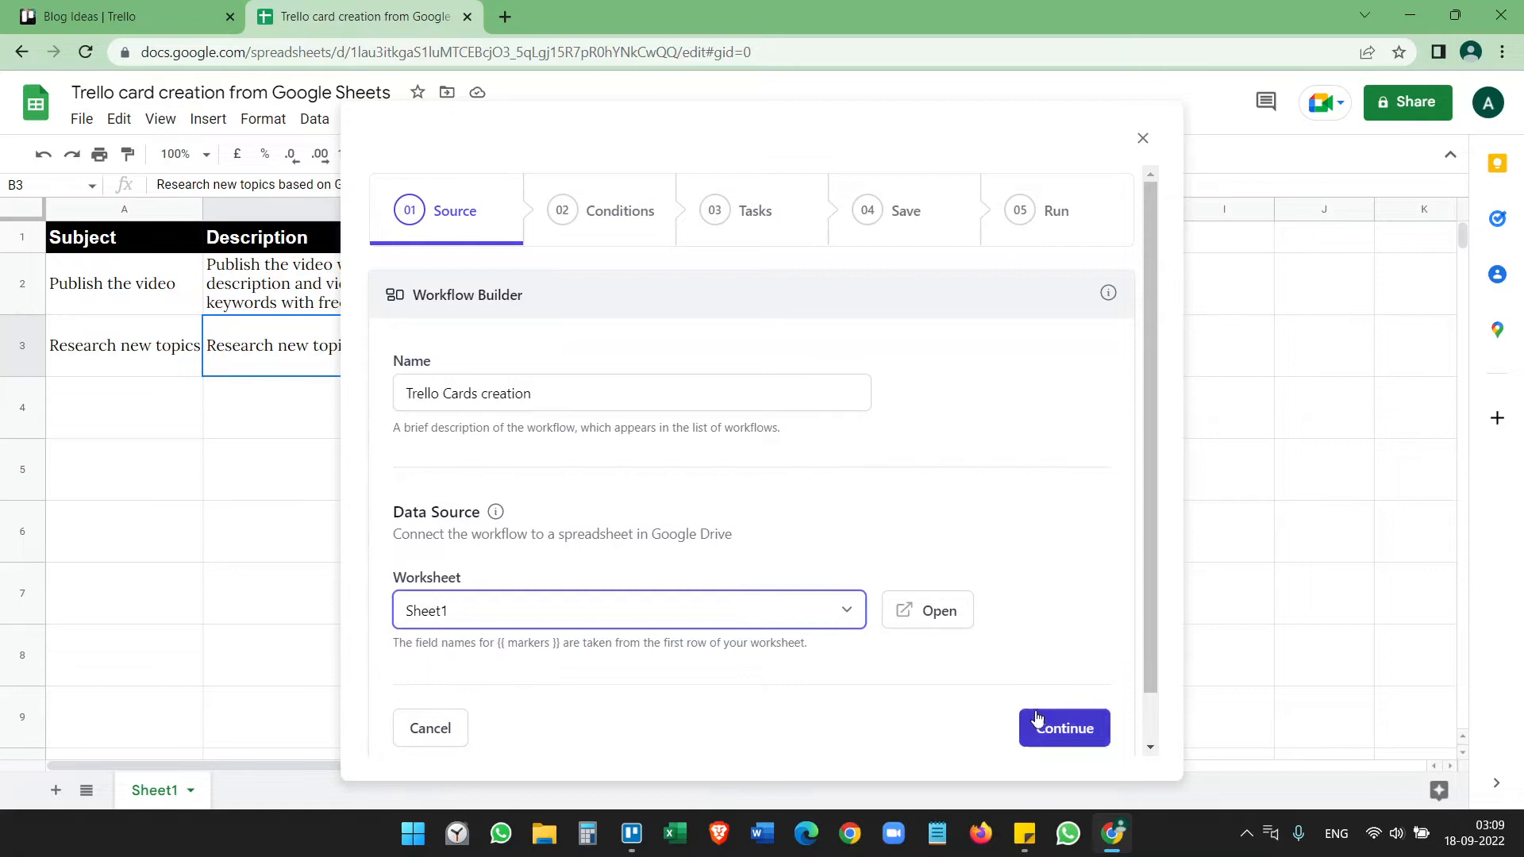
{"action": "left_click", "coordinate": [1063, 729]}
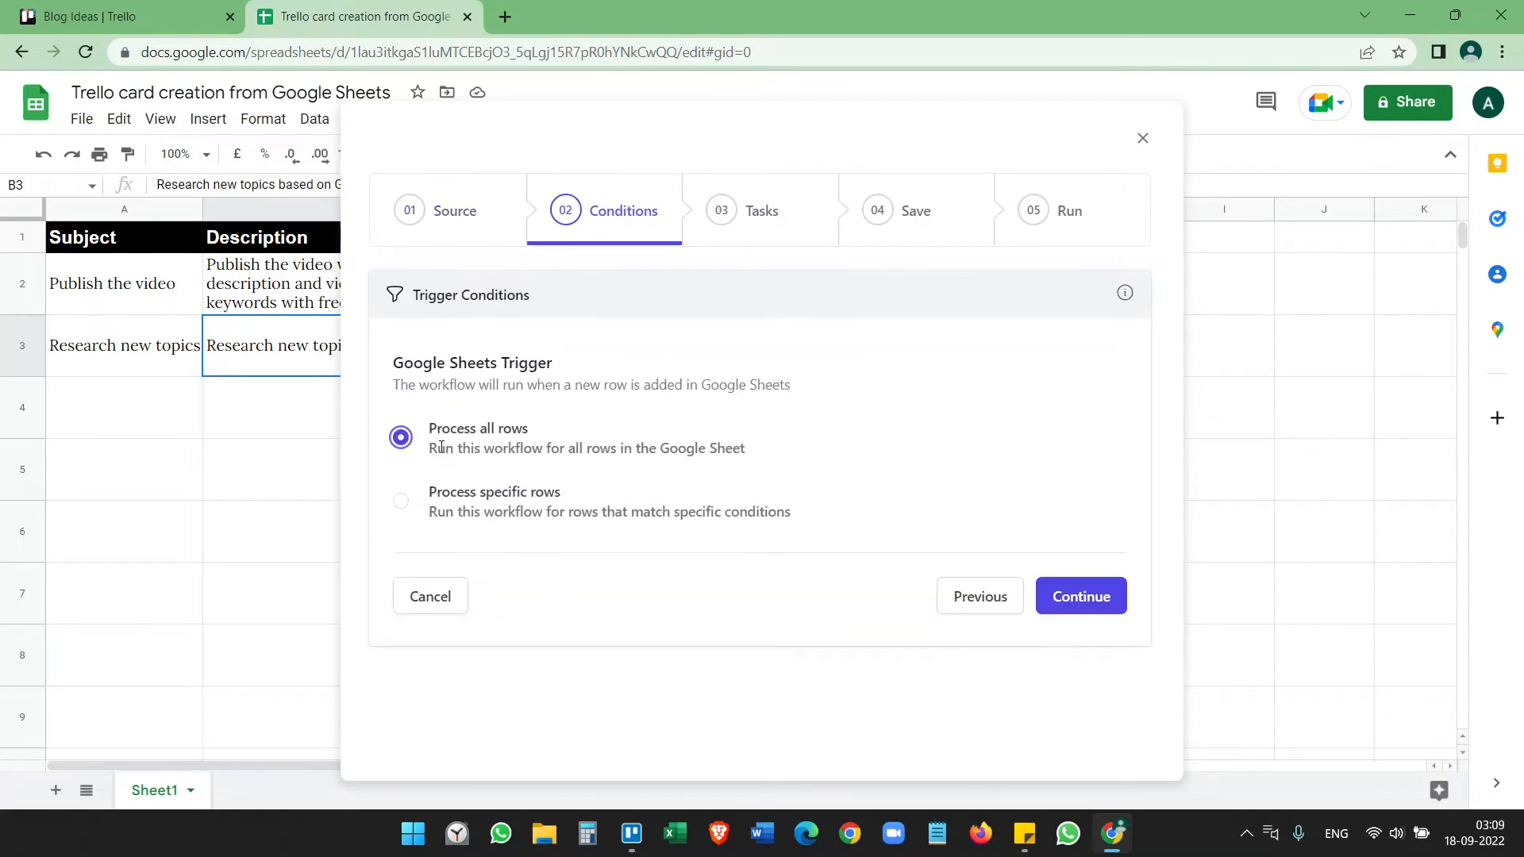
{"action": "mouse_move", "coordinate": [505, 443]}
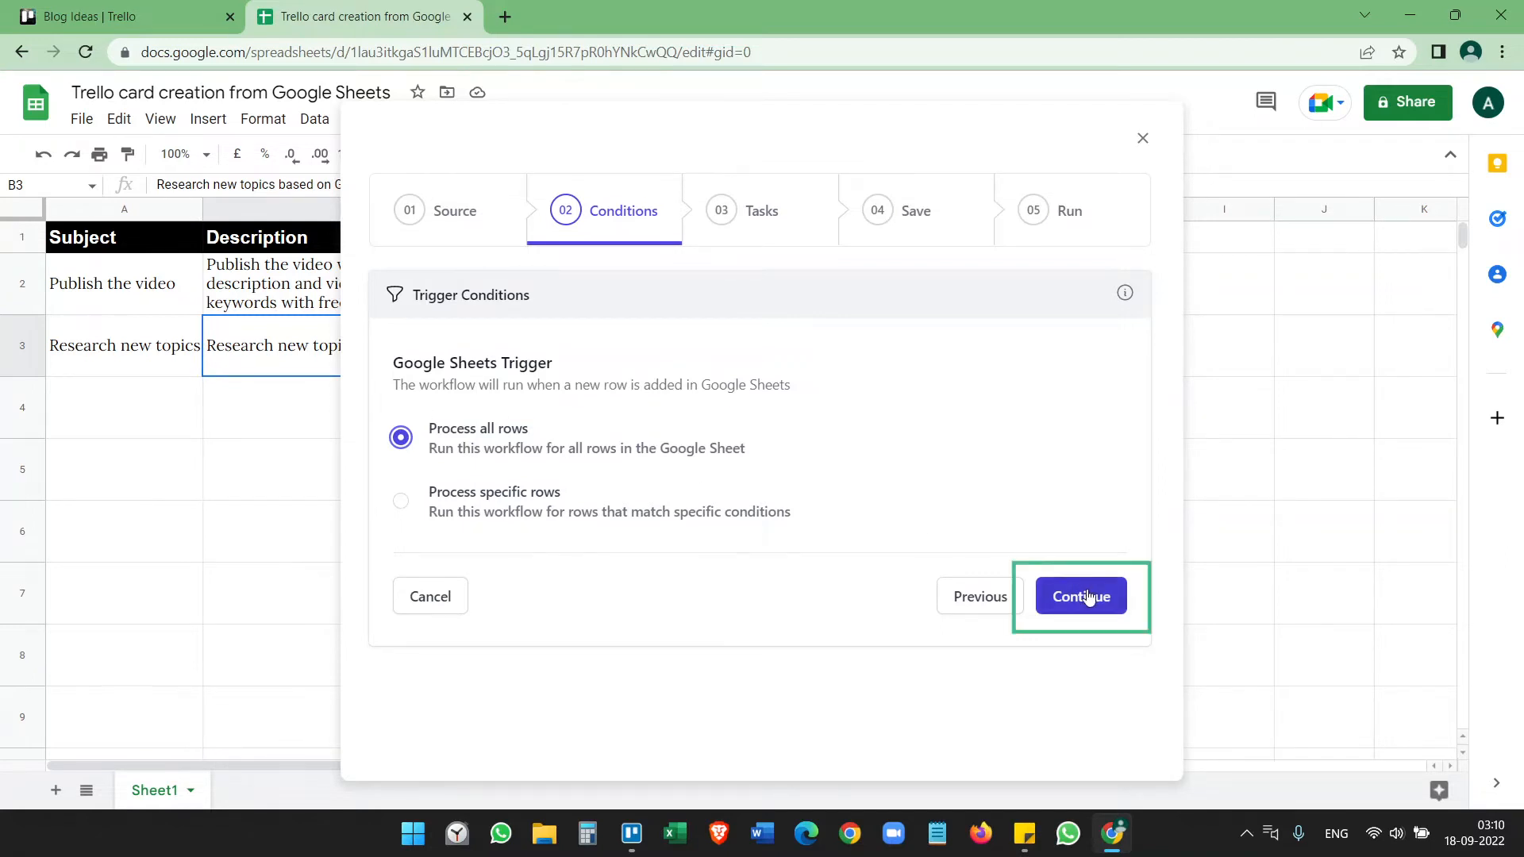
{"action": "left_click", "coordinate": [1081, 595]}
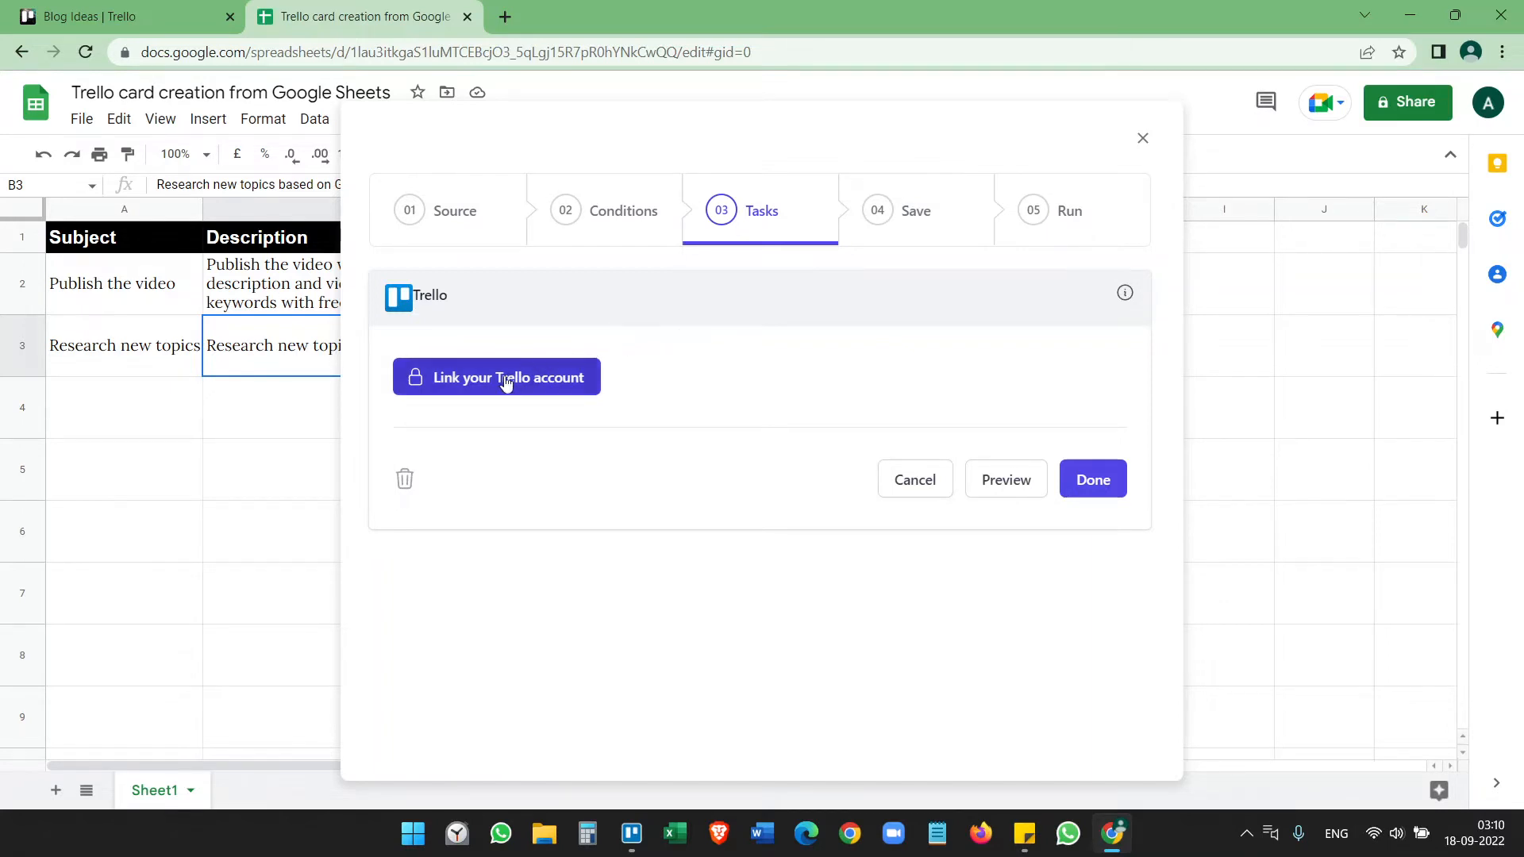
Step: Add a Trello task and authorize Document Studio to access the Trello workspace
{"action": "left_click", "coordinate": [497, 378]}
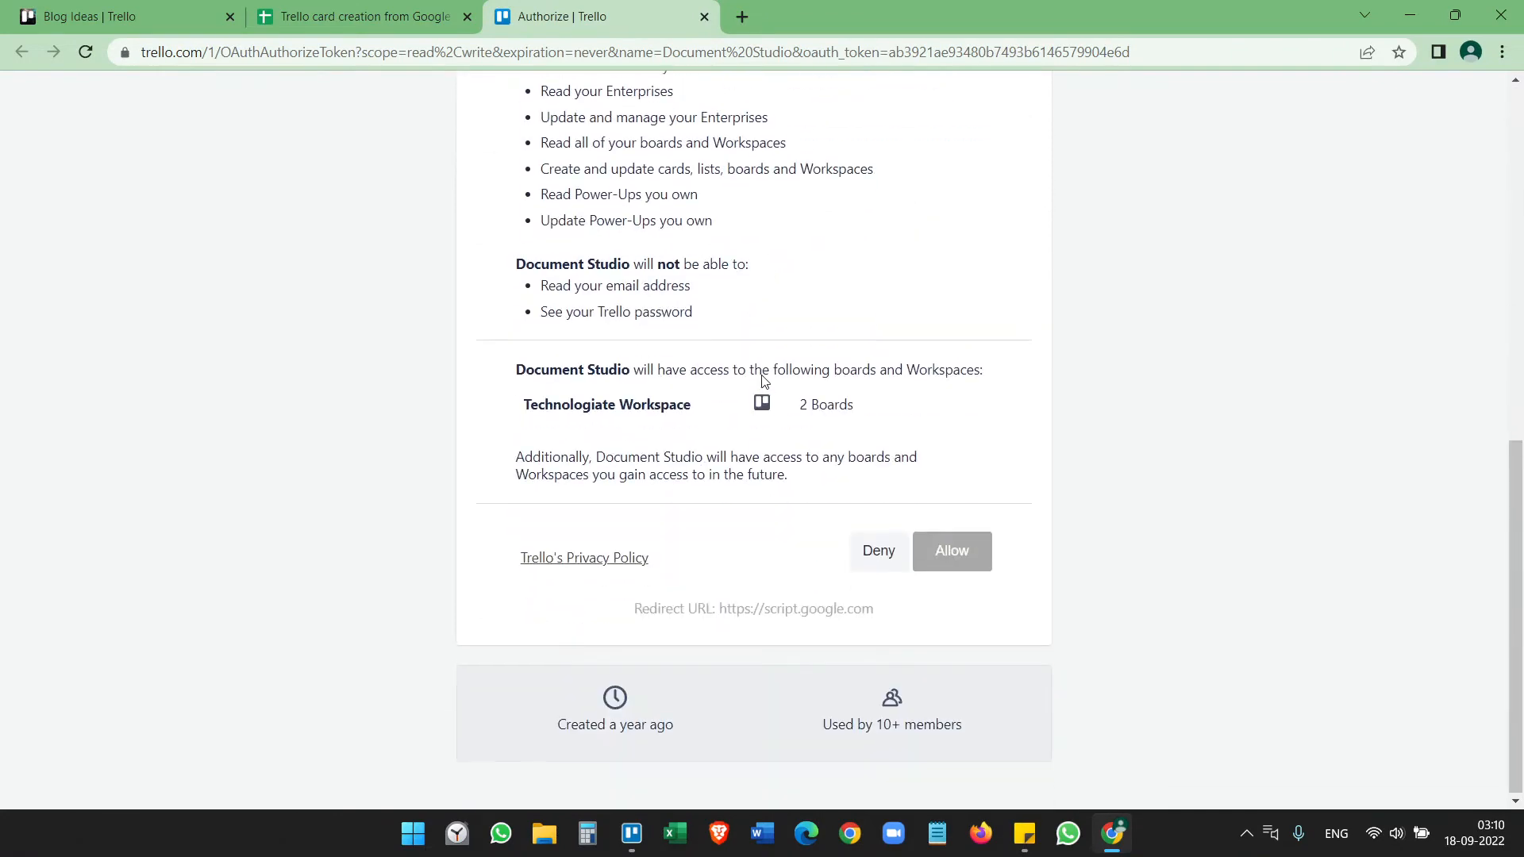
{"action": "left_click", "coordinate": [950, 551]}
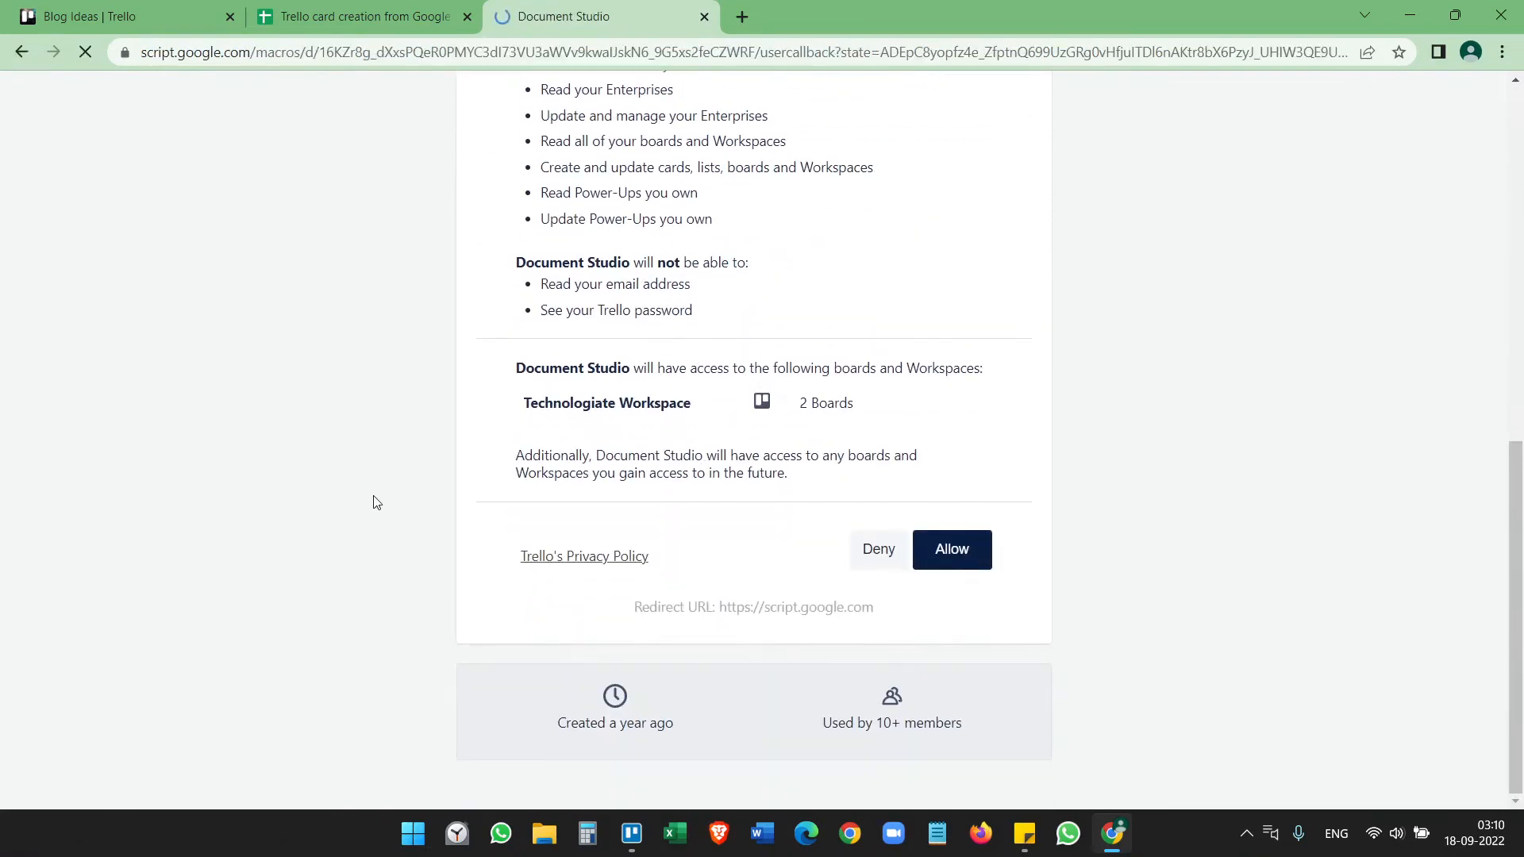
{"action": "left_click", "coordinate": [951, 550]}
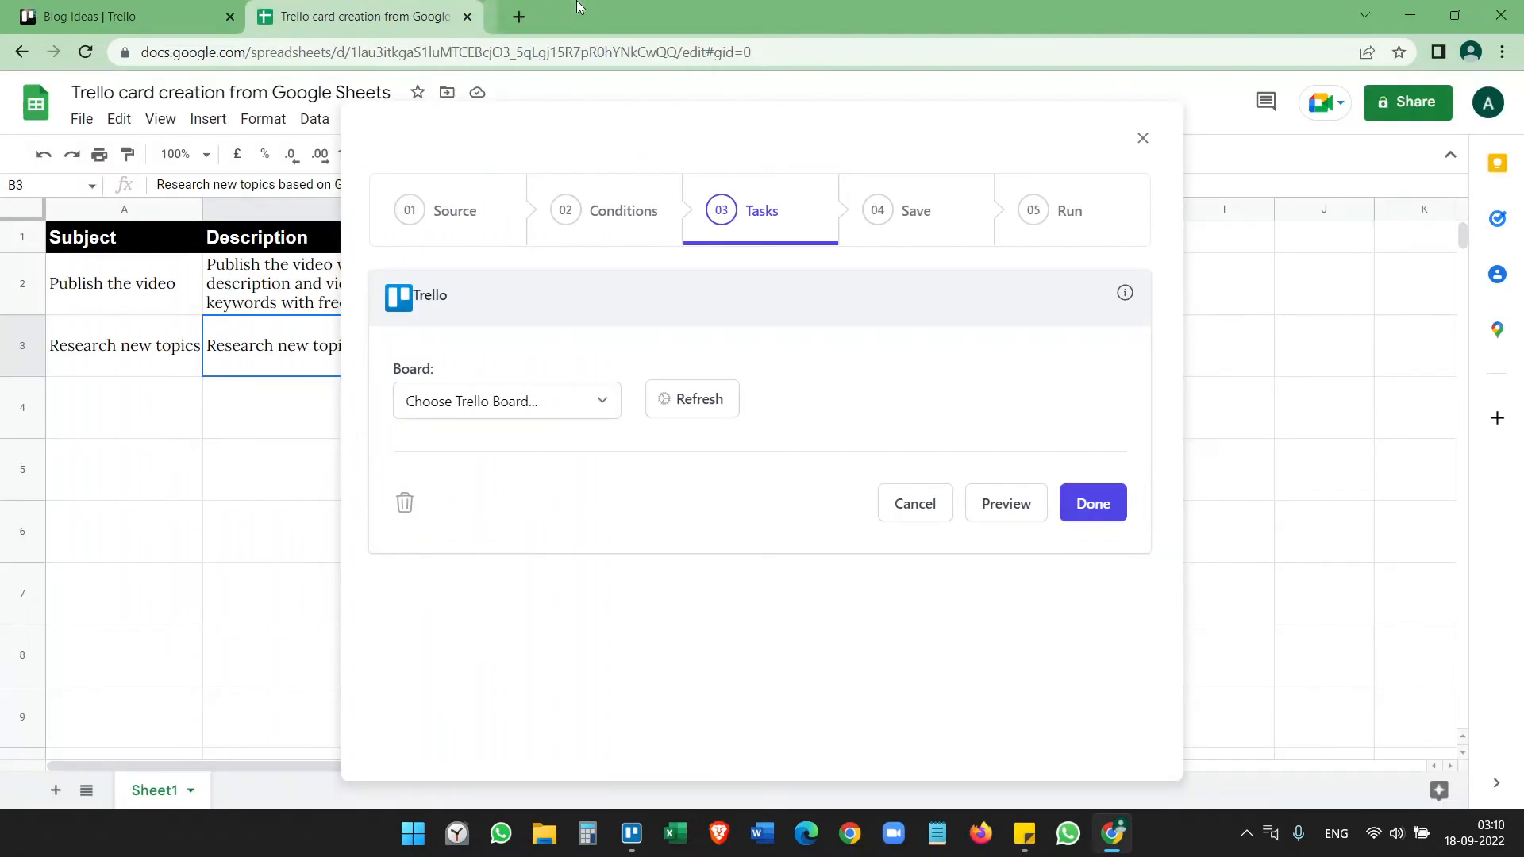
Step: Target the Video Ideas board's To Do list for new cards
{"action": "left_click", "coordinate": [505, 400]}
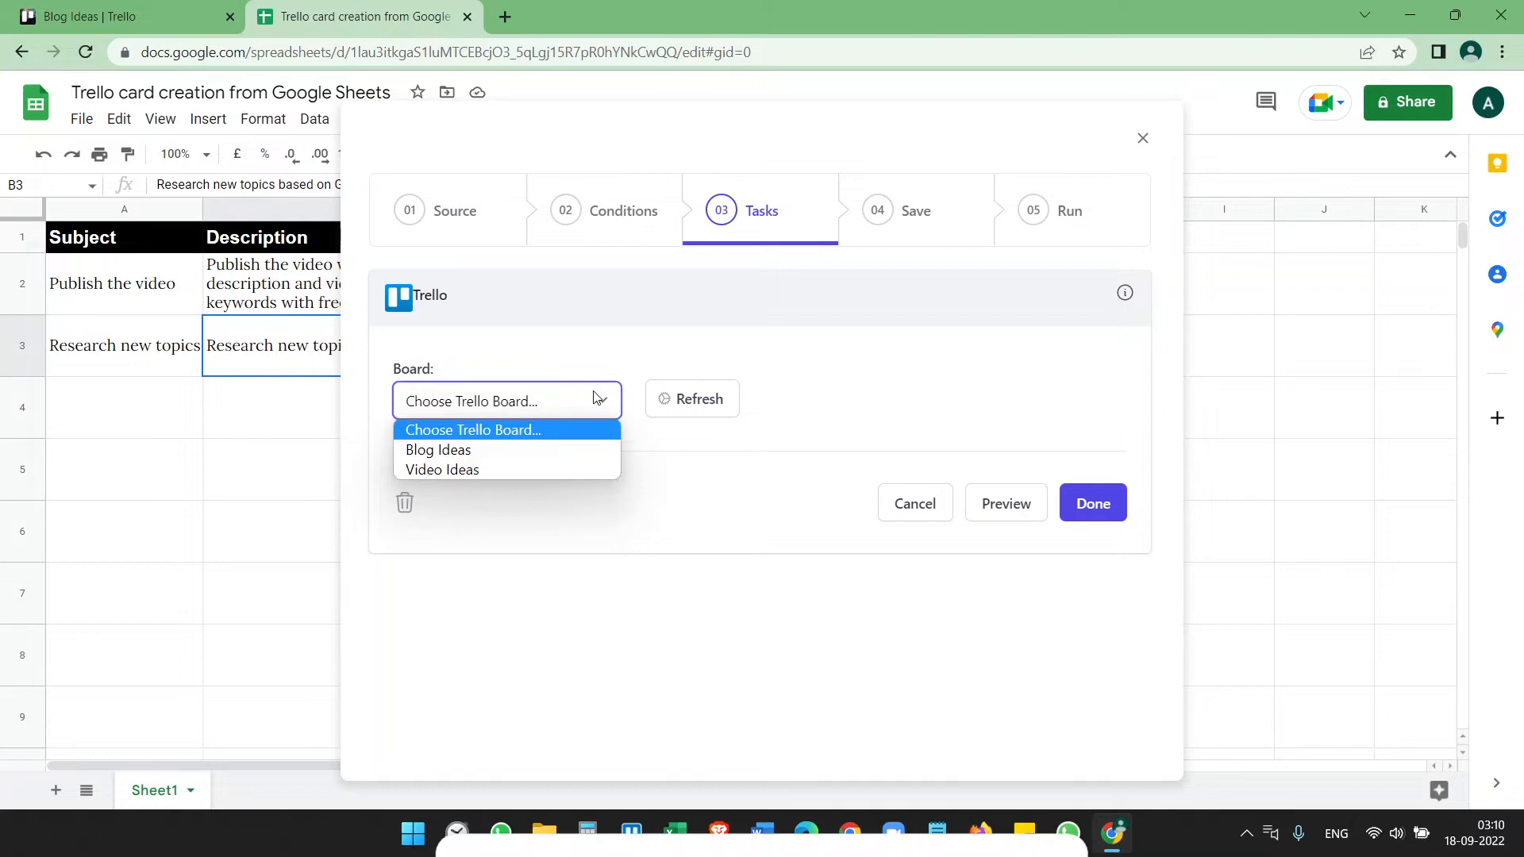
{"action": "mouse_move", "coordinate": [559, 469]}
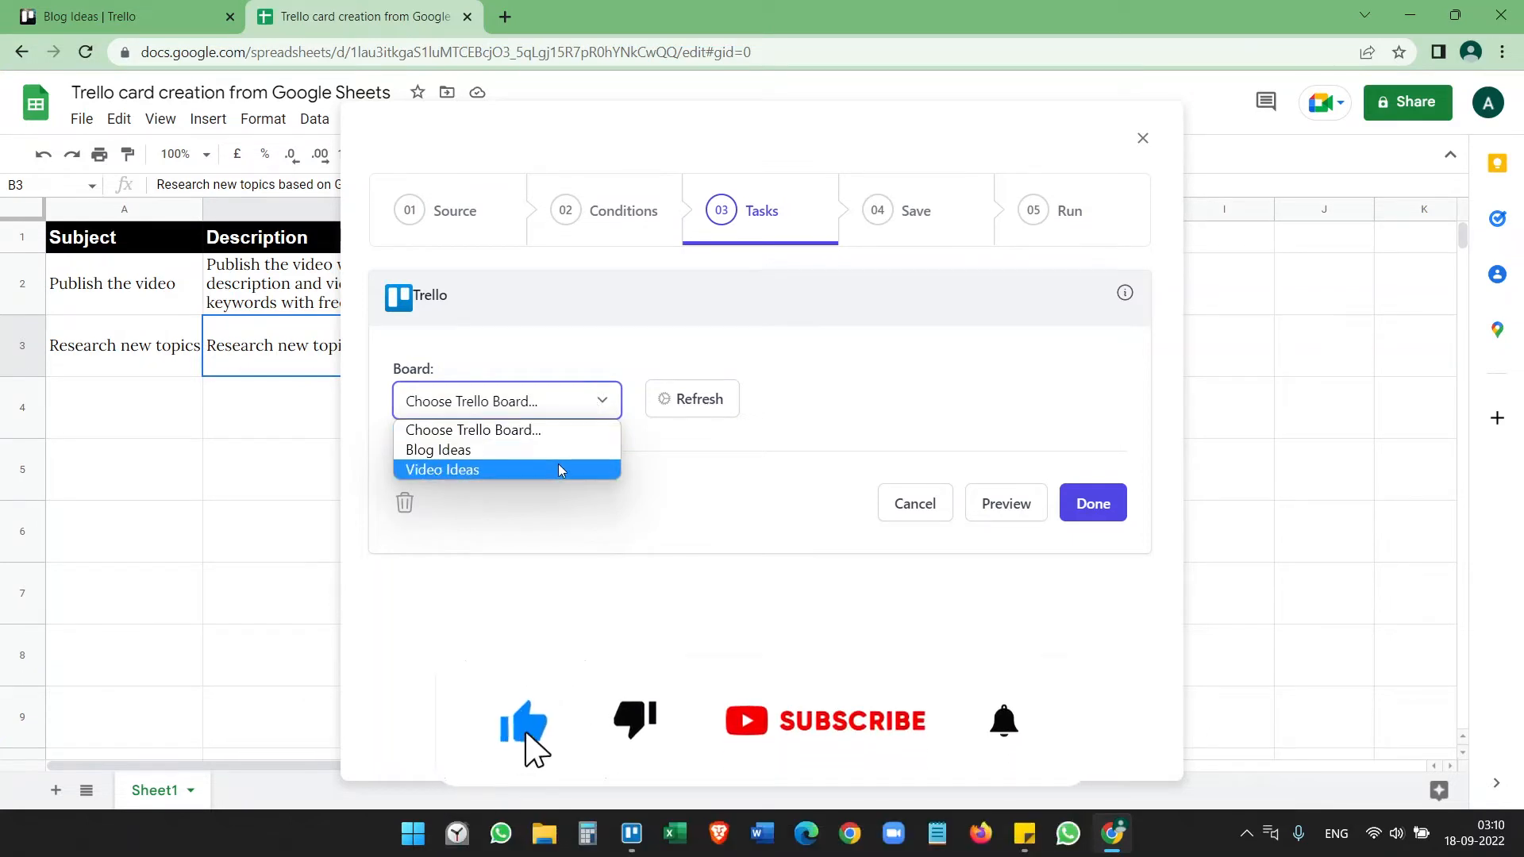
{"action": "left_click", "coordinate": [442, 470]}
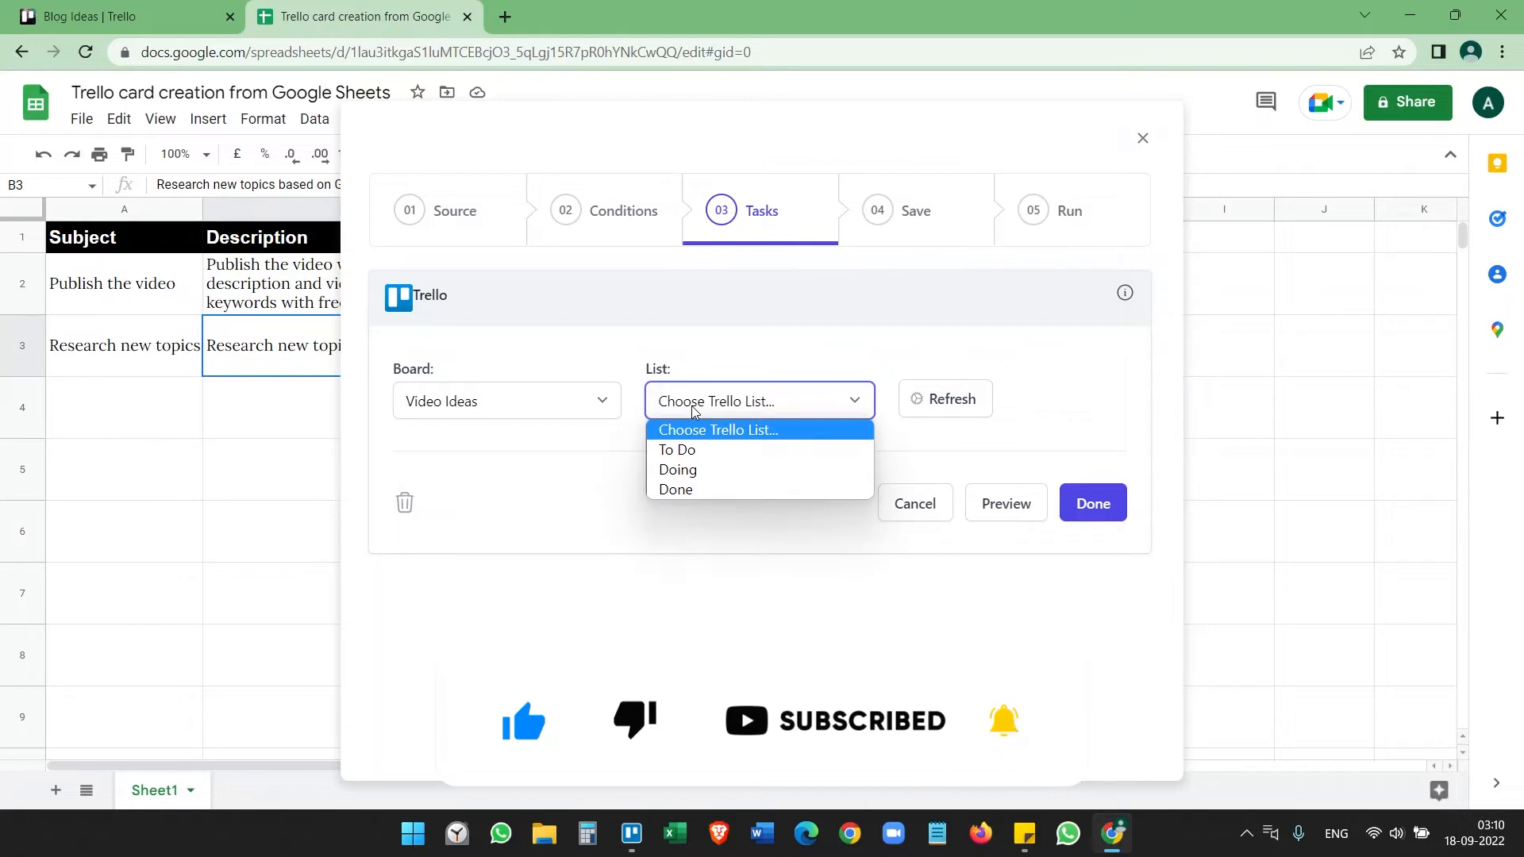
{"action": "left_click", "coordinate": [676, 449]}
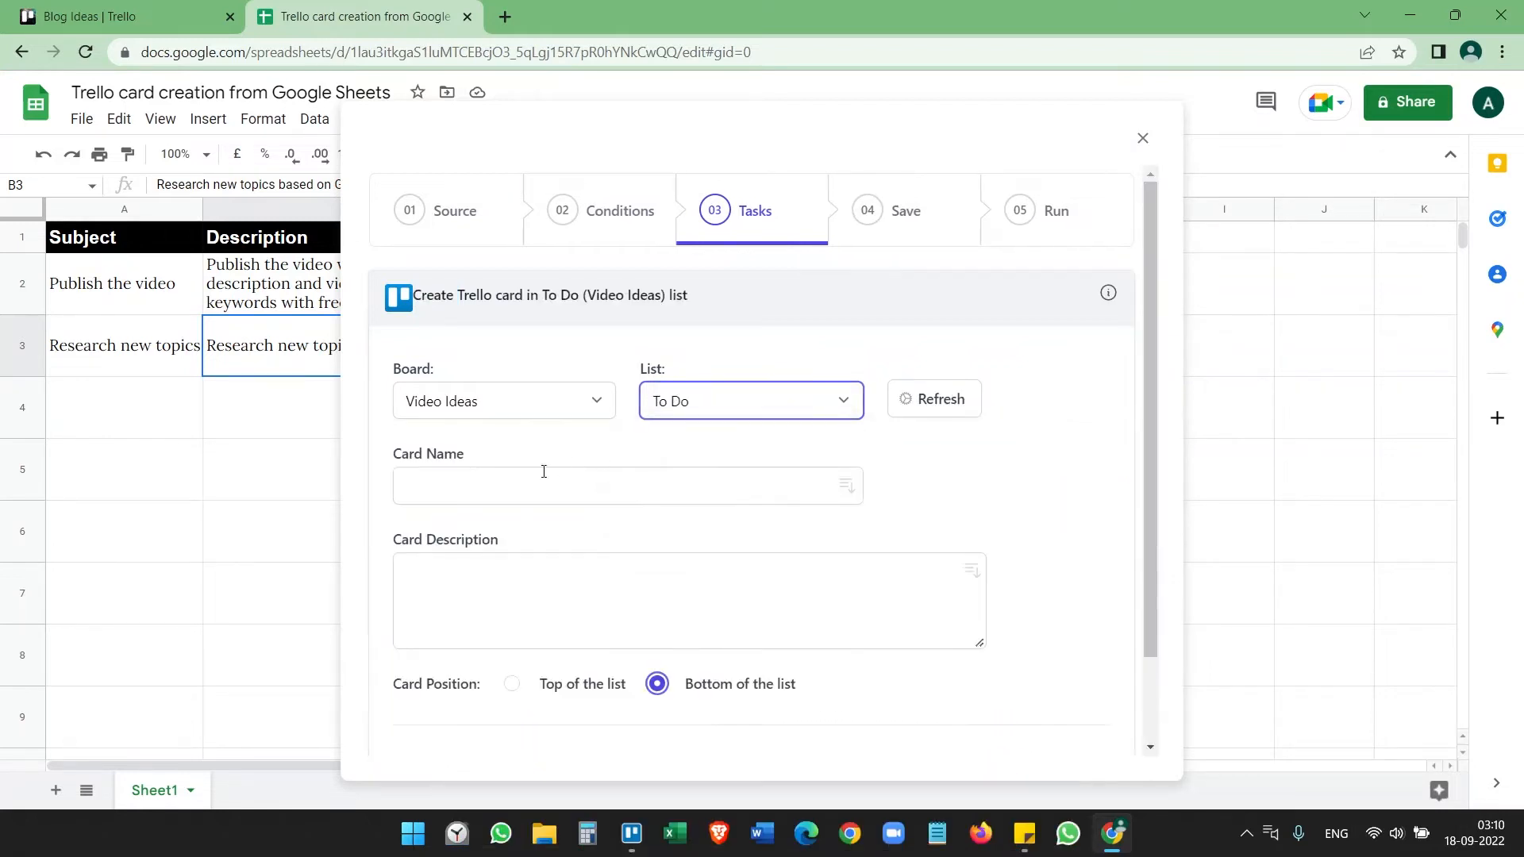
{"action": "left_click", "coordinate": [627, 485]}
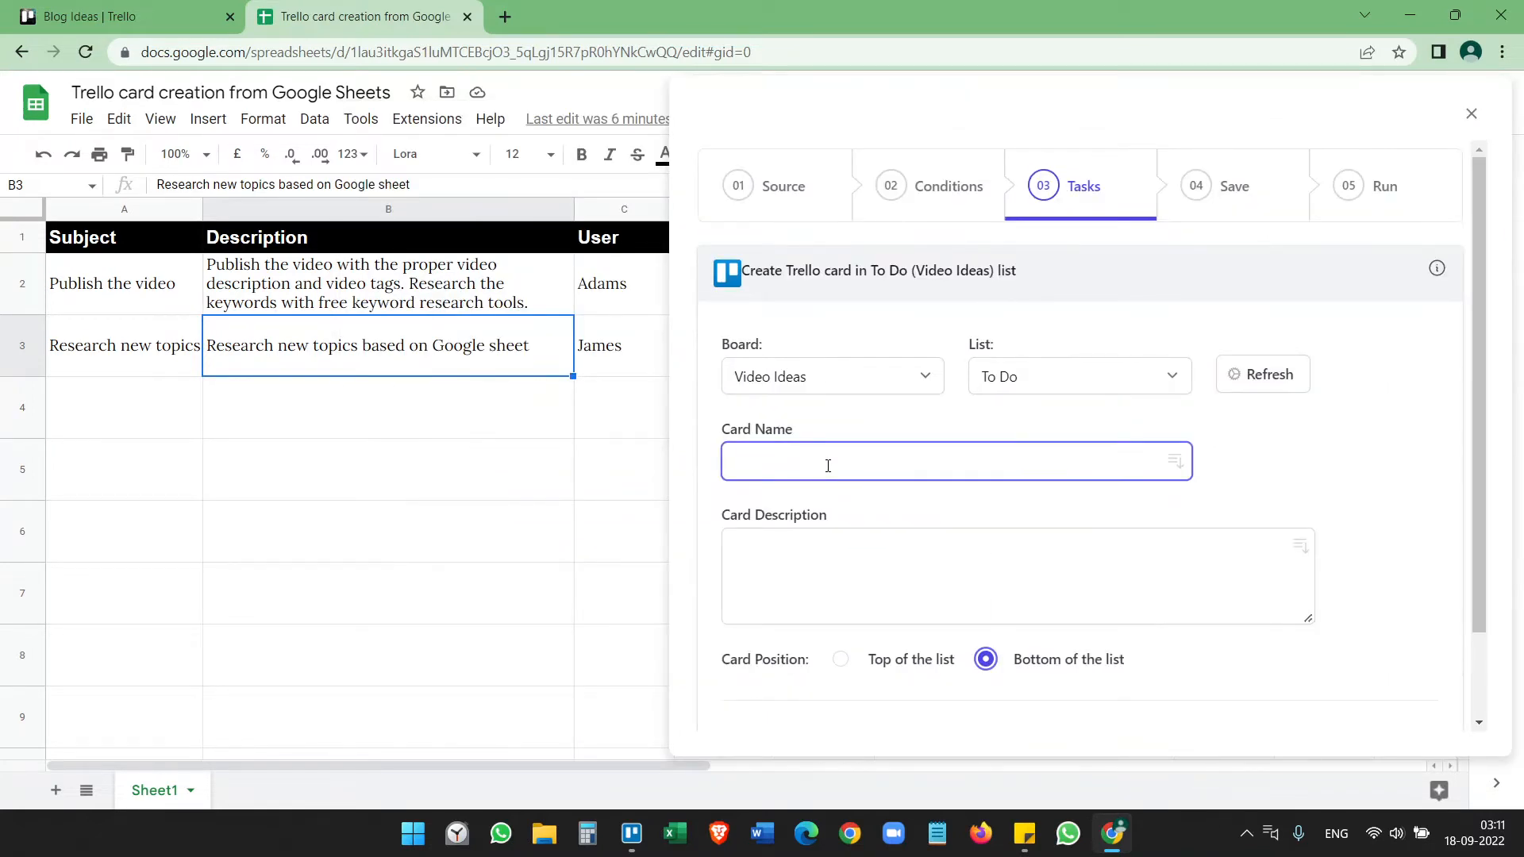
Step: Set the card name to {{Subject}}
{"action": "type", "text": "{{"}
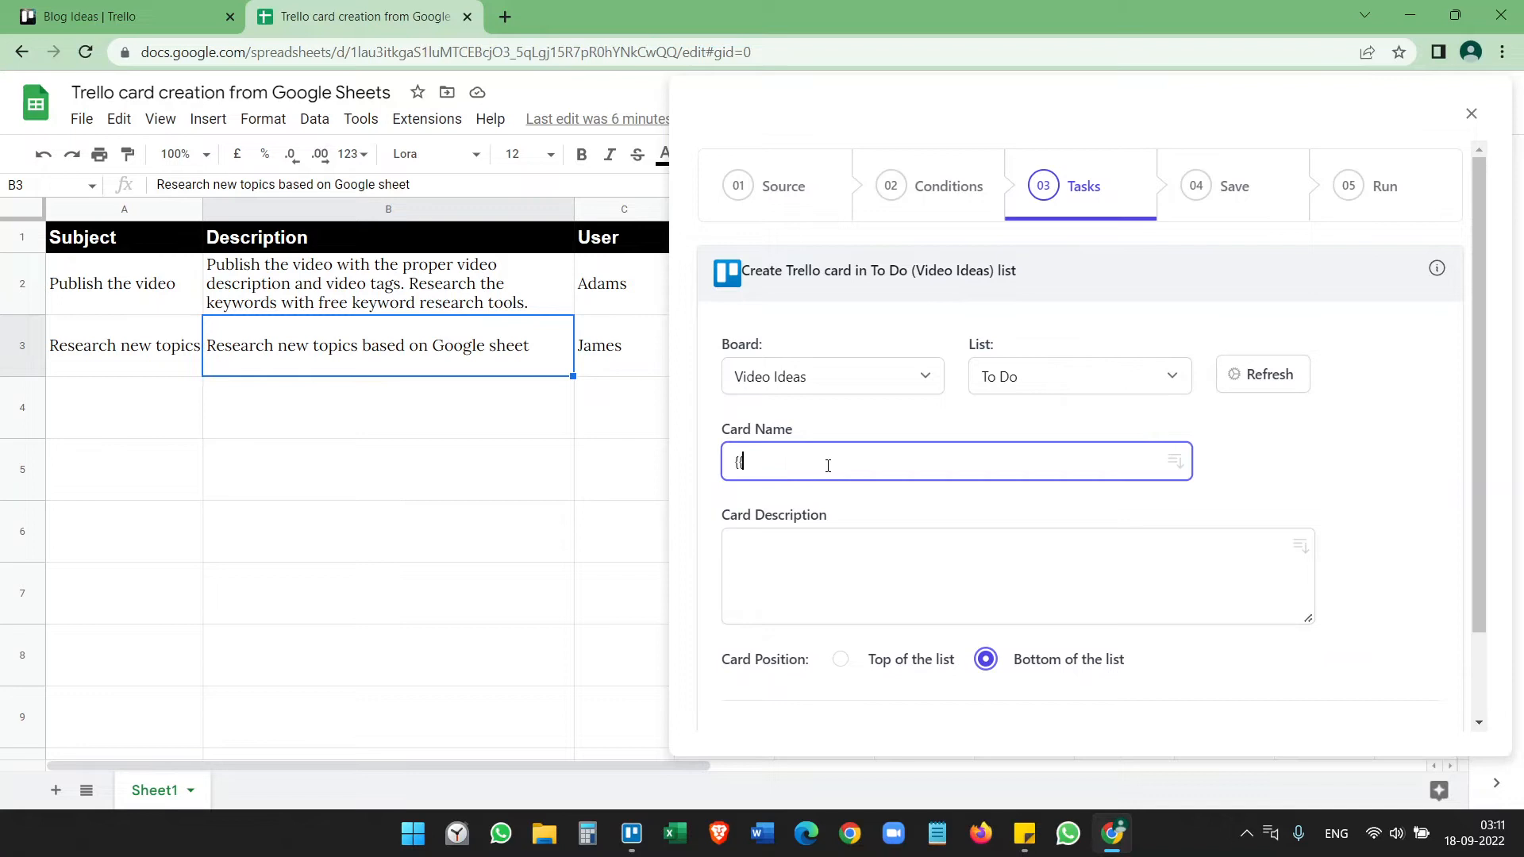
{"action": "type", "text": "}}"}
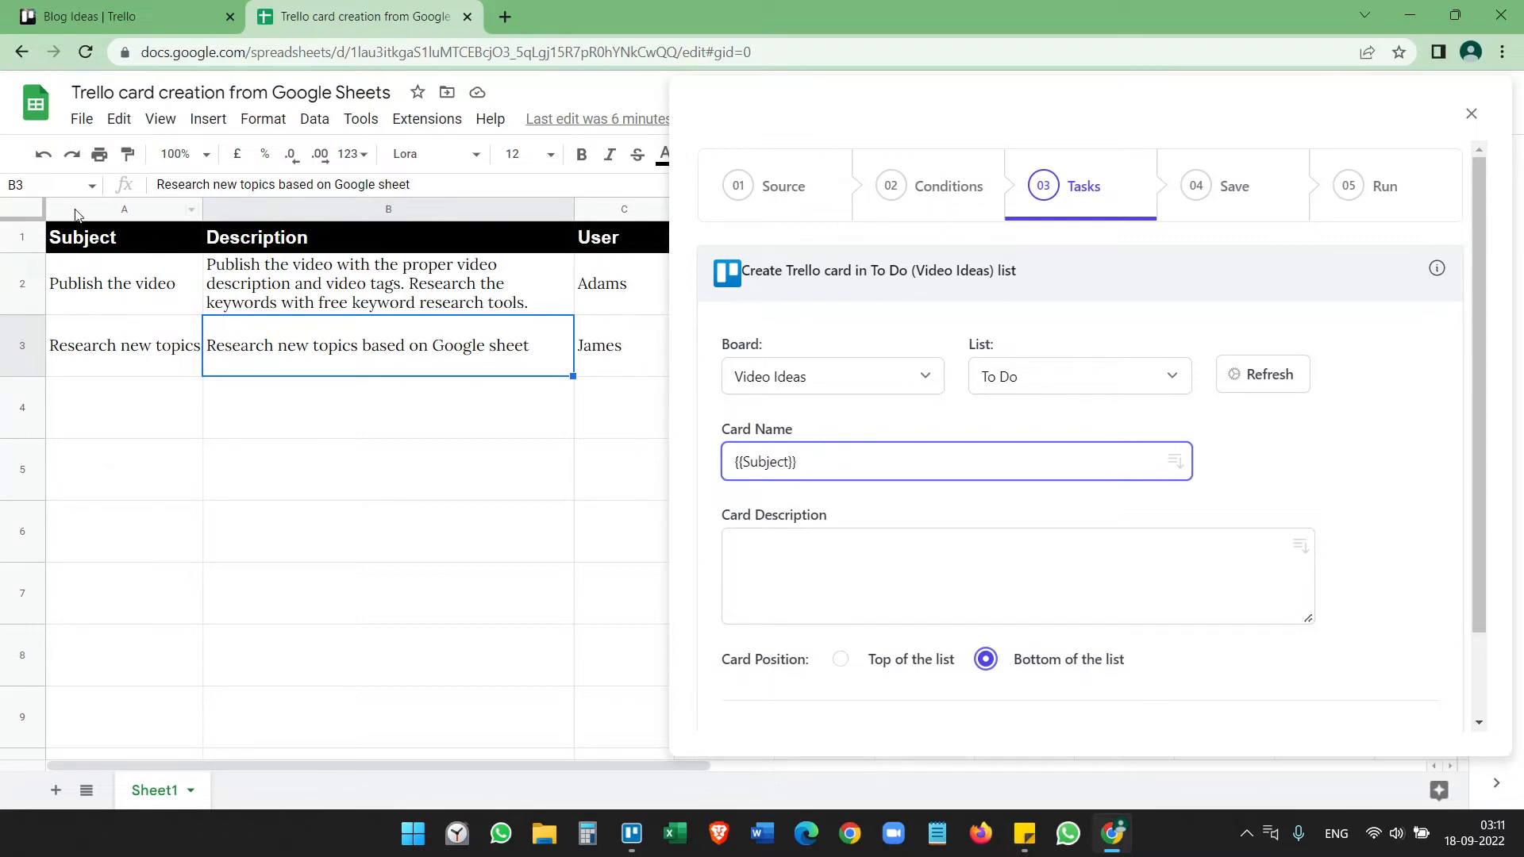
{"action": "left_click", "coordinate": [956, 460]}
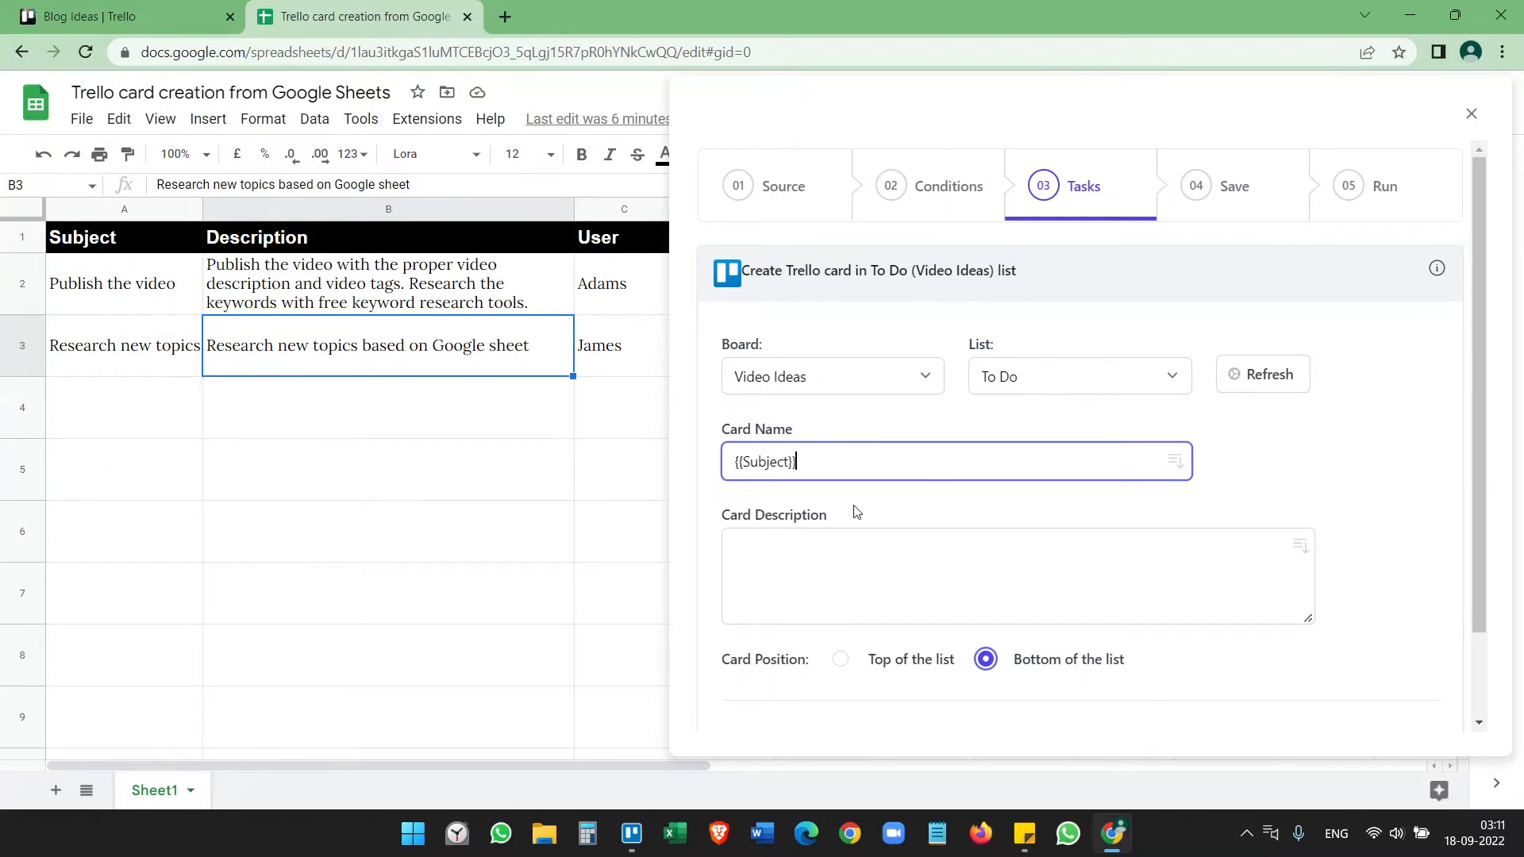
{"action": "left_click", "coordinate": [971, 573]}
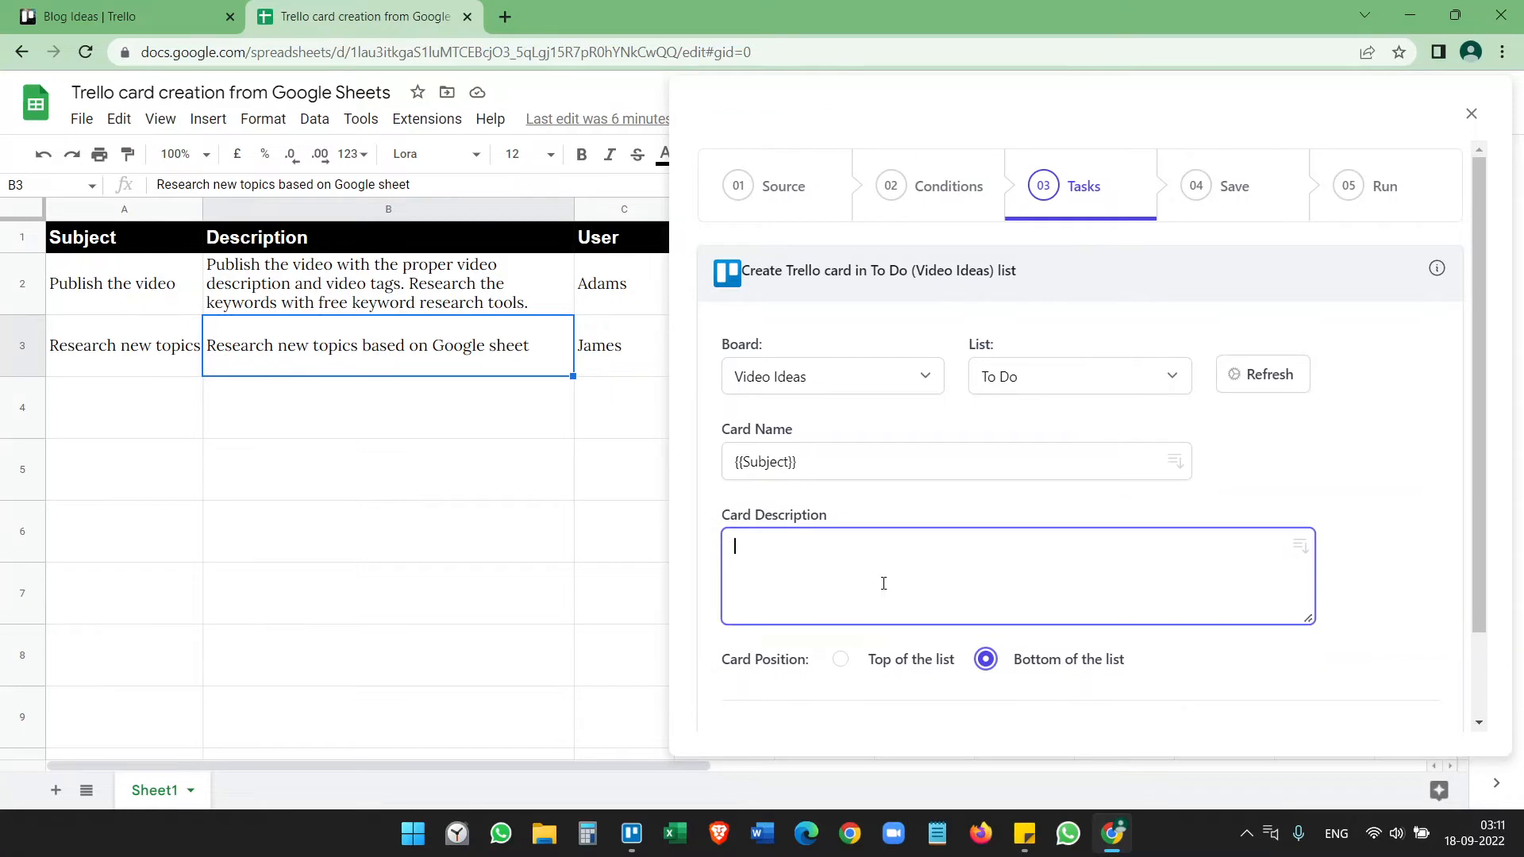
Step: Set the card description to '{{Description}} by {{User}}'
{"action": "type", "text": "{"}
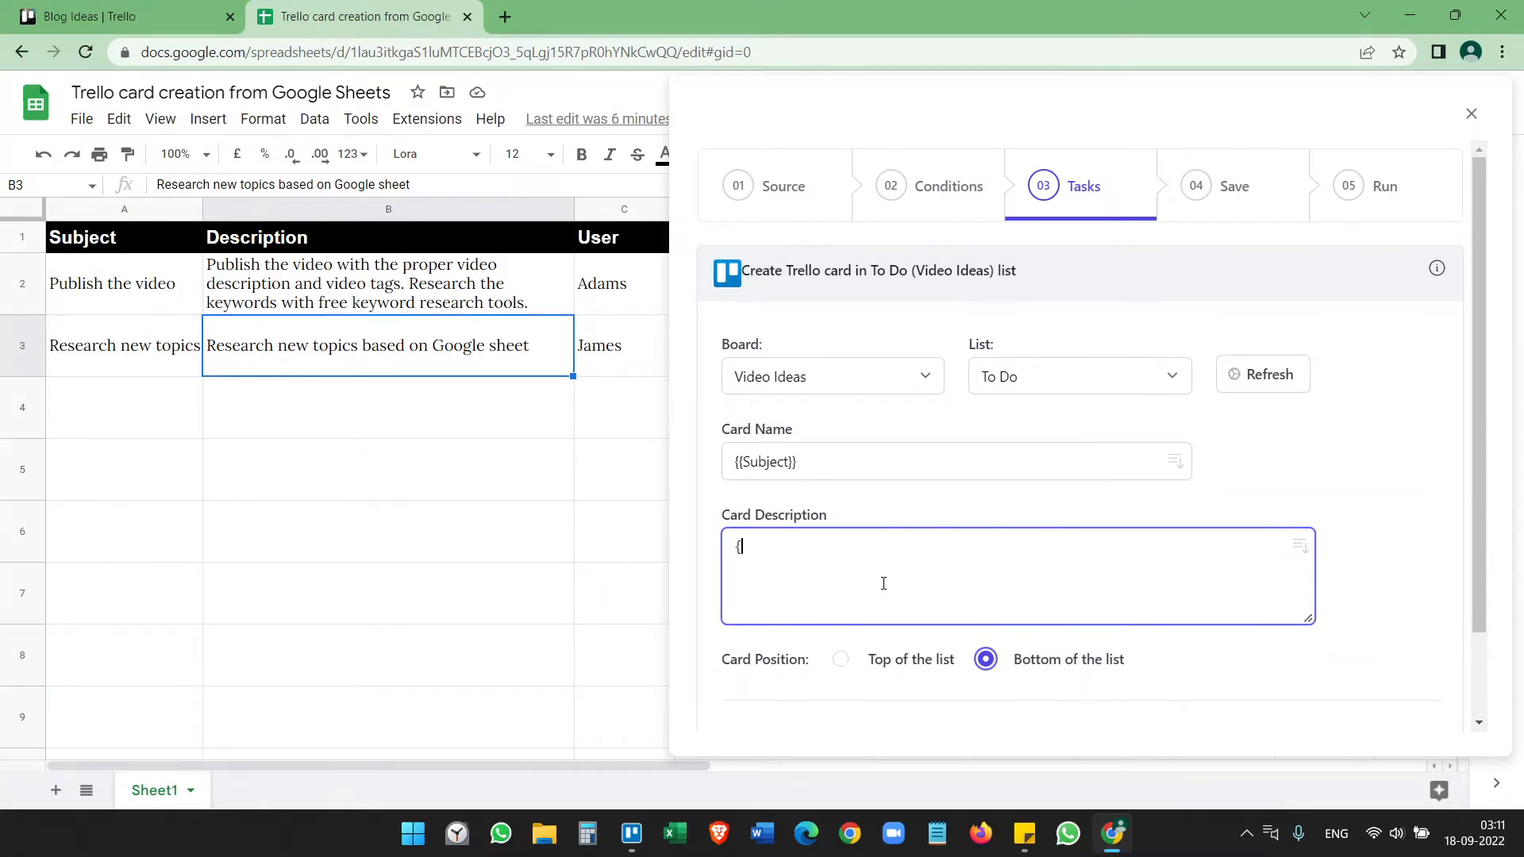
{"action": "type", "text": "{Description}}"}
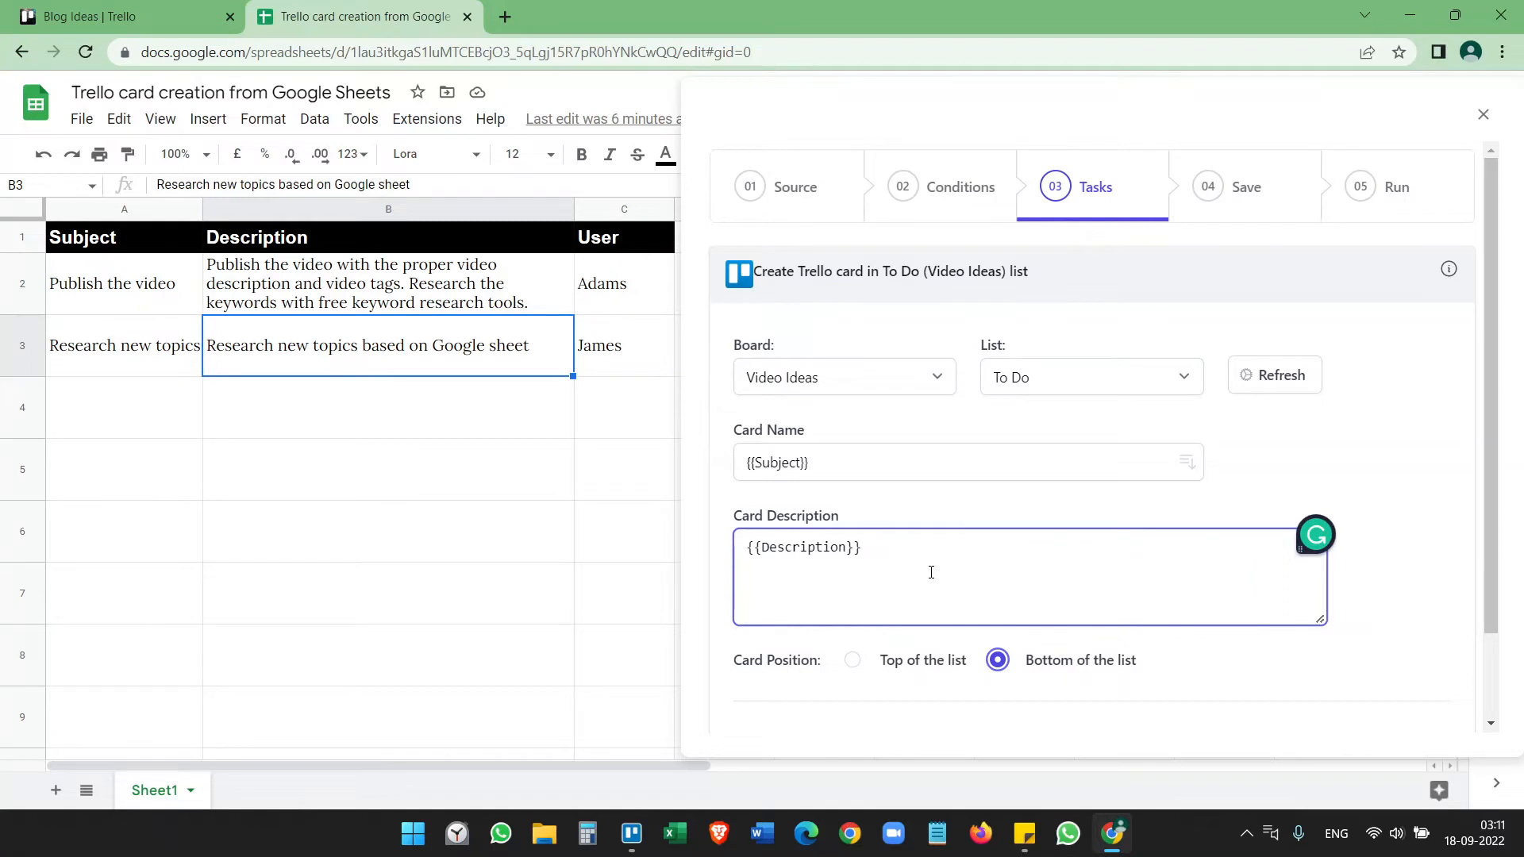
{"action": "type", "text": "by {"}
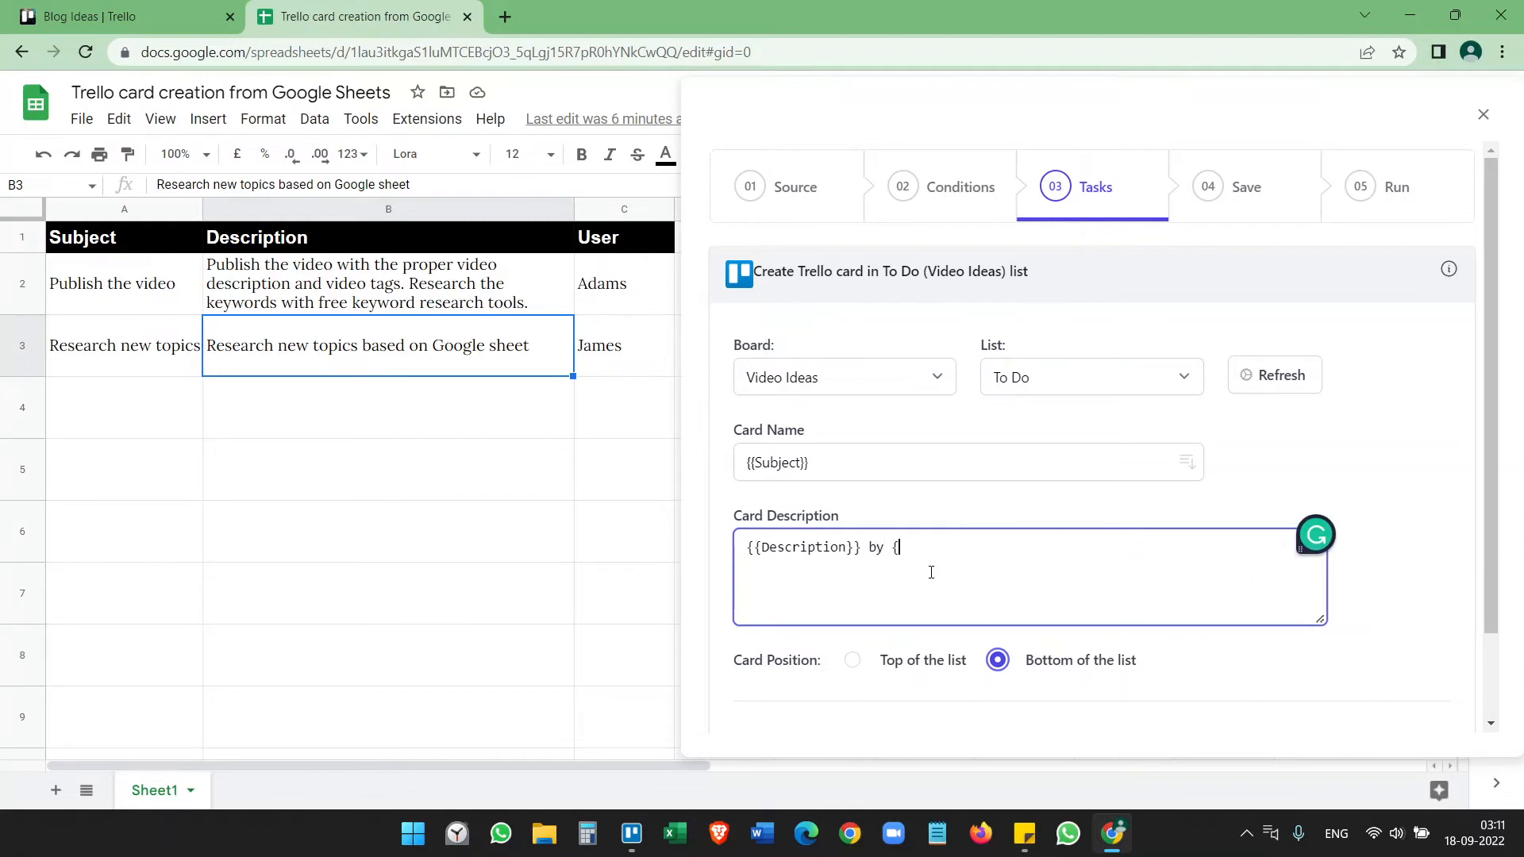
{"action": "type", "text": "user"}
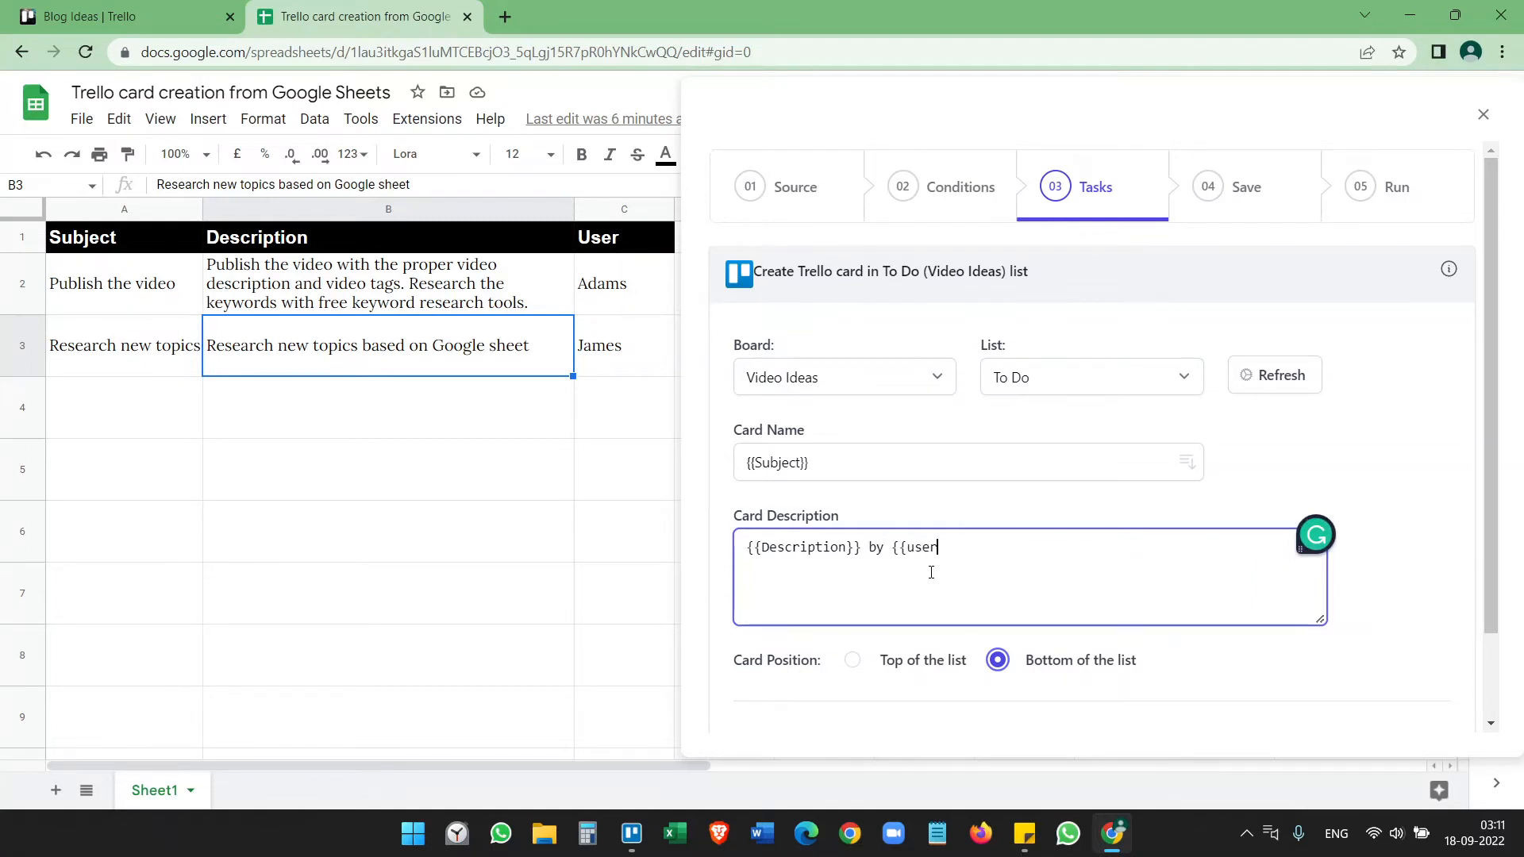
{"action": "key", "text": "BackSpace"}
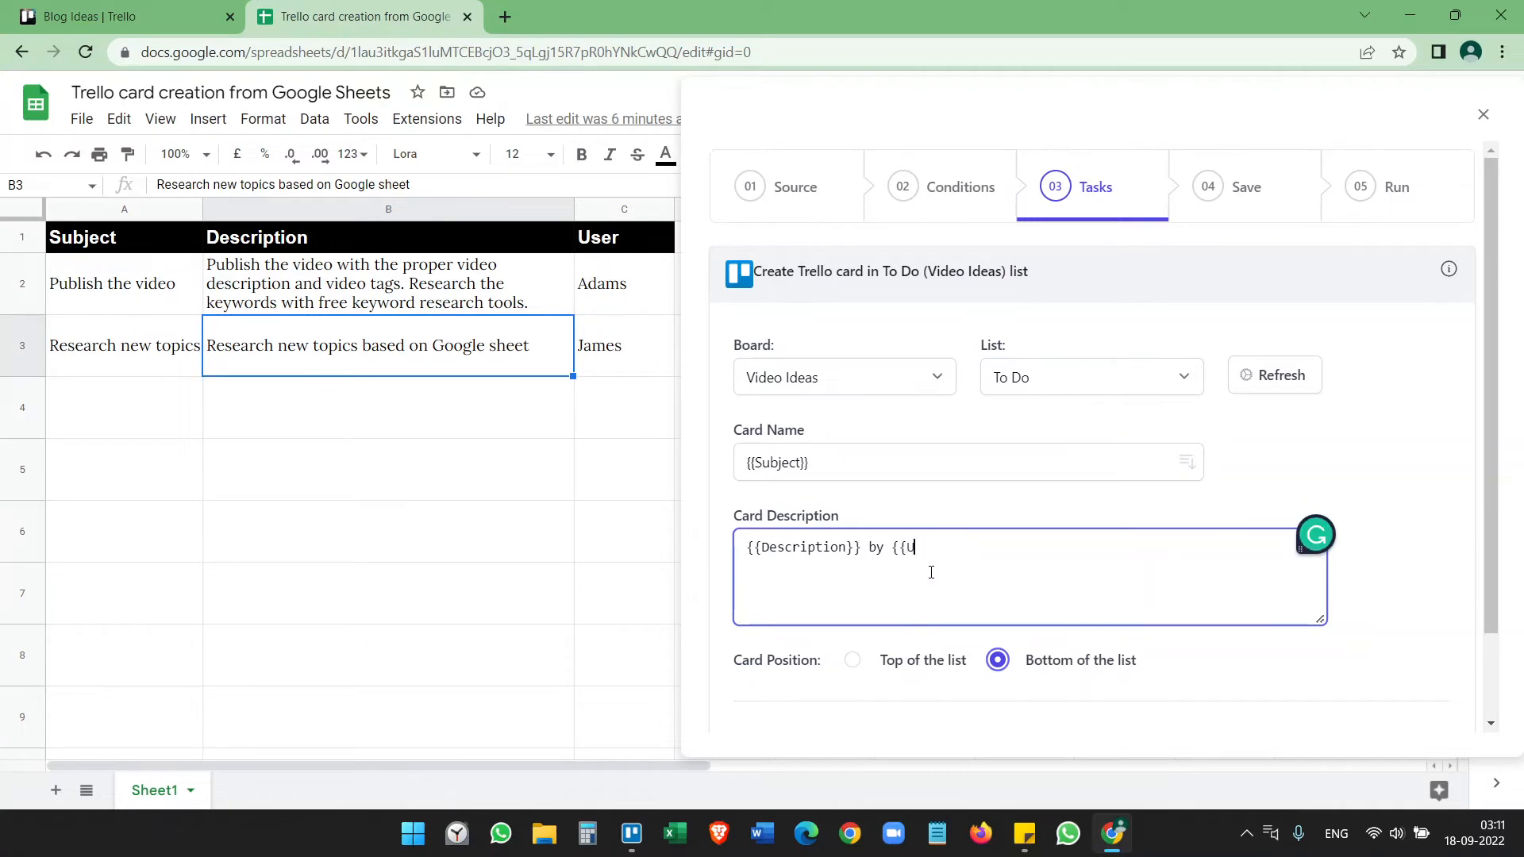
{"action": "type", "text": "ser}}"}
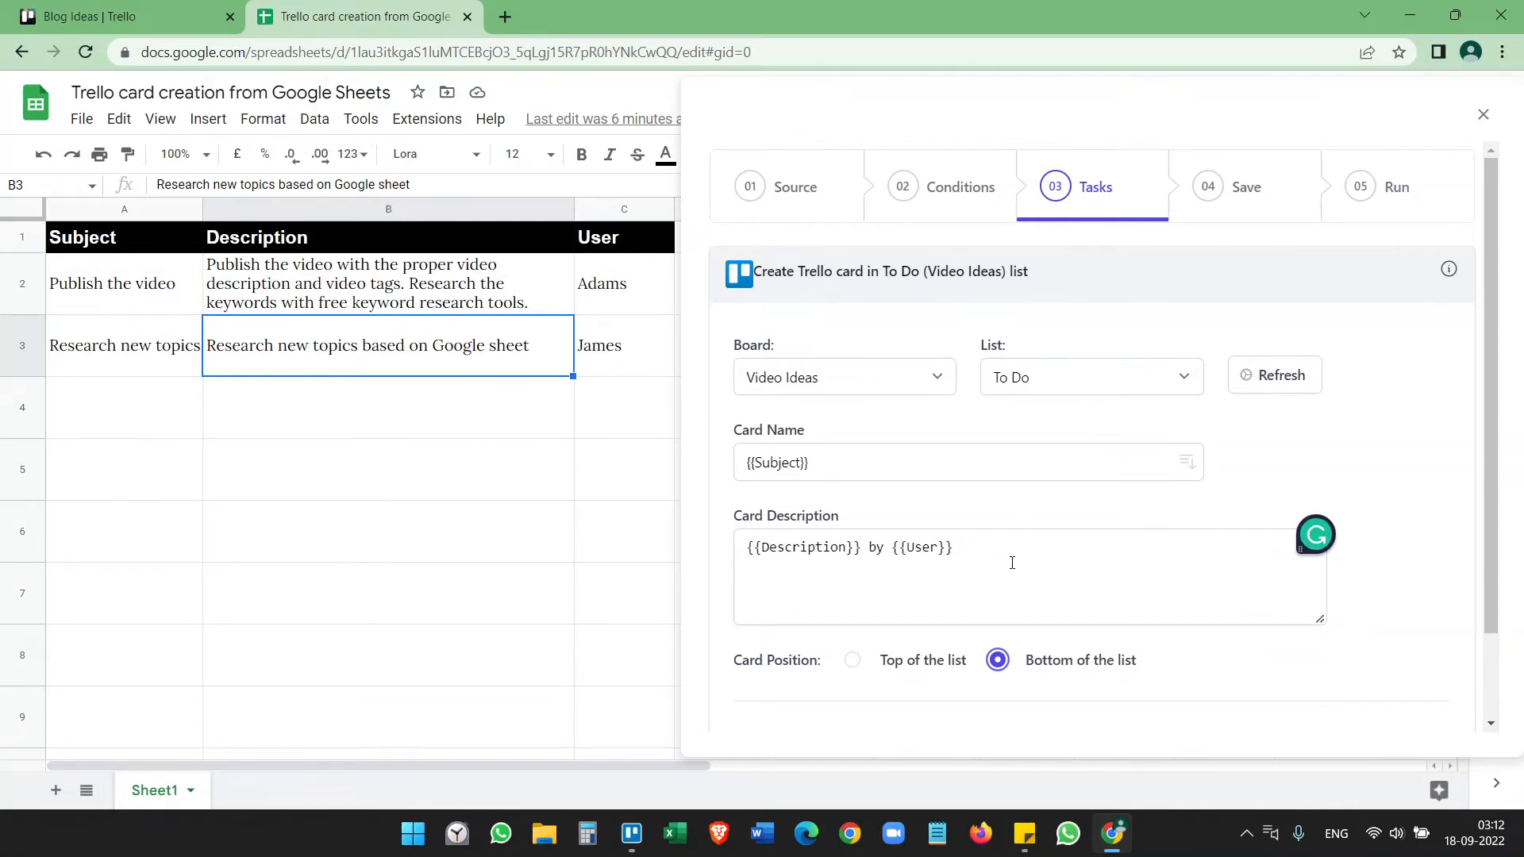
{"action": "mouse_move", "coordinate": [838, 638]}
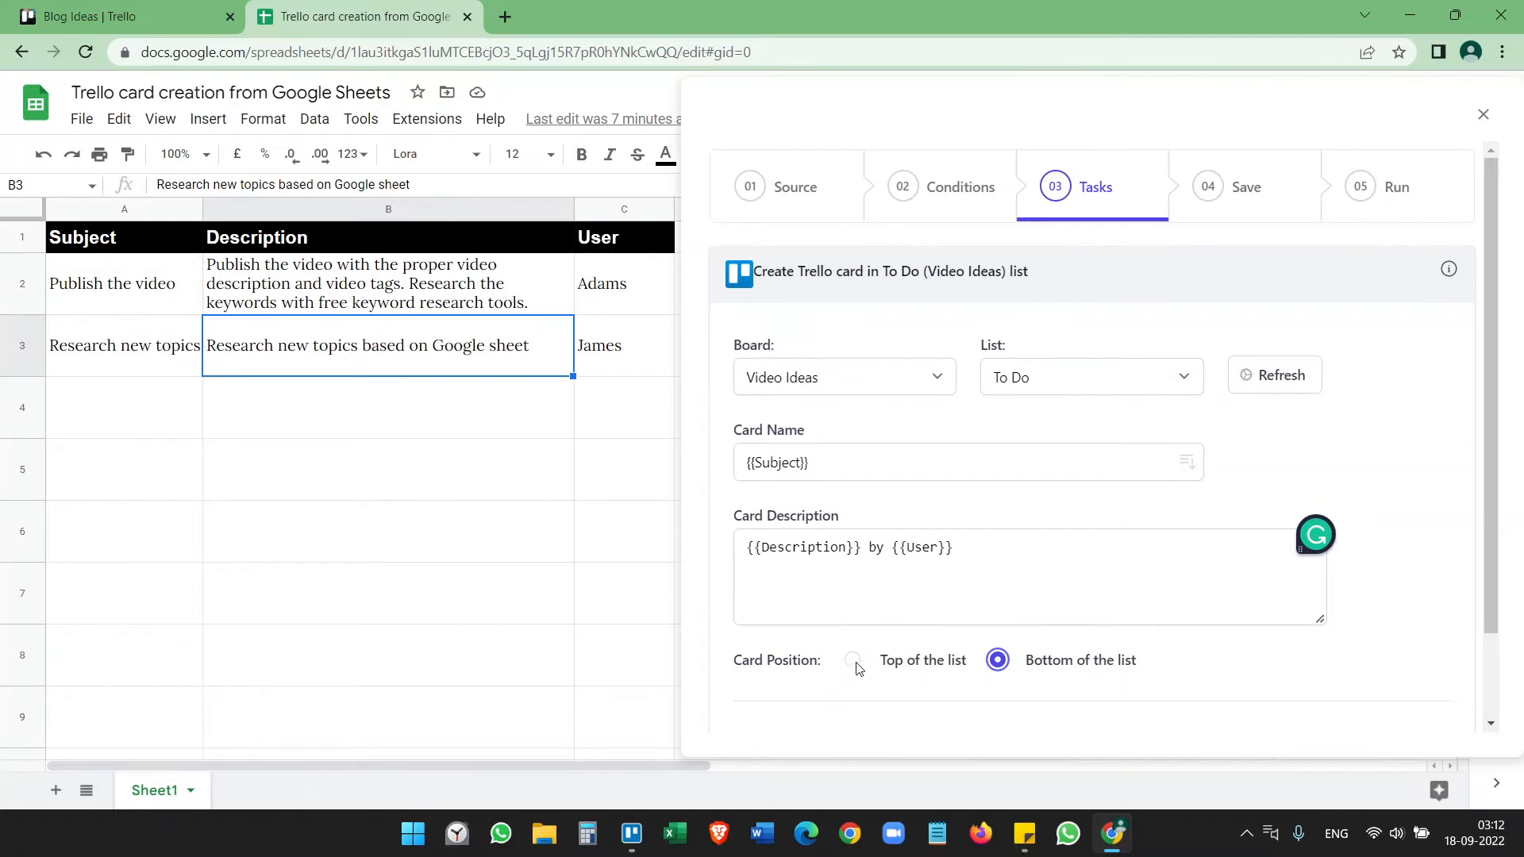
Step: Place new cards at the top of the list and save the Trello task
{"action": "left_click", "coordinate": [850, 661]}
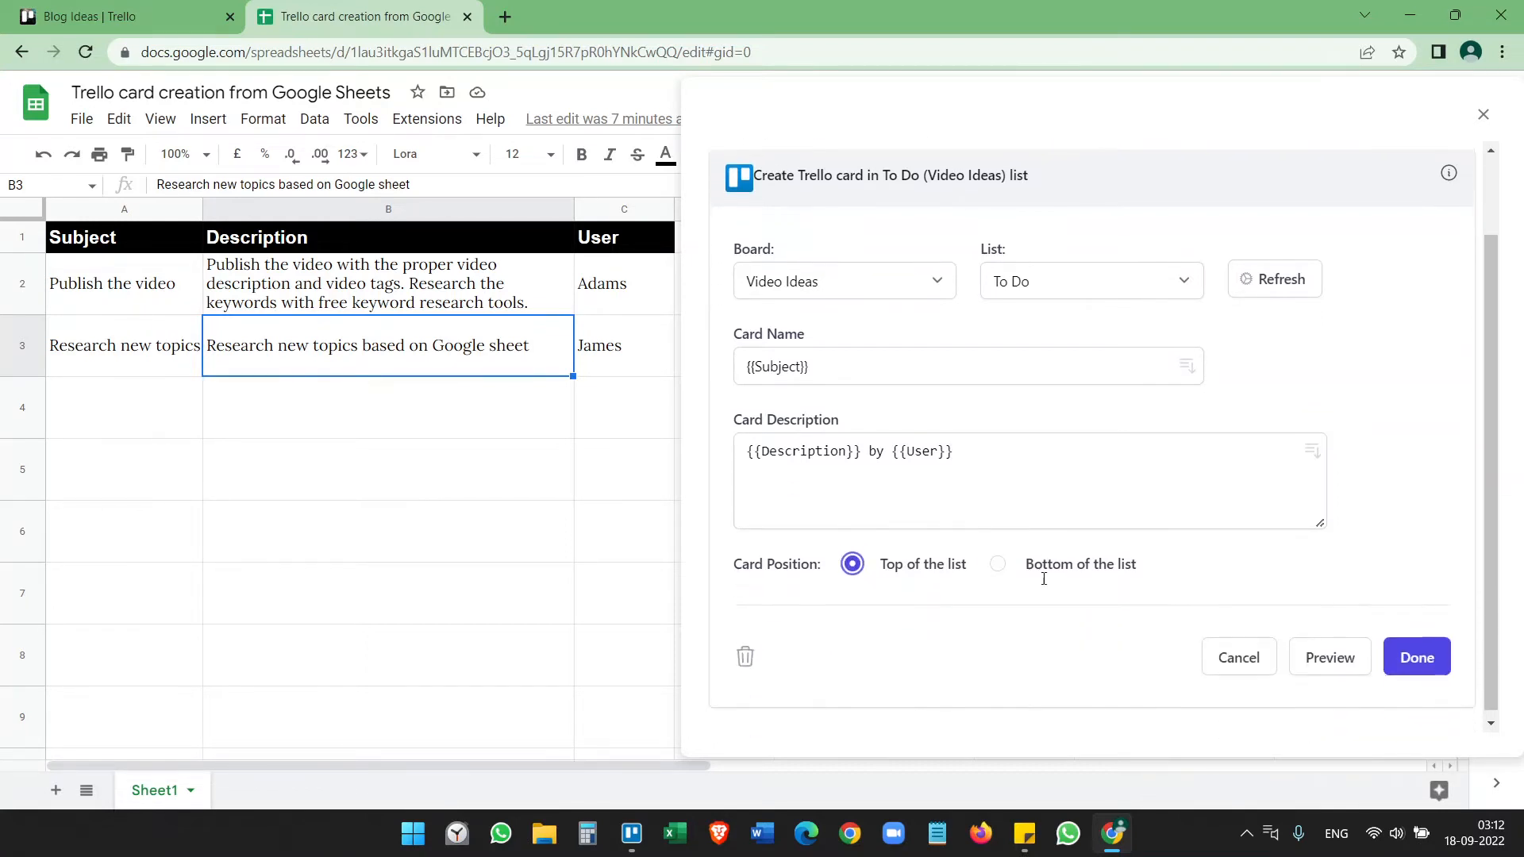
{"action": "left_click", "coordinate": [1414, 657]}
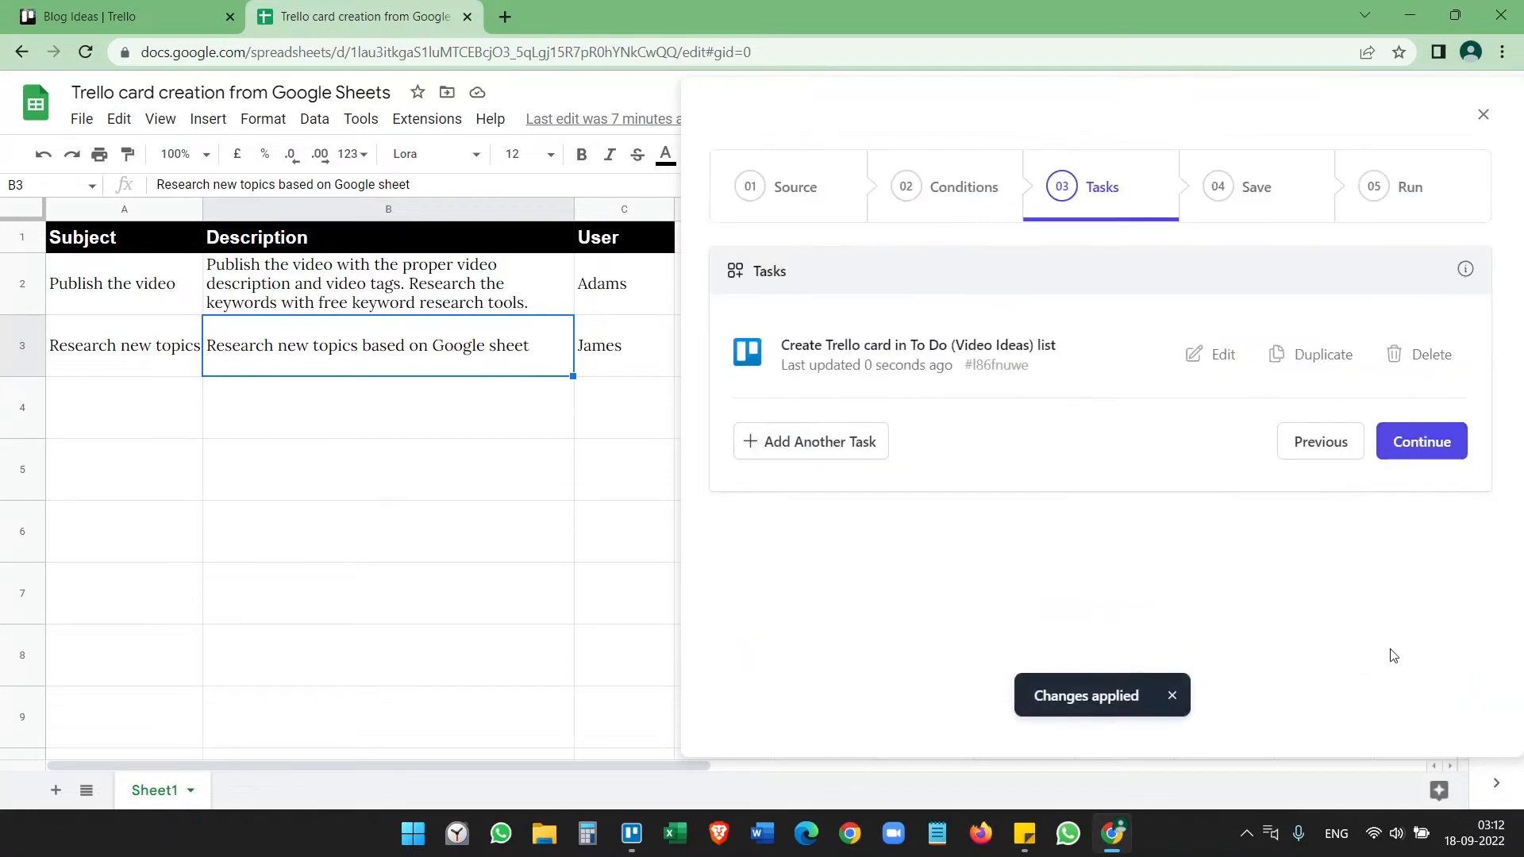
Step: Proceed to the Save step and set the workflow to run every hour
{"action": "left_click", "coordinate": [1419, 440]}
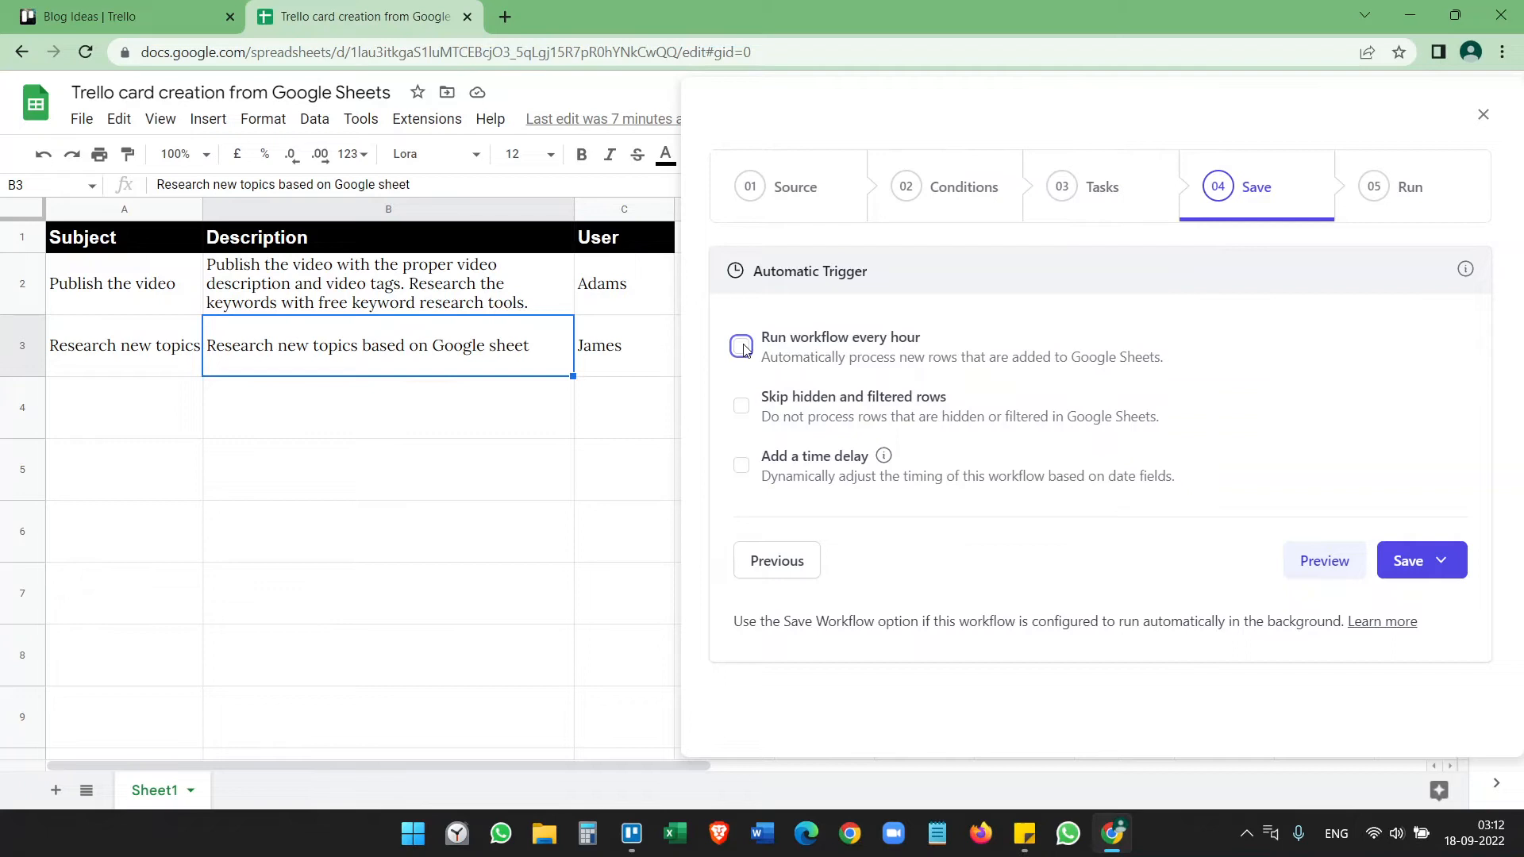
{"action": "left_click", "coordinate": [740, 346]}
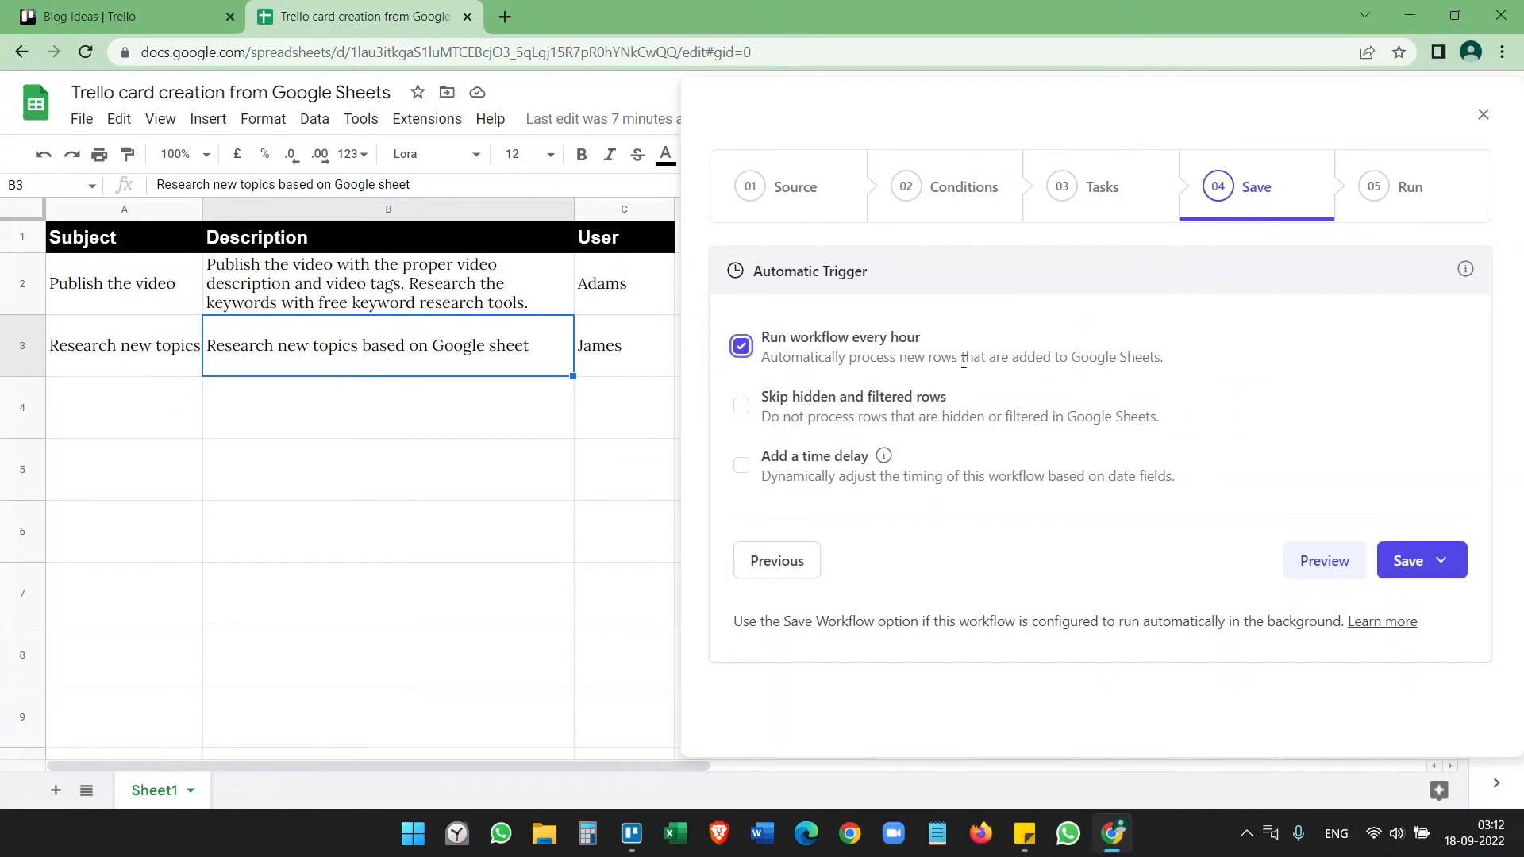
{"action": "mouse_move", "coordinate": [430, 465]}
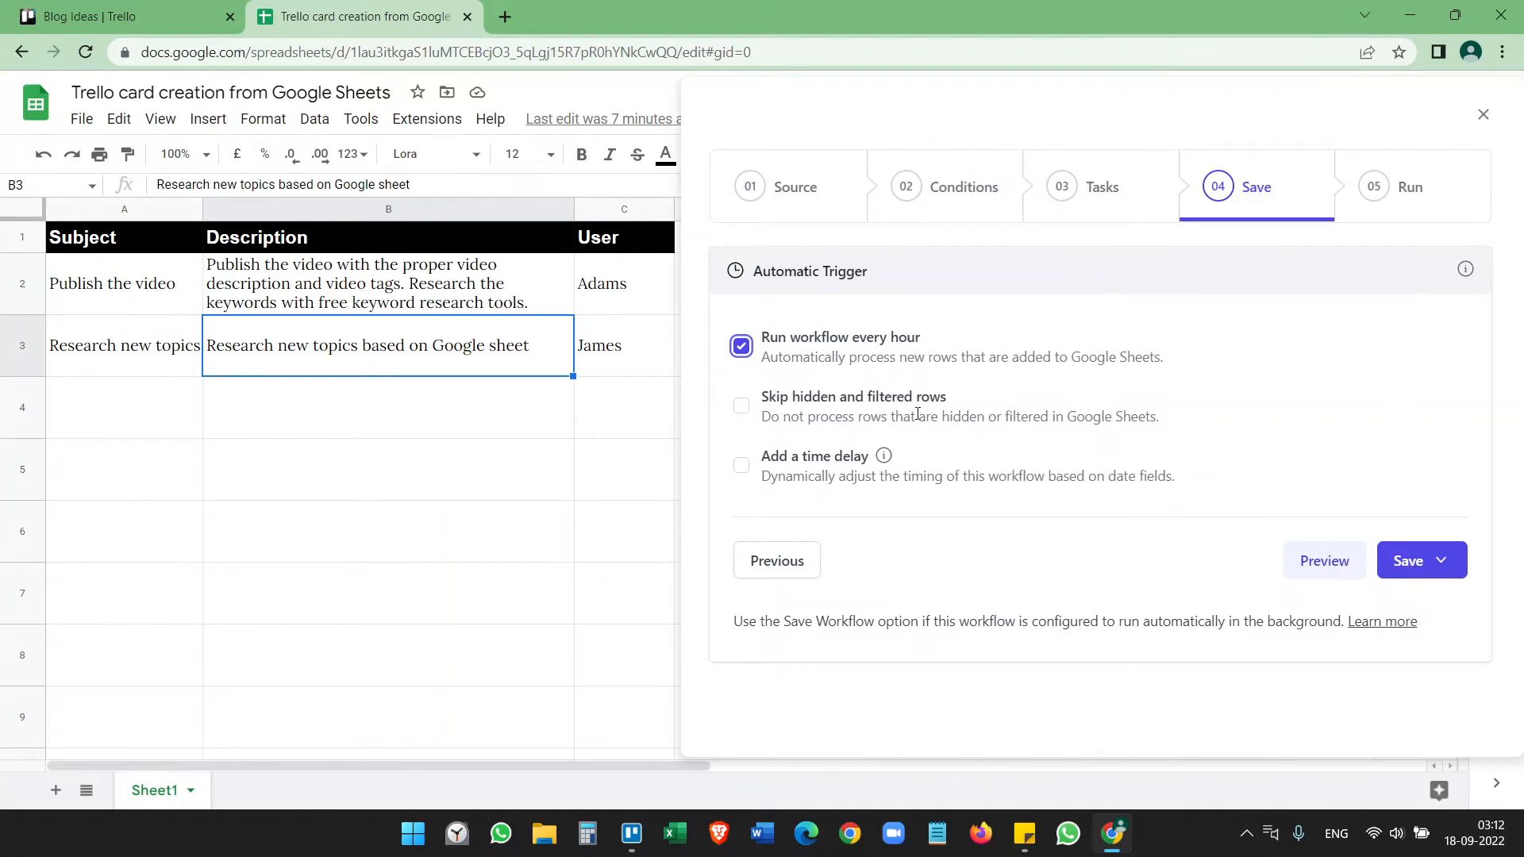
{"action": "mouse_move", "coordinate": [1407, 561]}
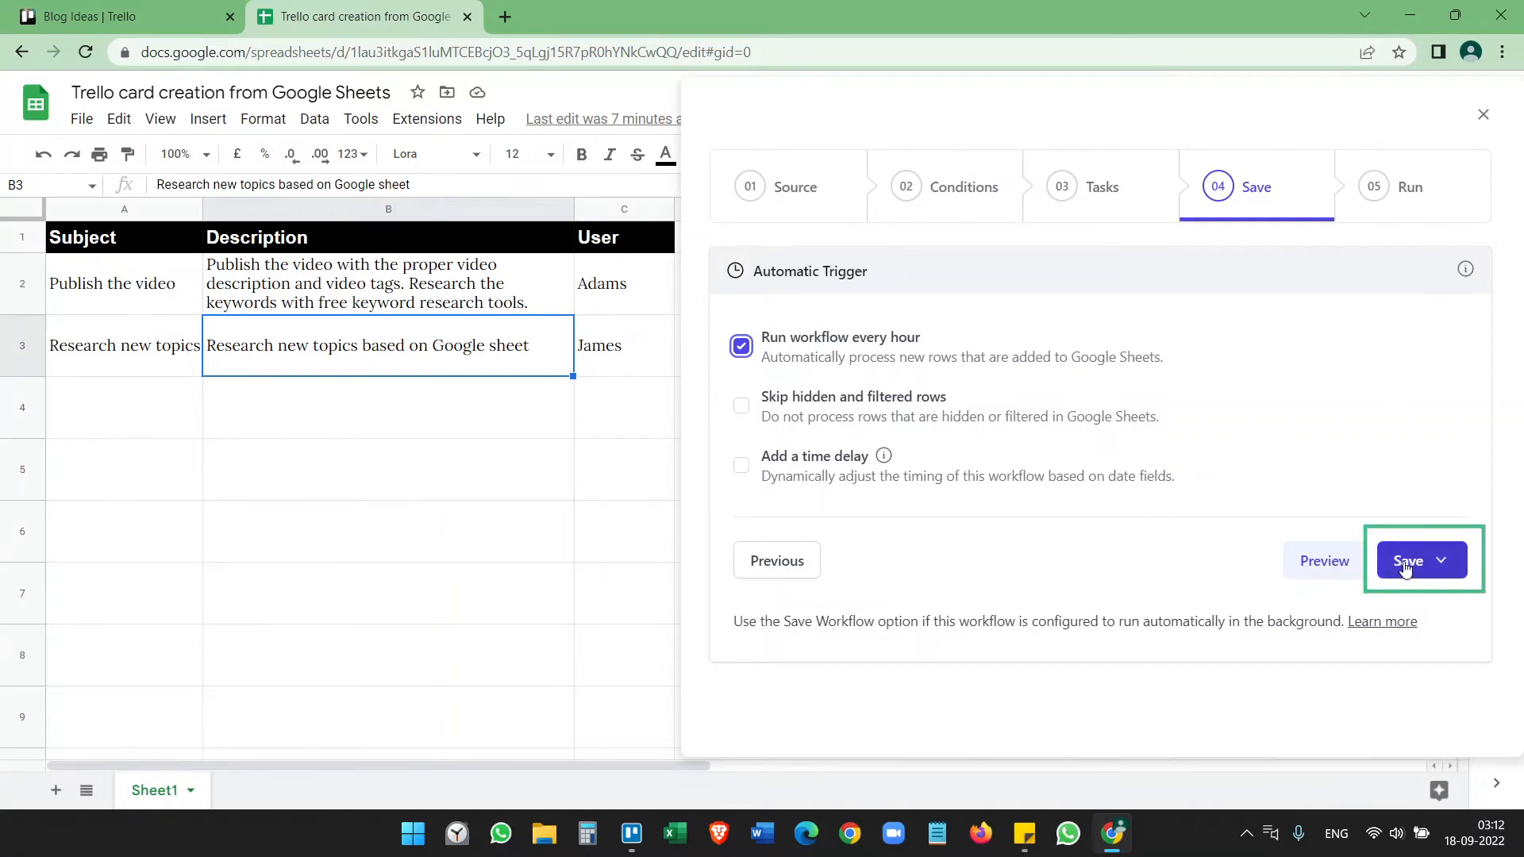
Step: Save and run the workflow, then switch to the Trello tab
{"action": "left_click", "coordinate": [1449, 561]}
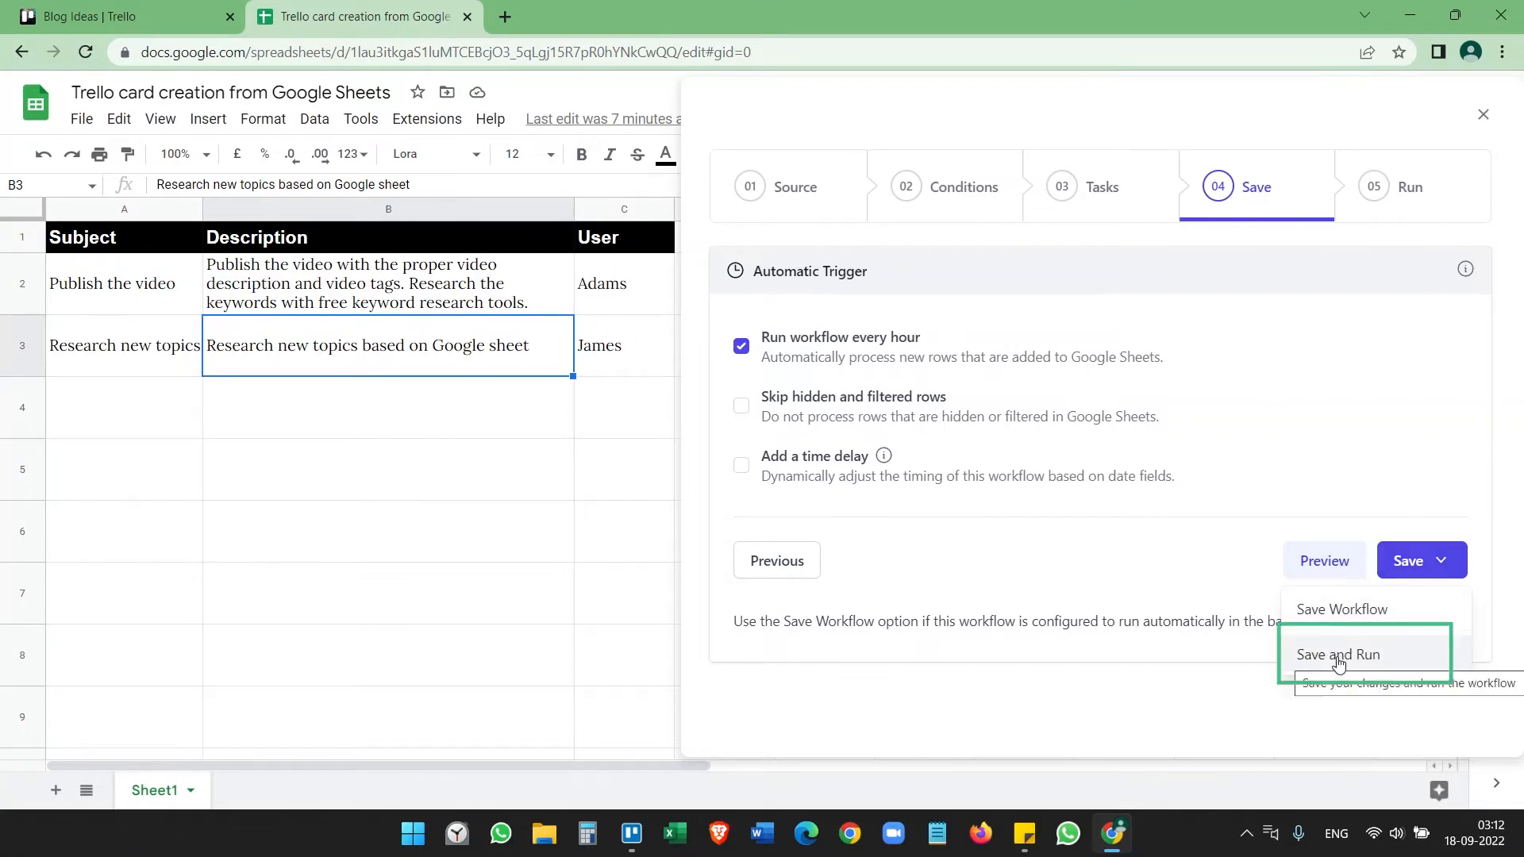
{"action": "left_click", "coordinate": [1339, 654]}
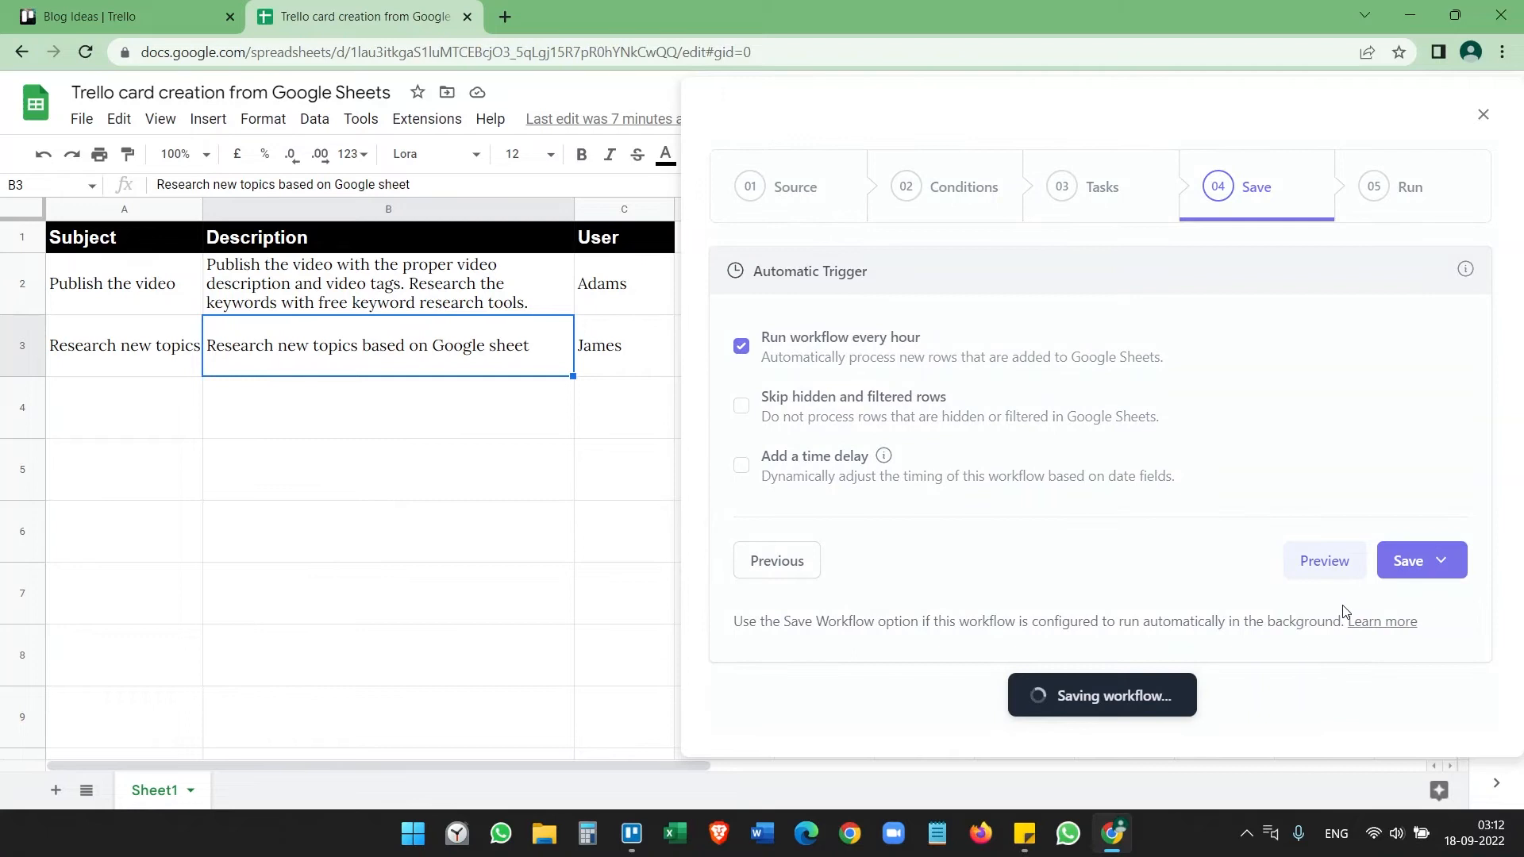
{"action": "left_click", "coordinate": [1408, 561]}
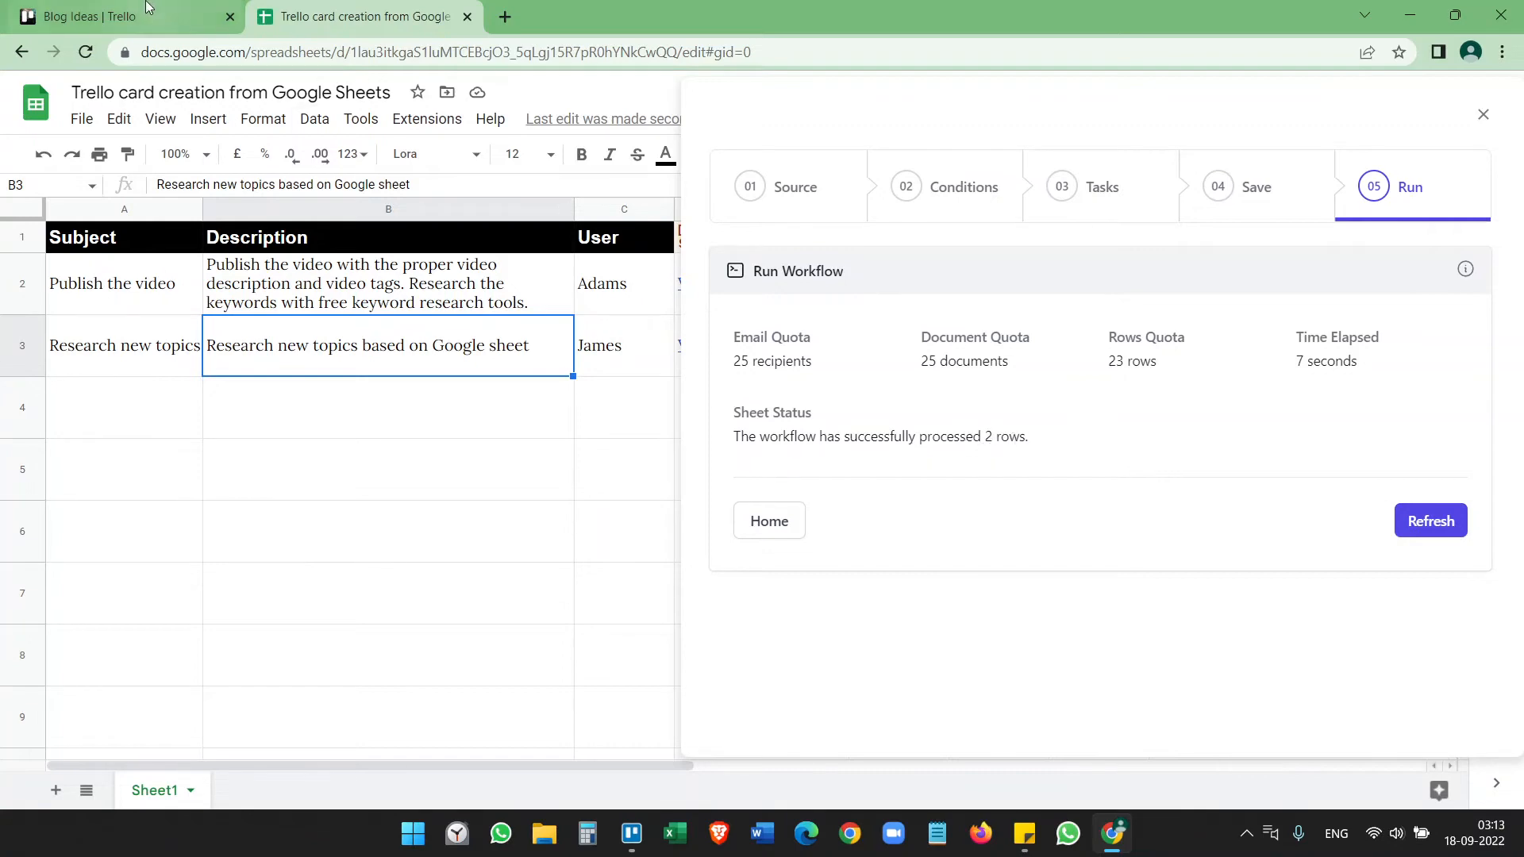
{"action": "left_click", "coordinate": [106, 15]}
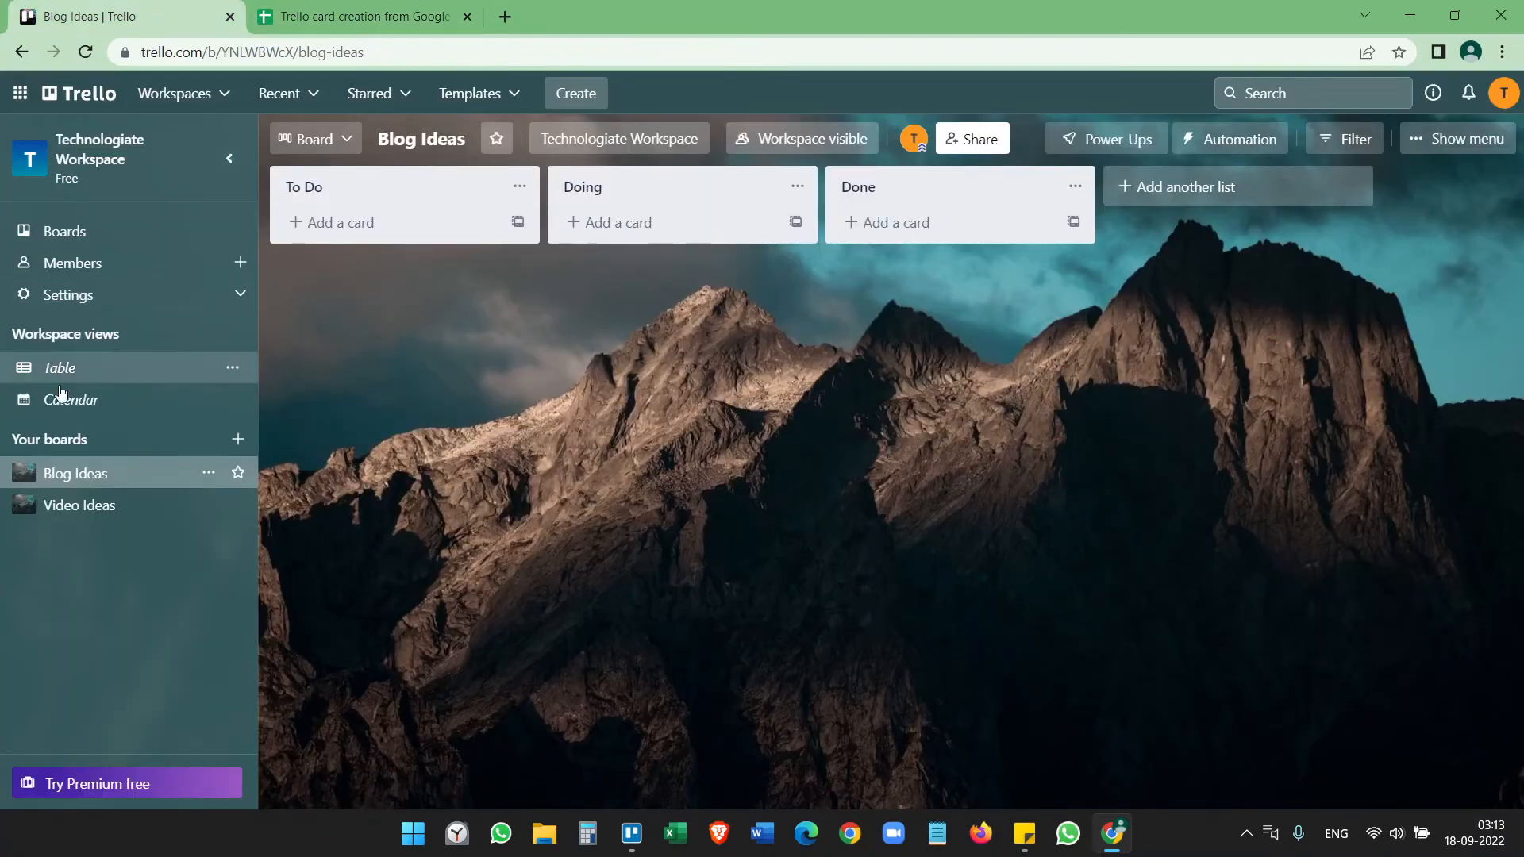
Step: Check the 'Publish the video' card on the Video Ideas board, then return to the spreadsheet
{"action": "left_click", "coordinate": [79, 505]}
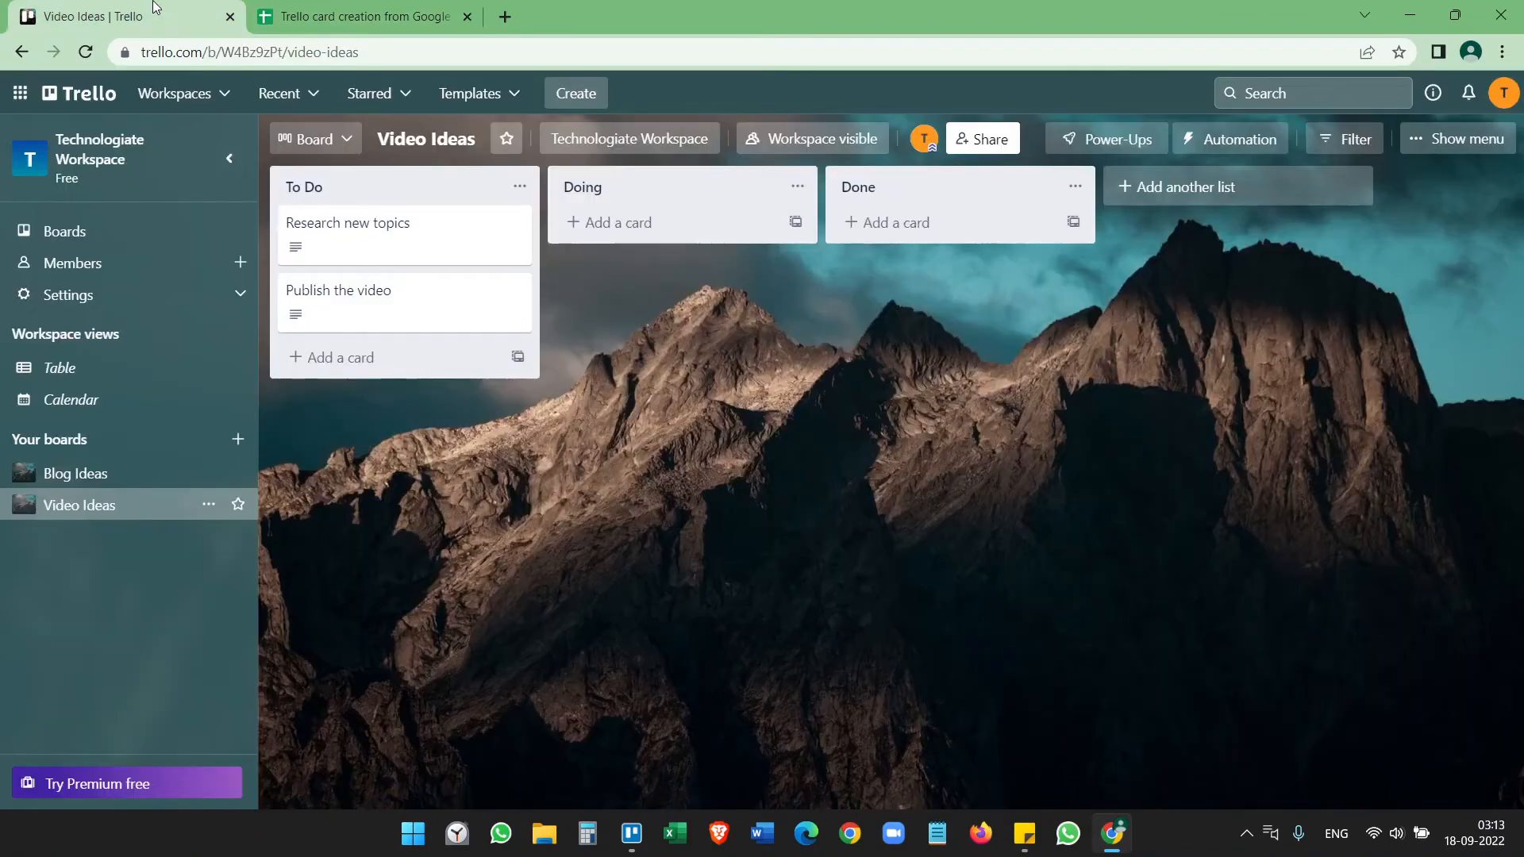
{"action": "mouse_move", "coordinate": [435, 319]}
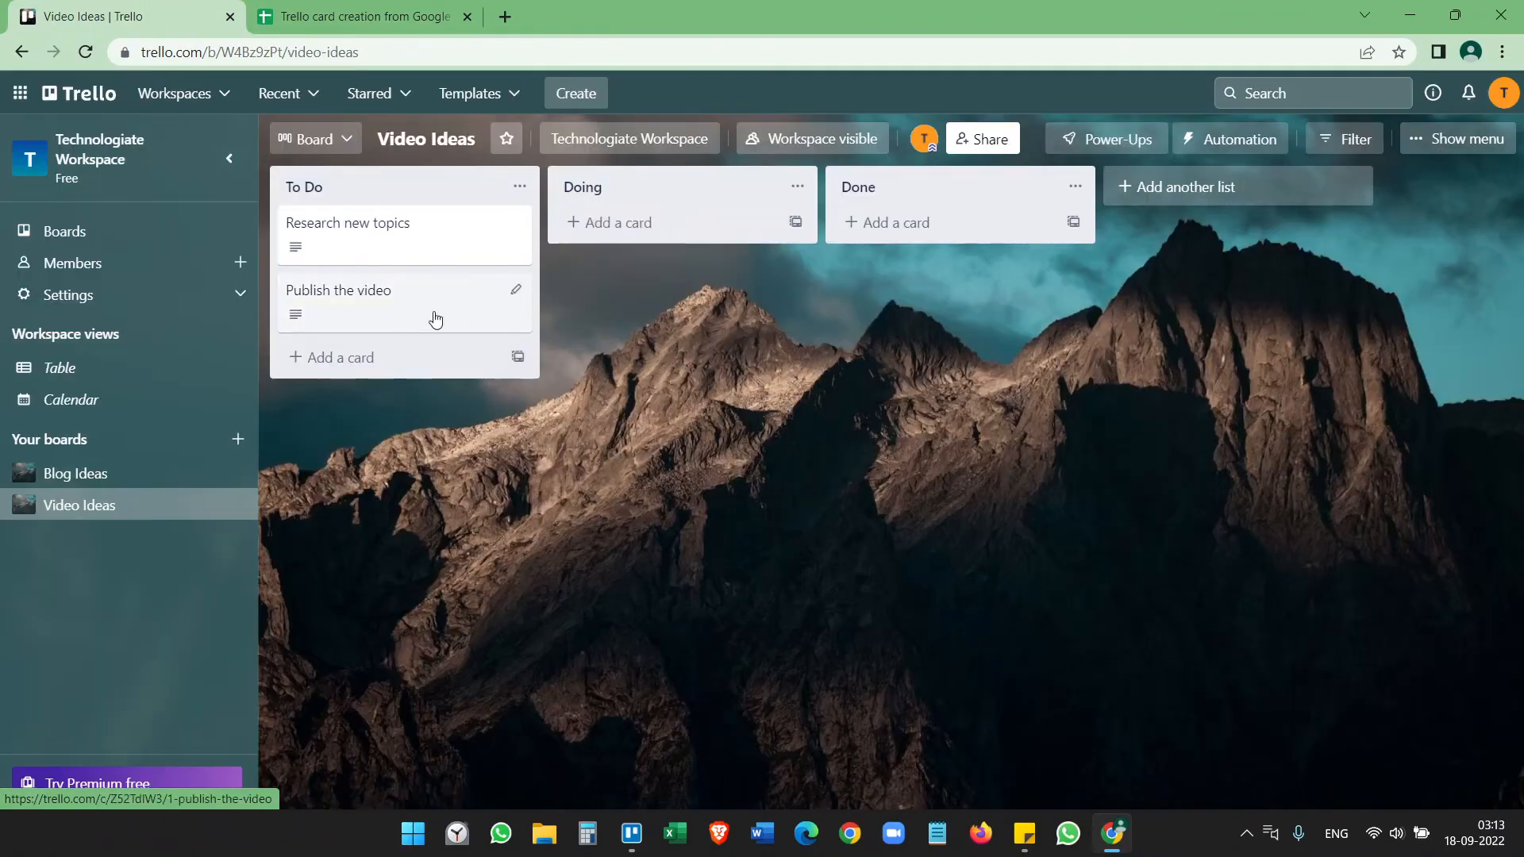
{"action": "left_click", "coordinate": [340, 289]}
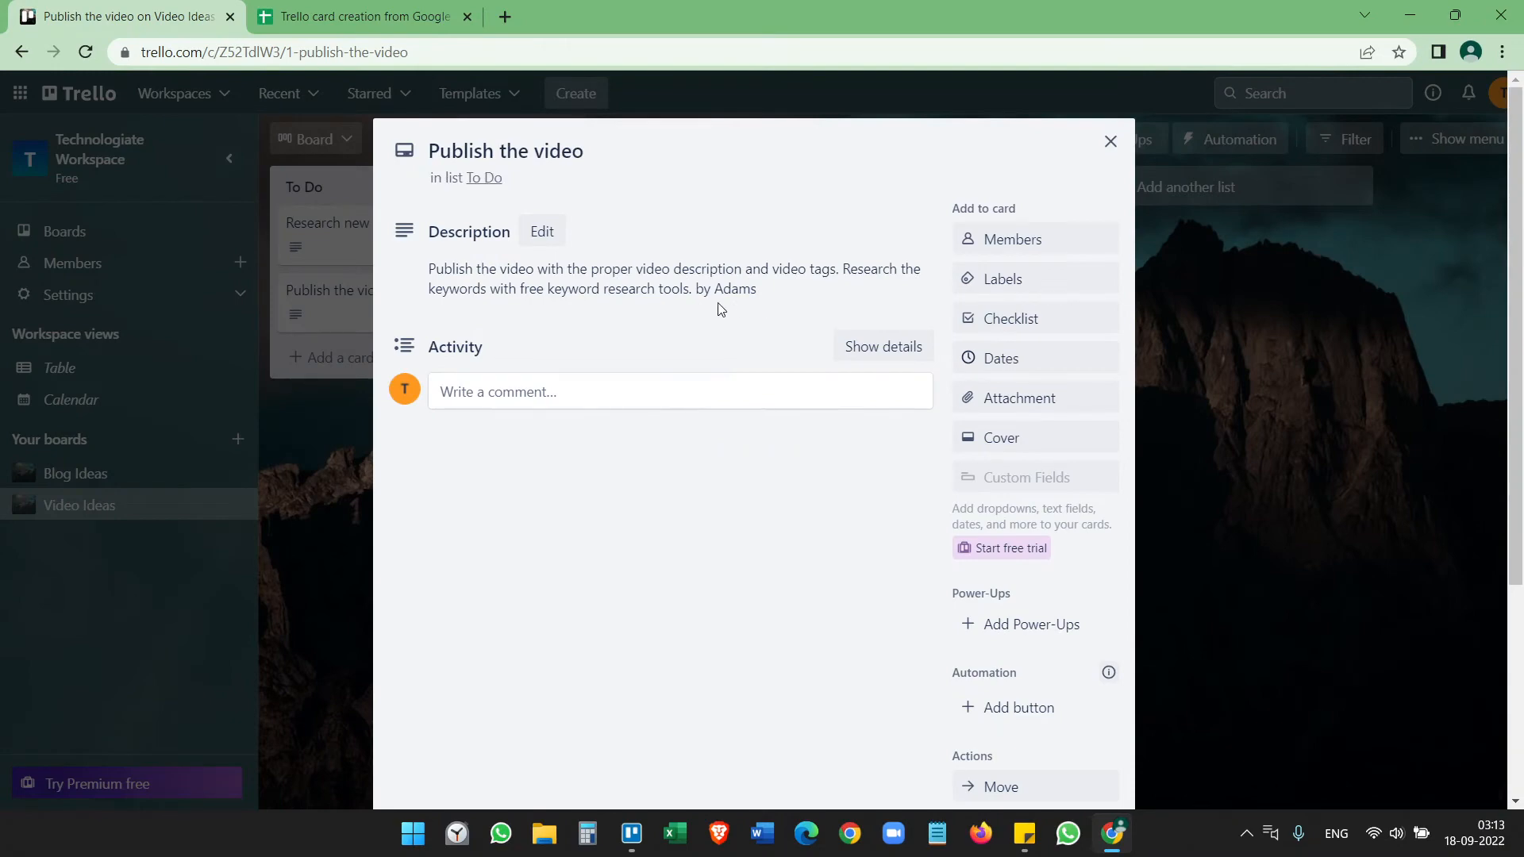
{"action": "left_click", "coordinate": [1109, 141]}
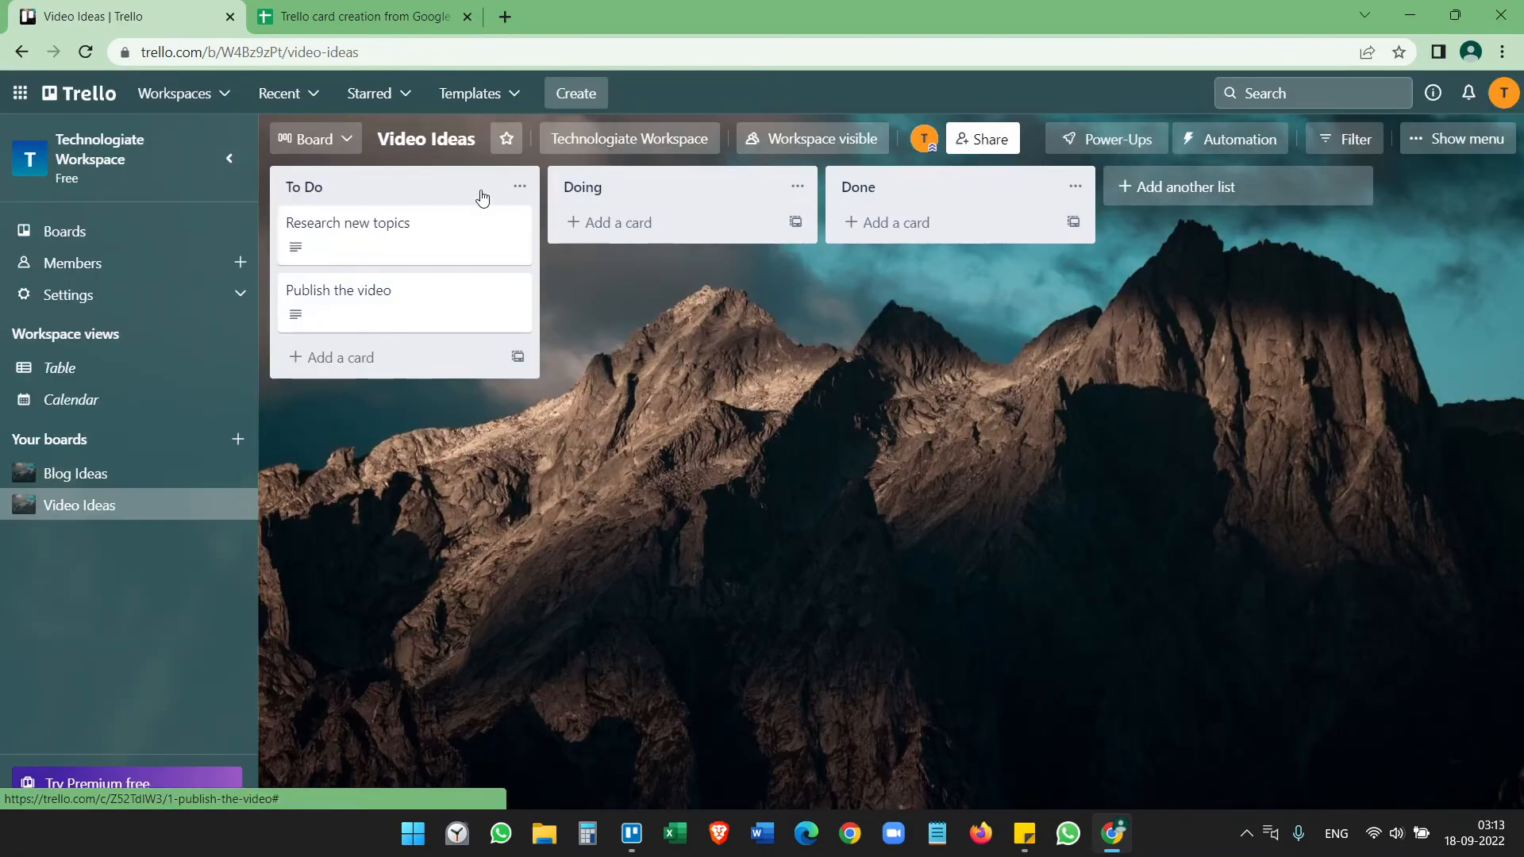
{"action": "mouse_move", "coordinate": [378, 316]}
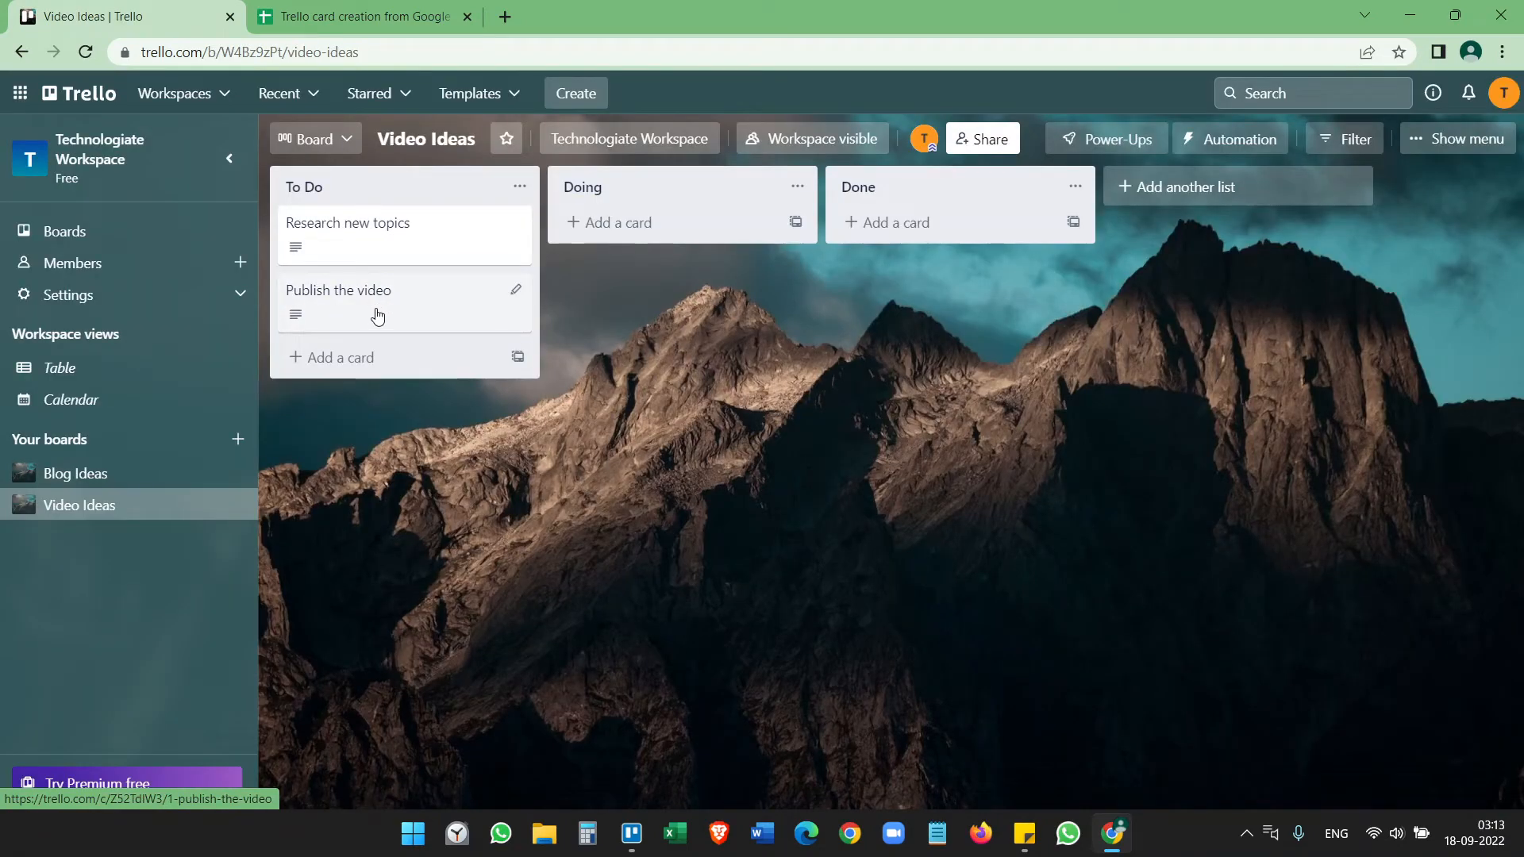
{"action": "left_click", "coordinate": [360, 16]}
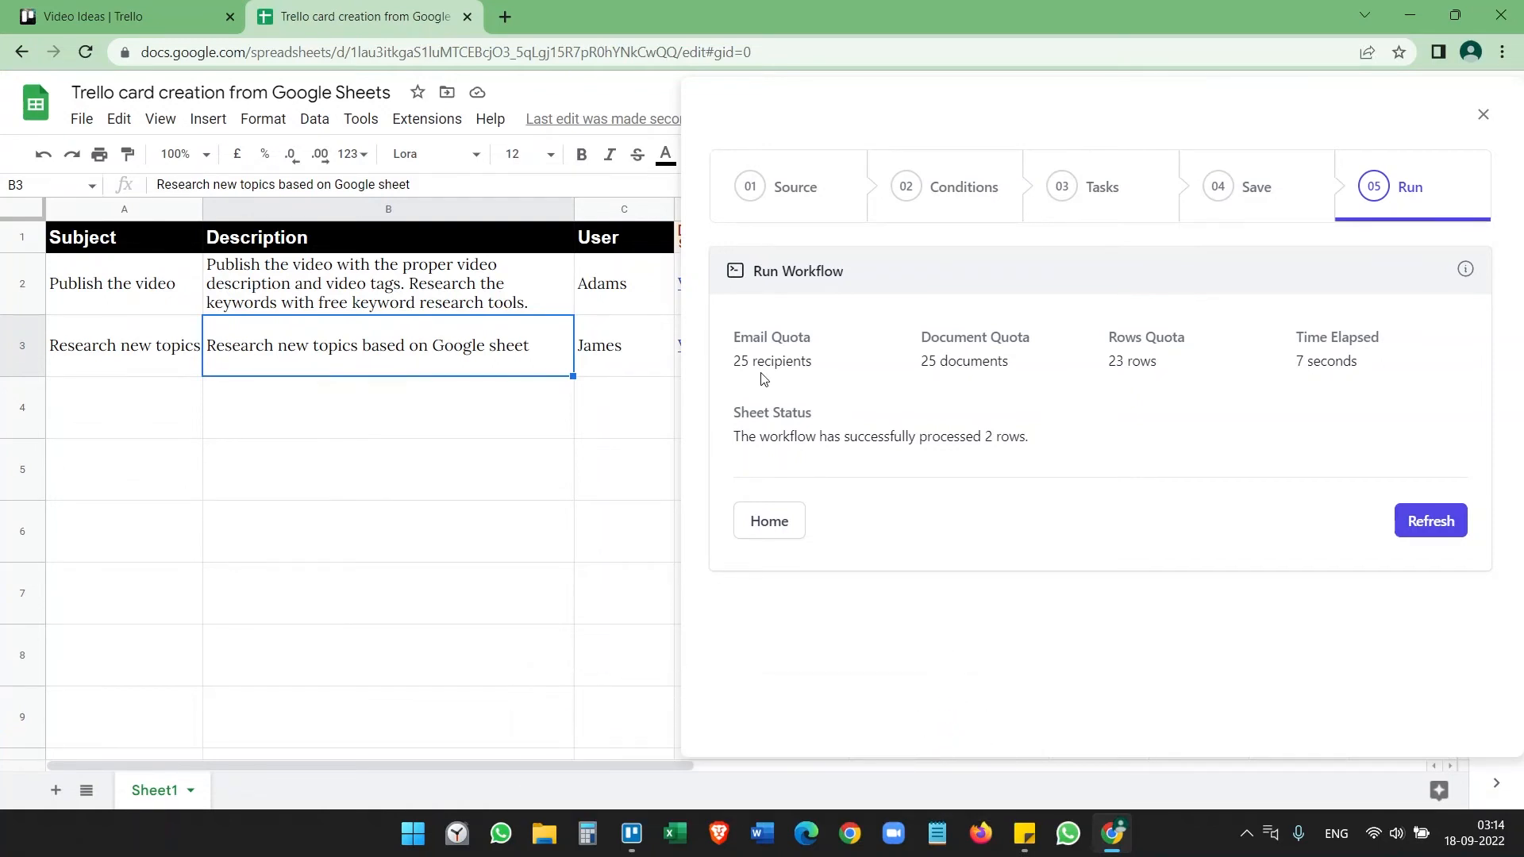
{"action": "mouse_move", "coordinate": [504, 17]}
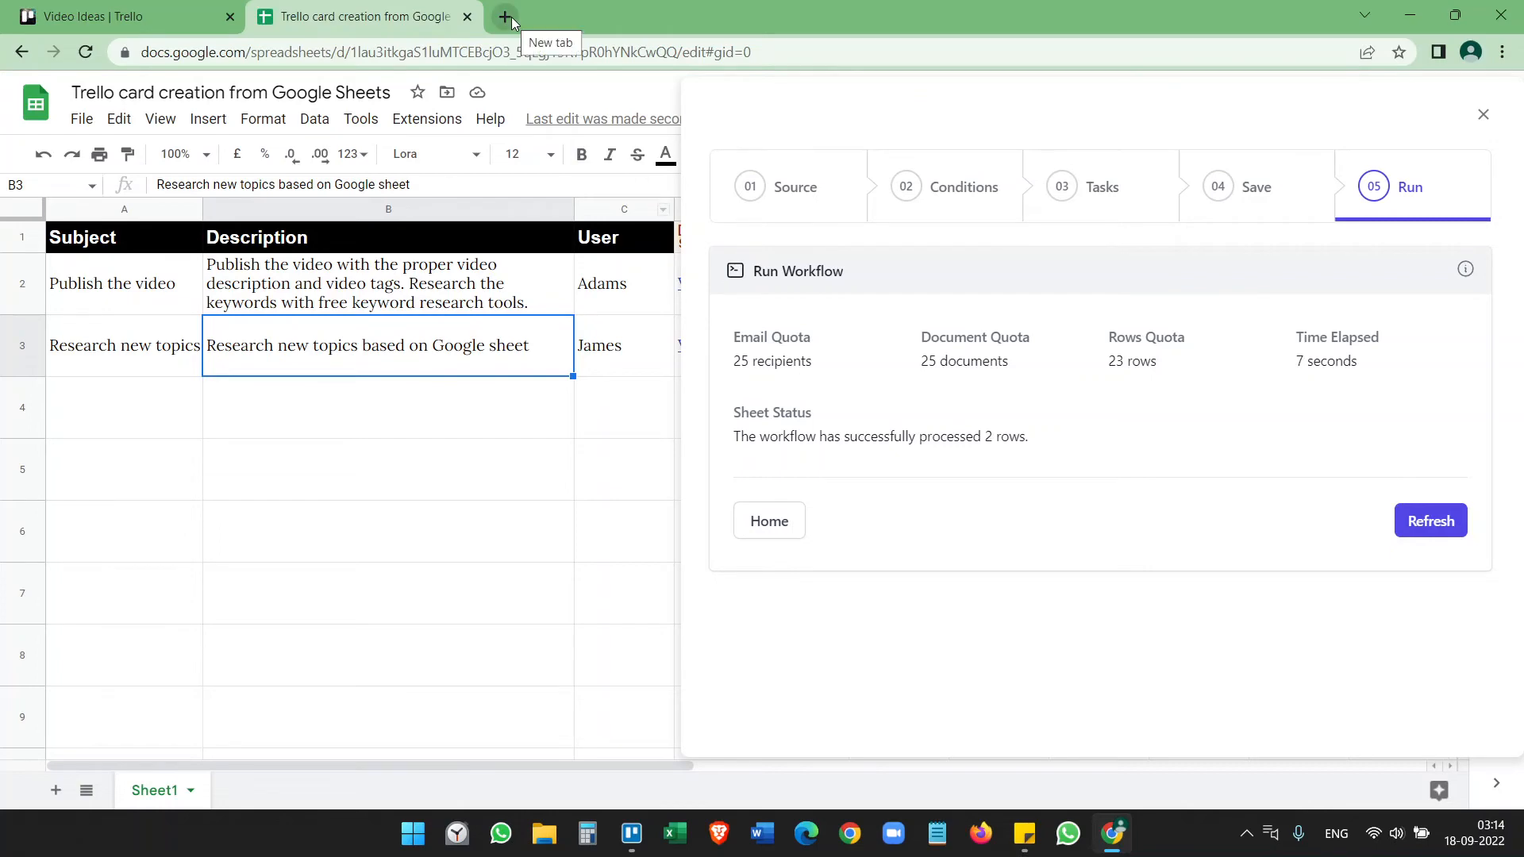
Step: Open a new browser tab for the Document Studio pricing page
{"action": "left_click", "coordinate": [505, 16]}
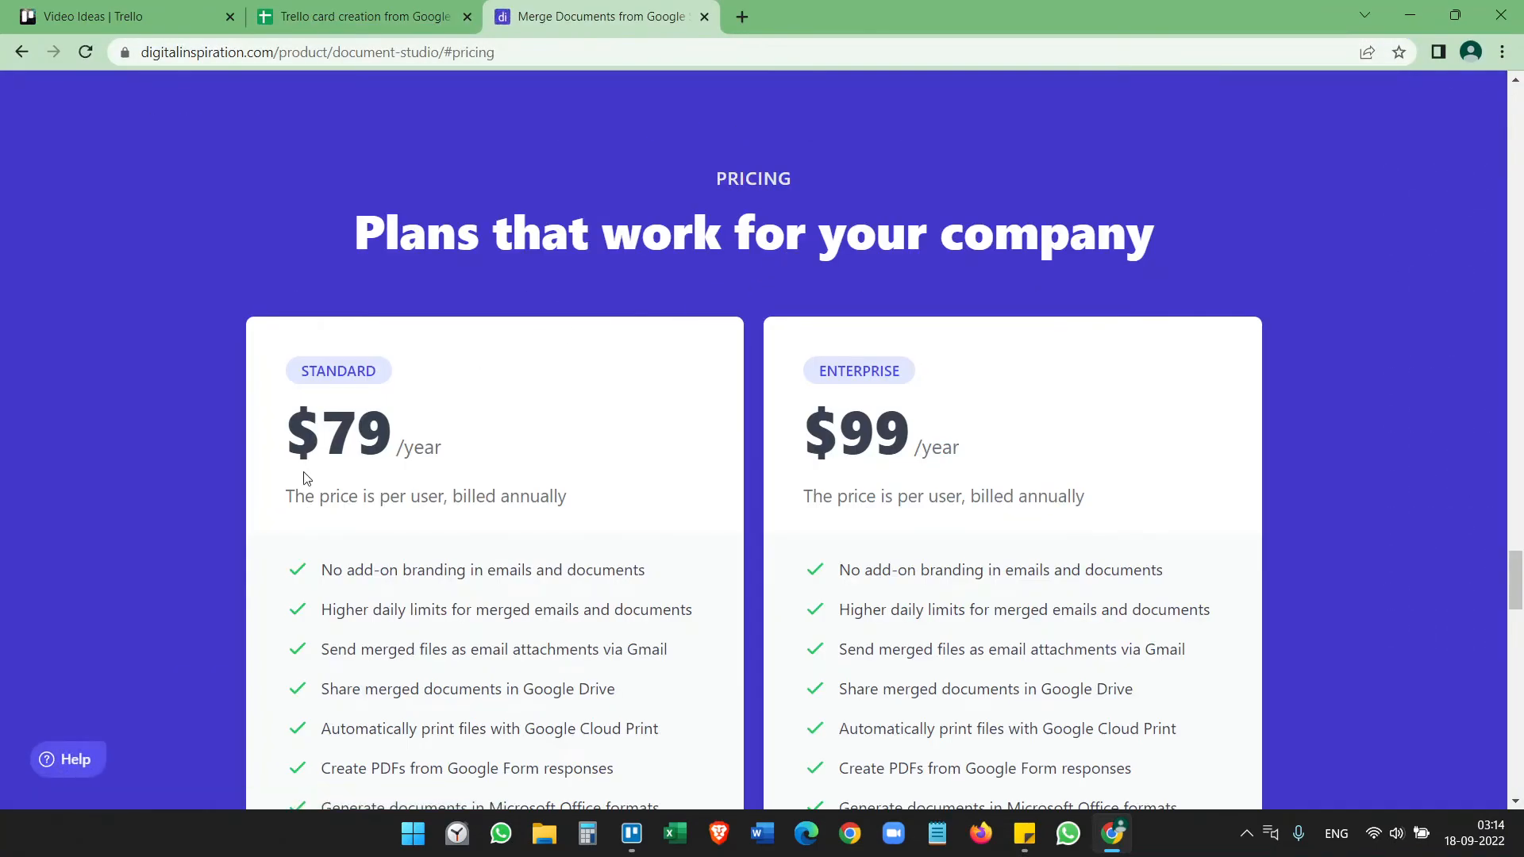
{"action": "mouse_move", "coordinate": [448, 455]}
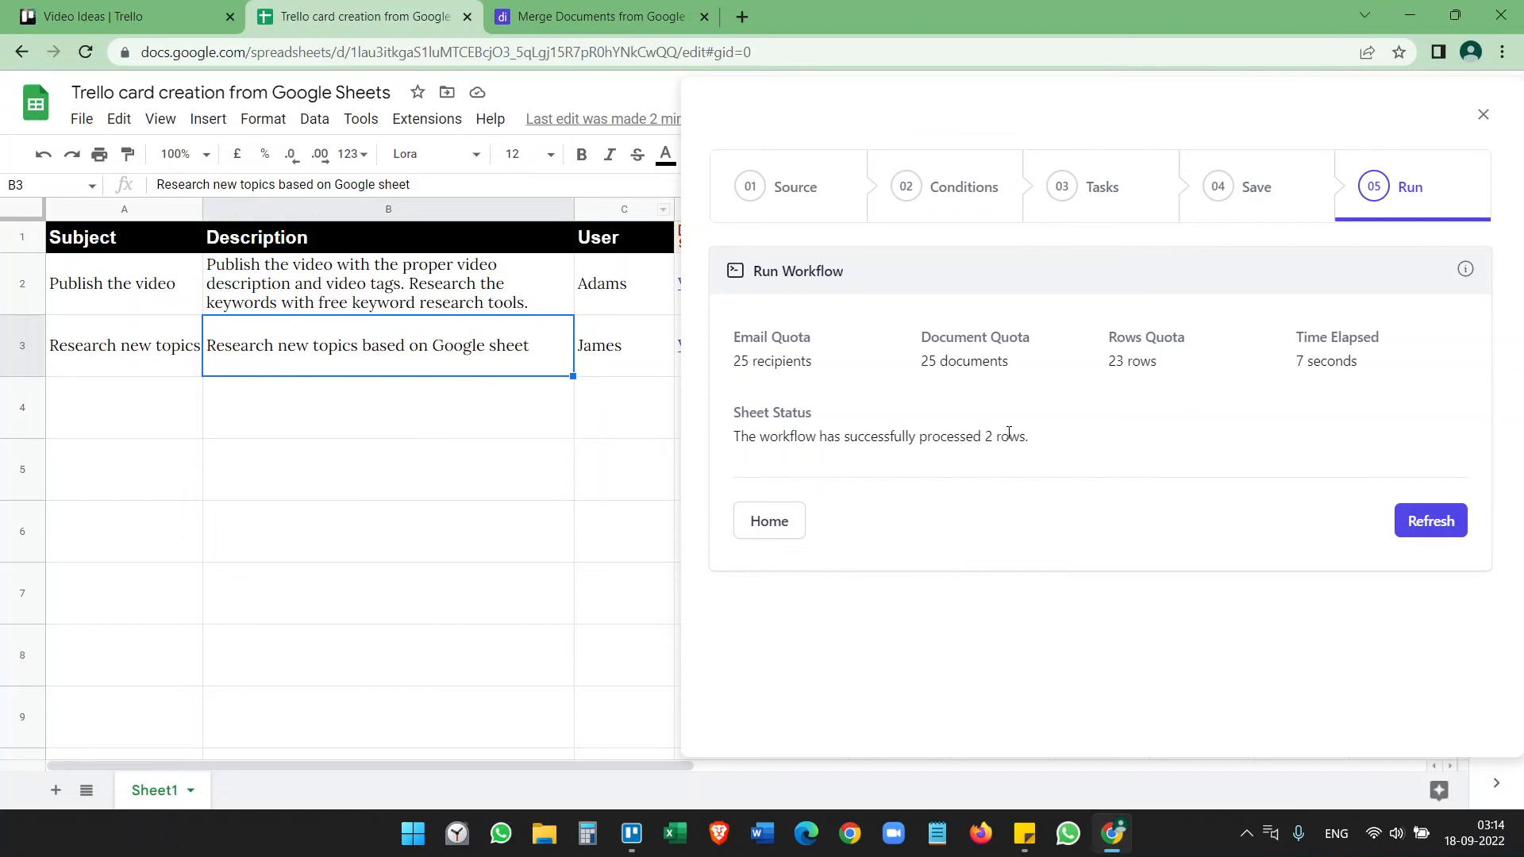
{"action": "mouse_move", "coordinate": [1482, 114]}
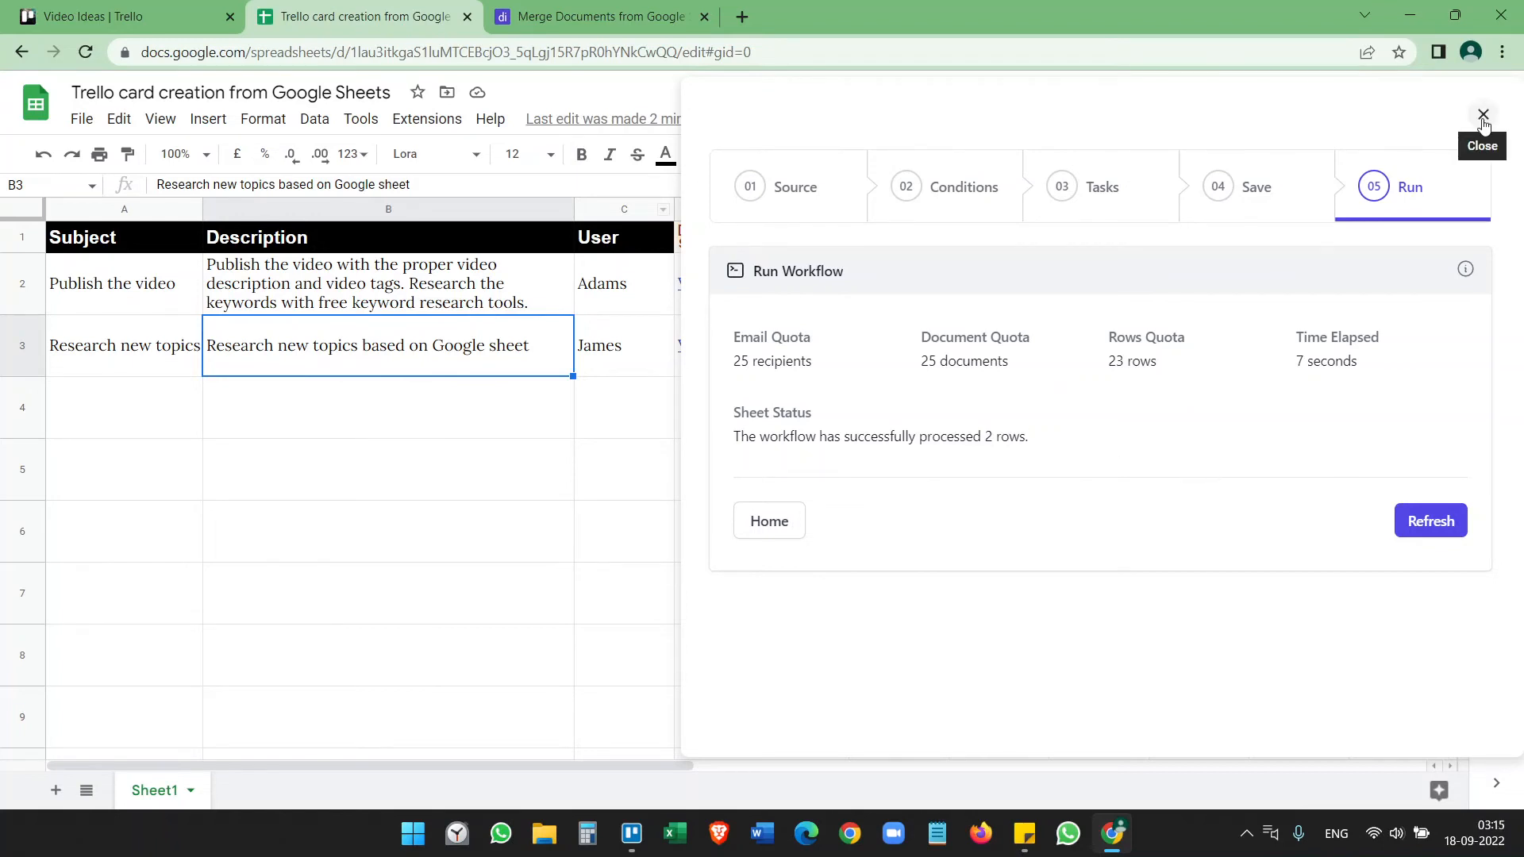
Step: Close the Document Studio panel so column D shows View Card links for both rows, then select A4
{"action": "left_click", "coordinate": [1484, 114]}
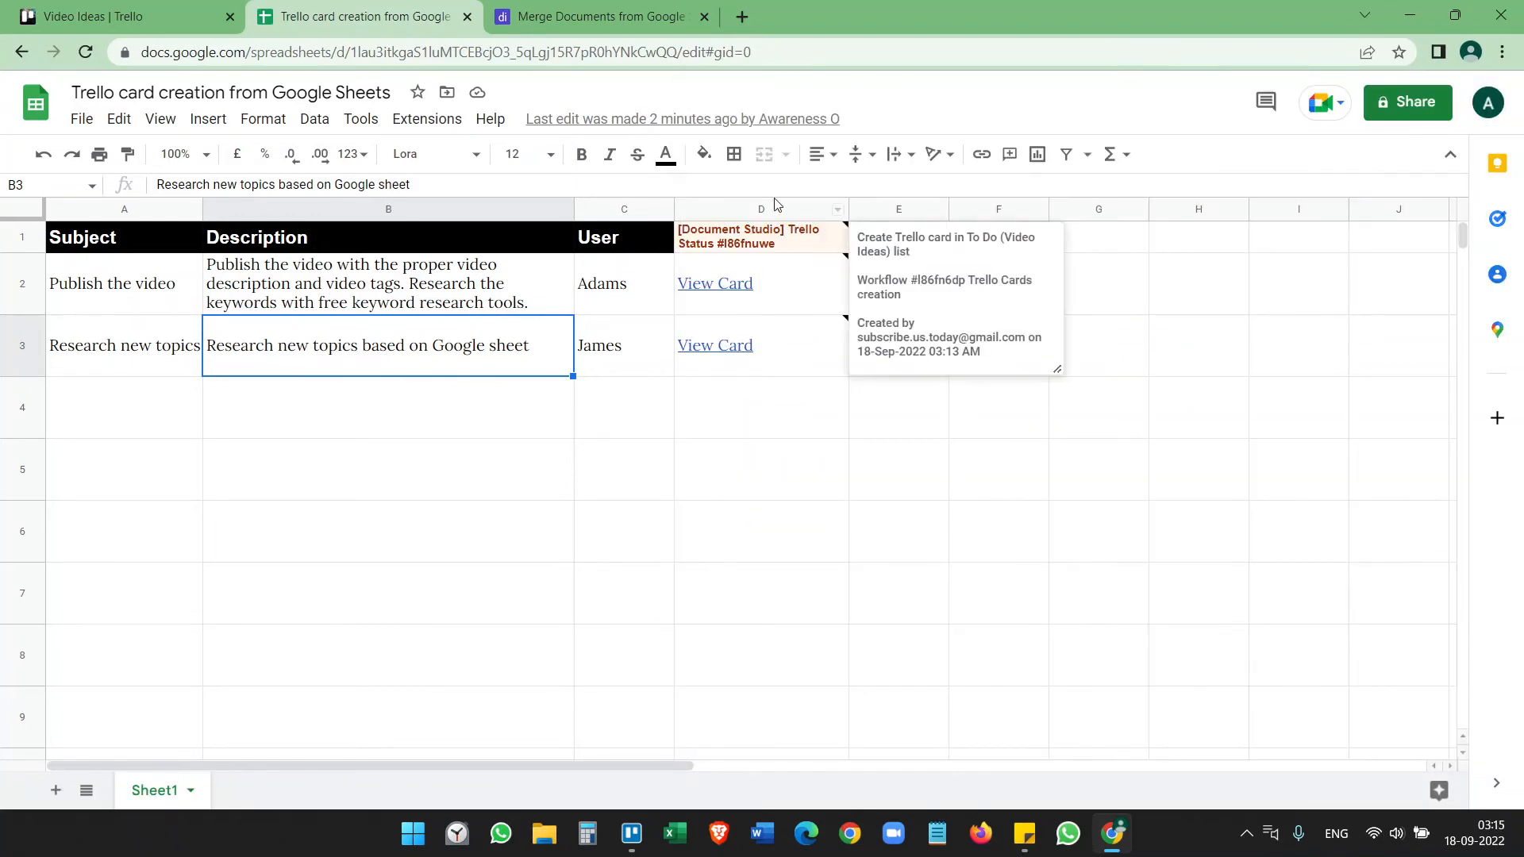
{"action": "mouse_move", "coordinate": [115, 457]}
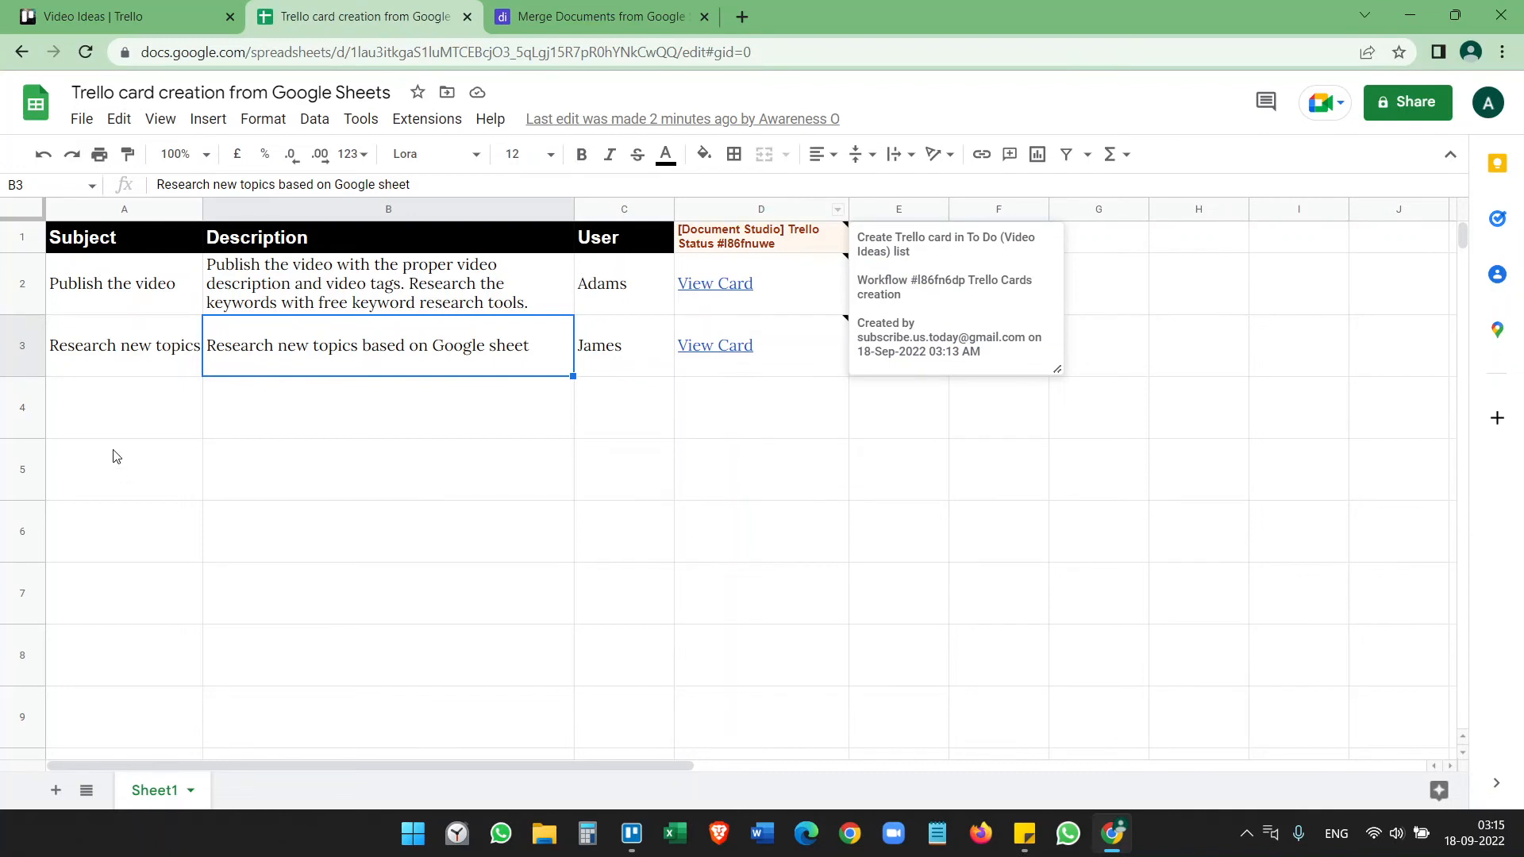
{"action": "left_click", "coordinate": [124, 406]}
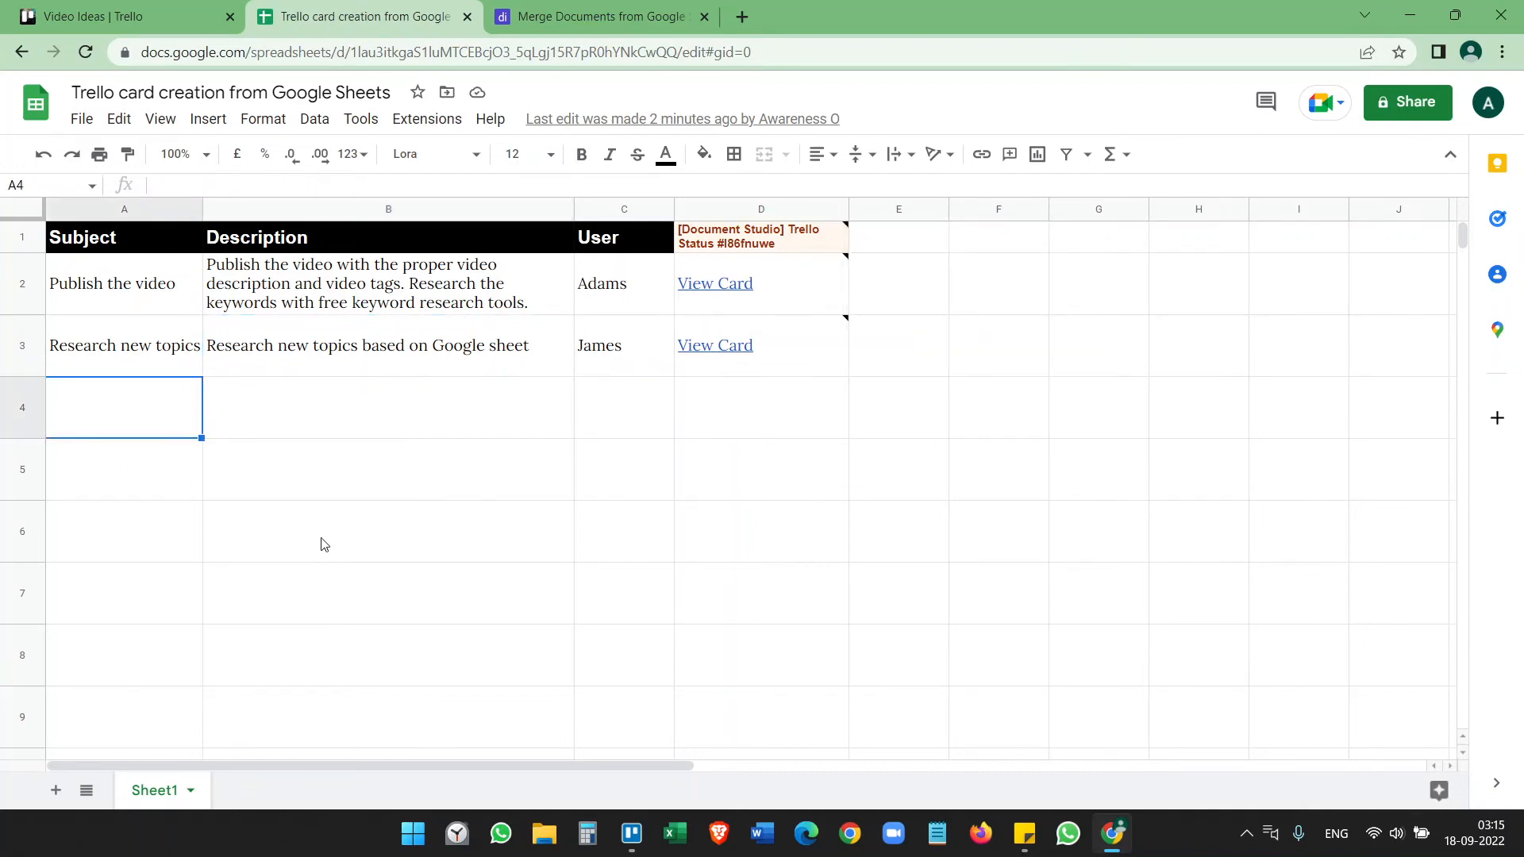
Step: Enter Demo row, Demo Description and Subscribe across A4:C4 as a new entry
{"action": "type", "text": "Demo row"}
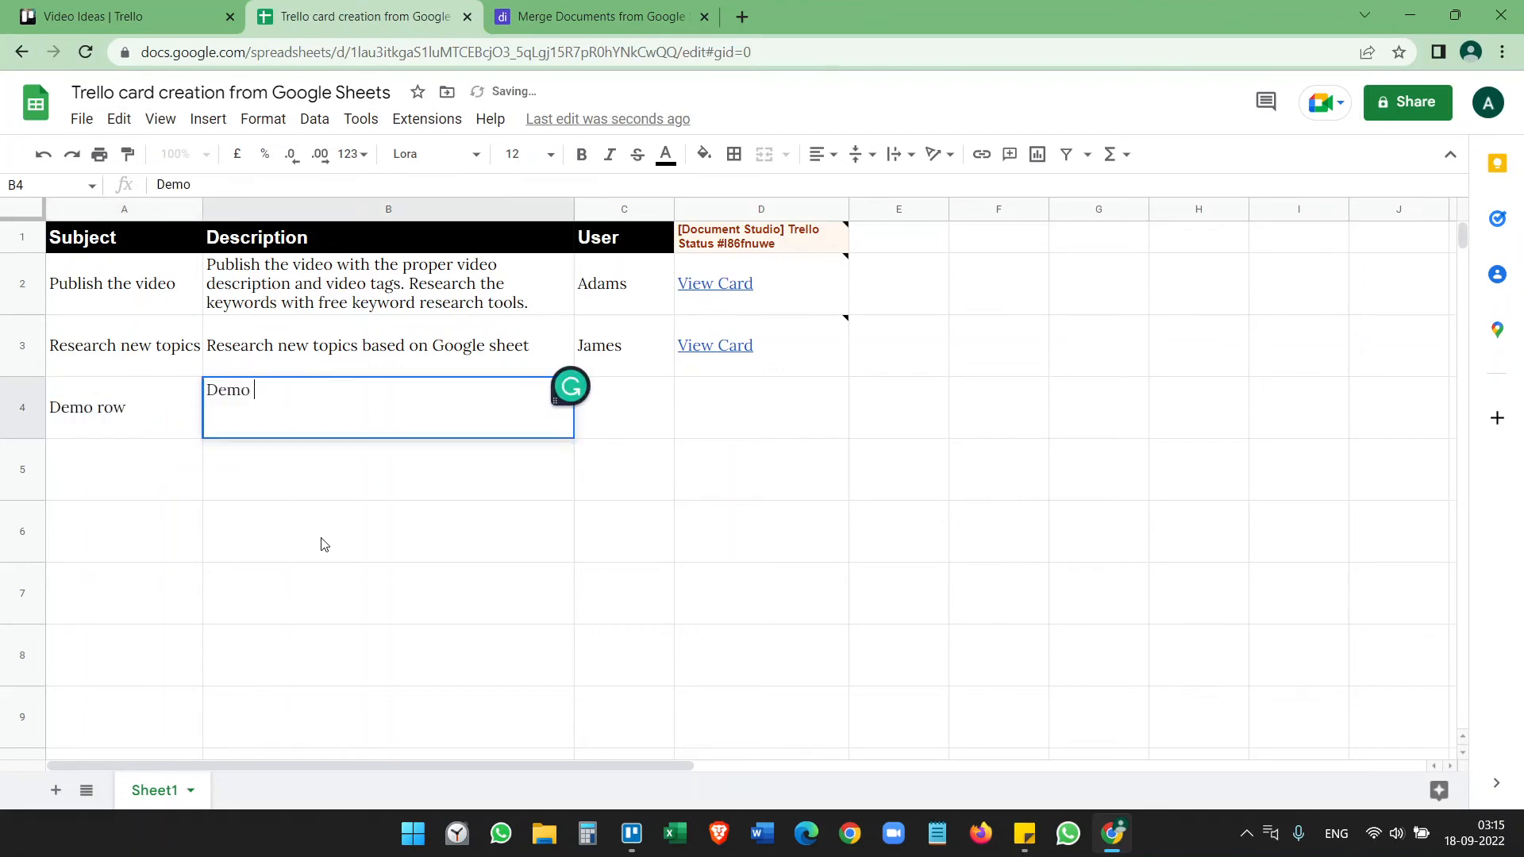
{"action": "type", "text": "Descrip"}
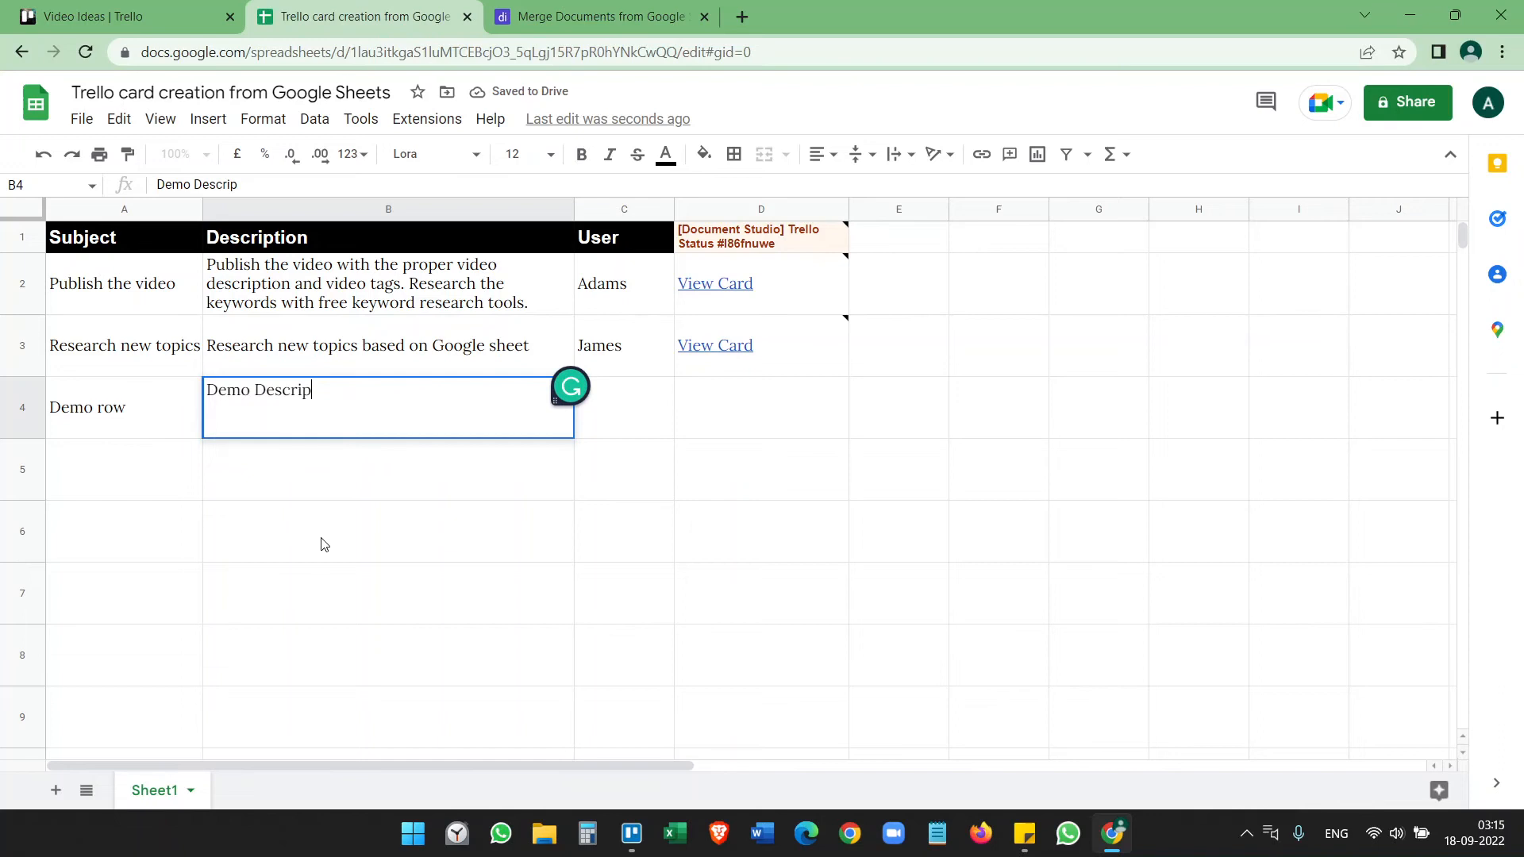
{"action": "type", "text": "Subscribe"}
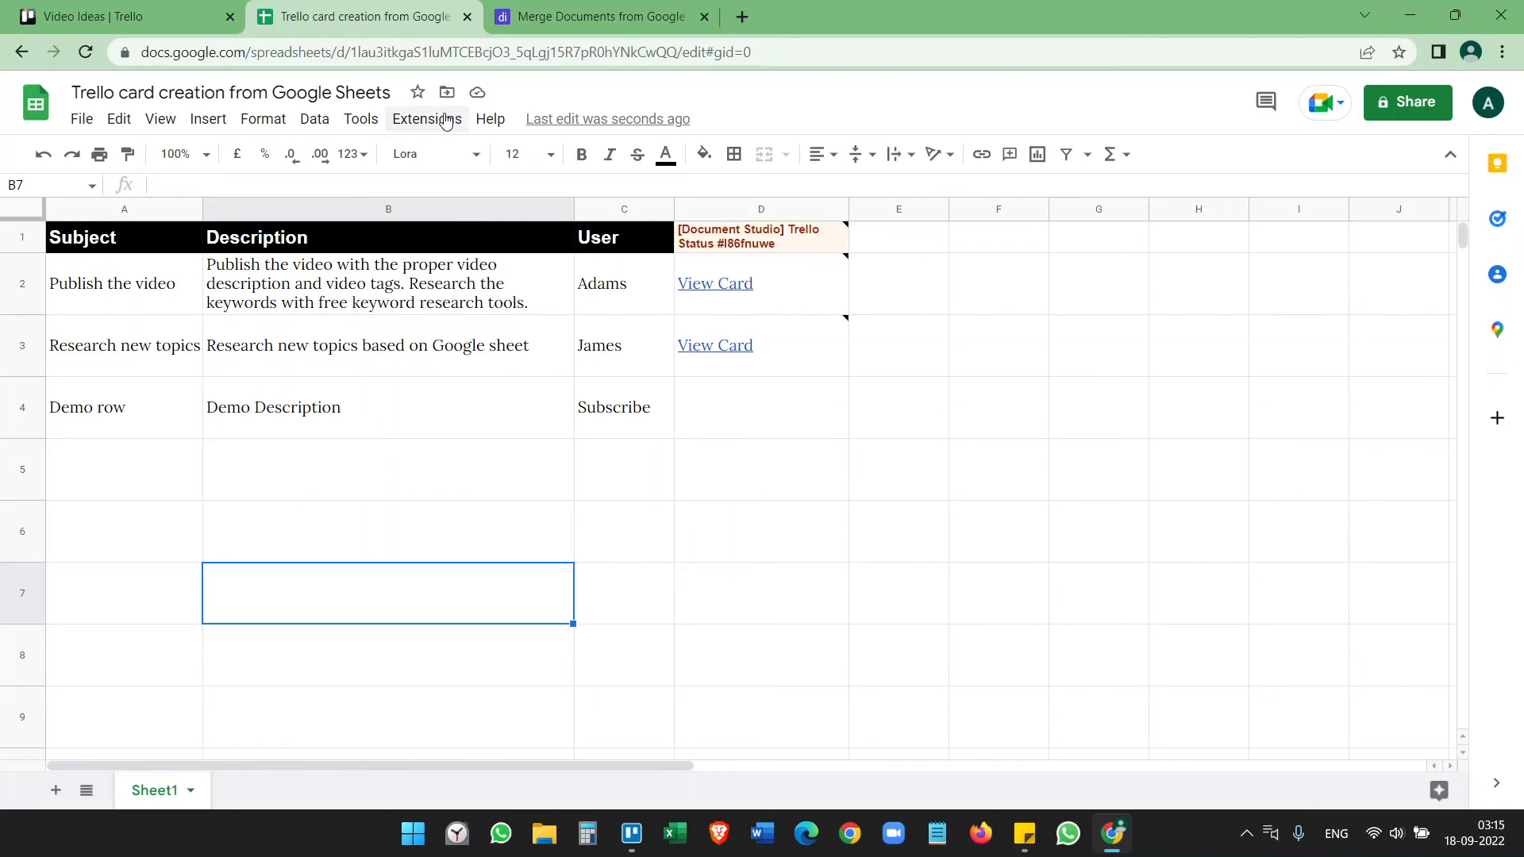
Step: Launch Document Studio from Extensions and open Actions on the Trello Cards creation workflow
{"action": "left_click", "coordinate": [425, 119]}
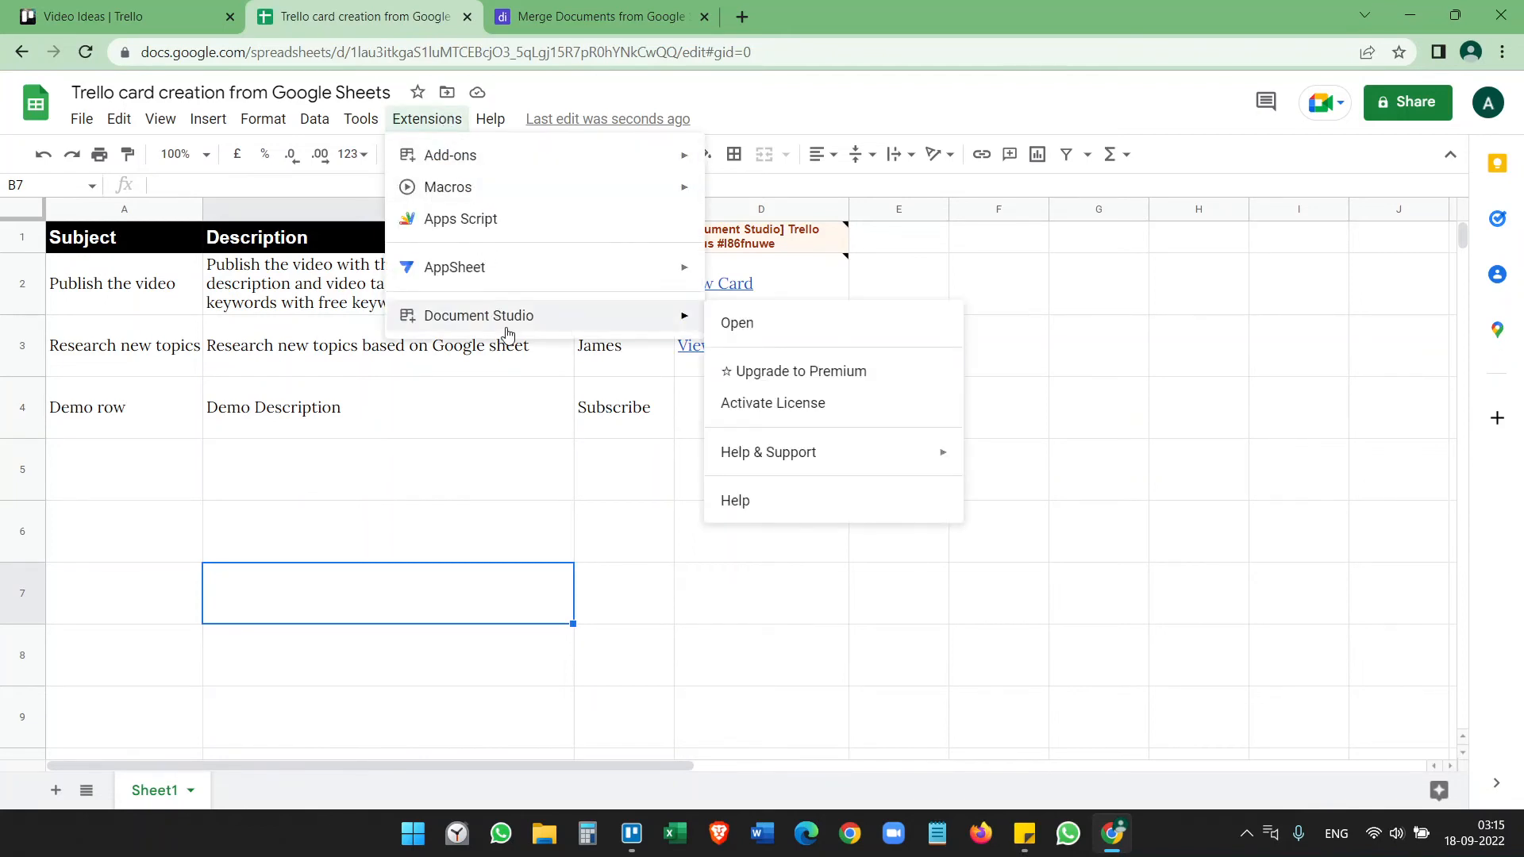
{"action": "mouse_move", "coordinate": [691, 319]}
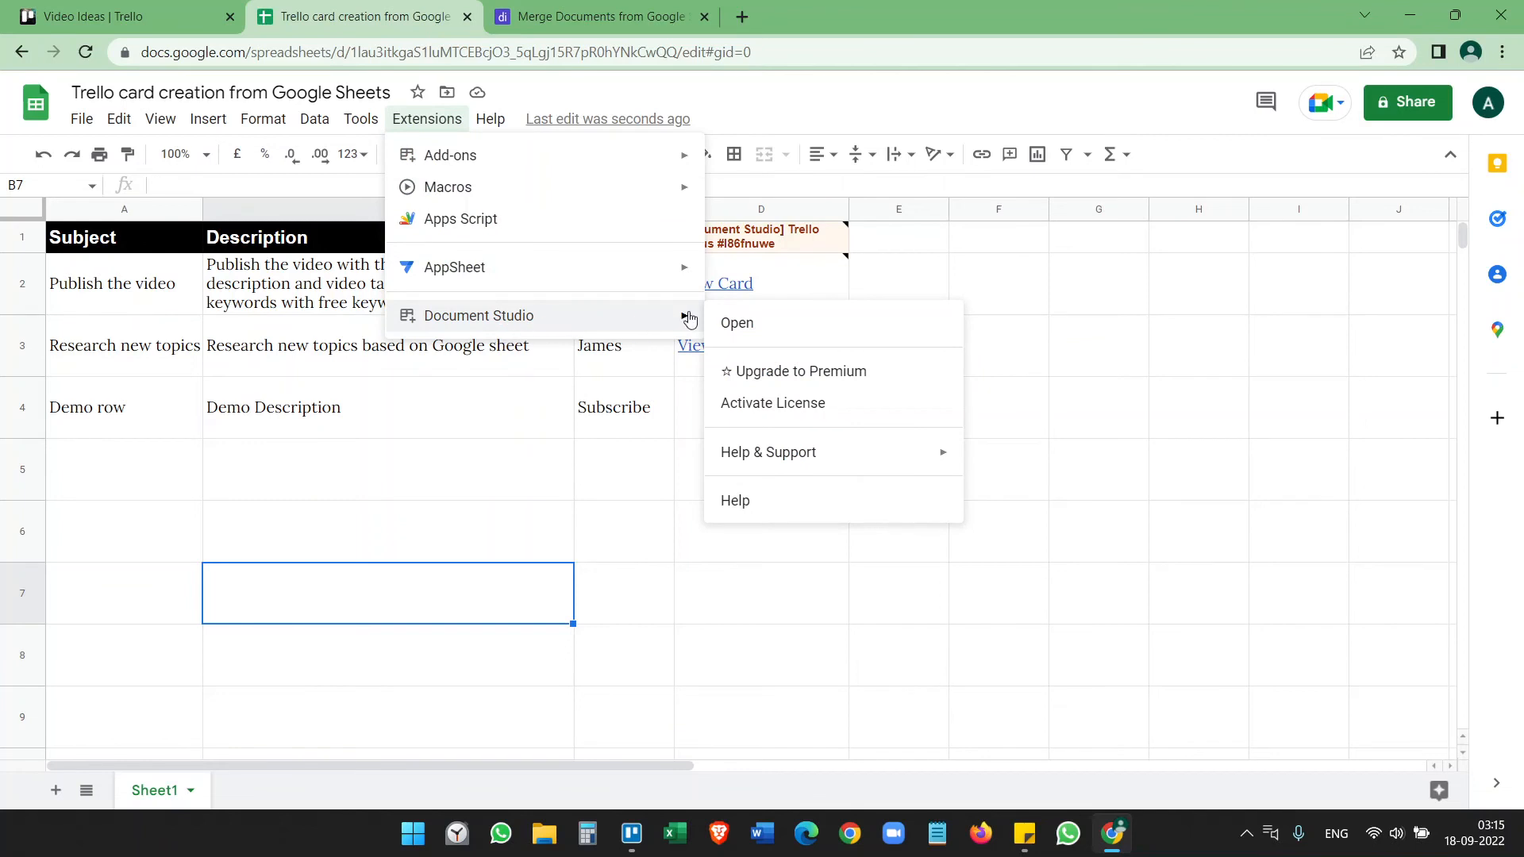
{"action": "mouse_move", "coordinate": [776, 370]}
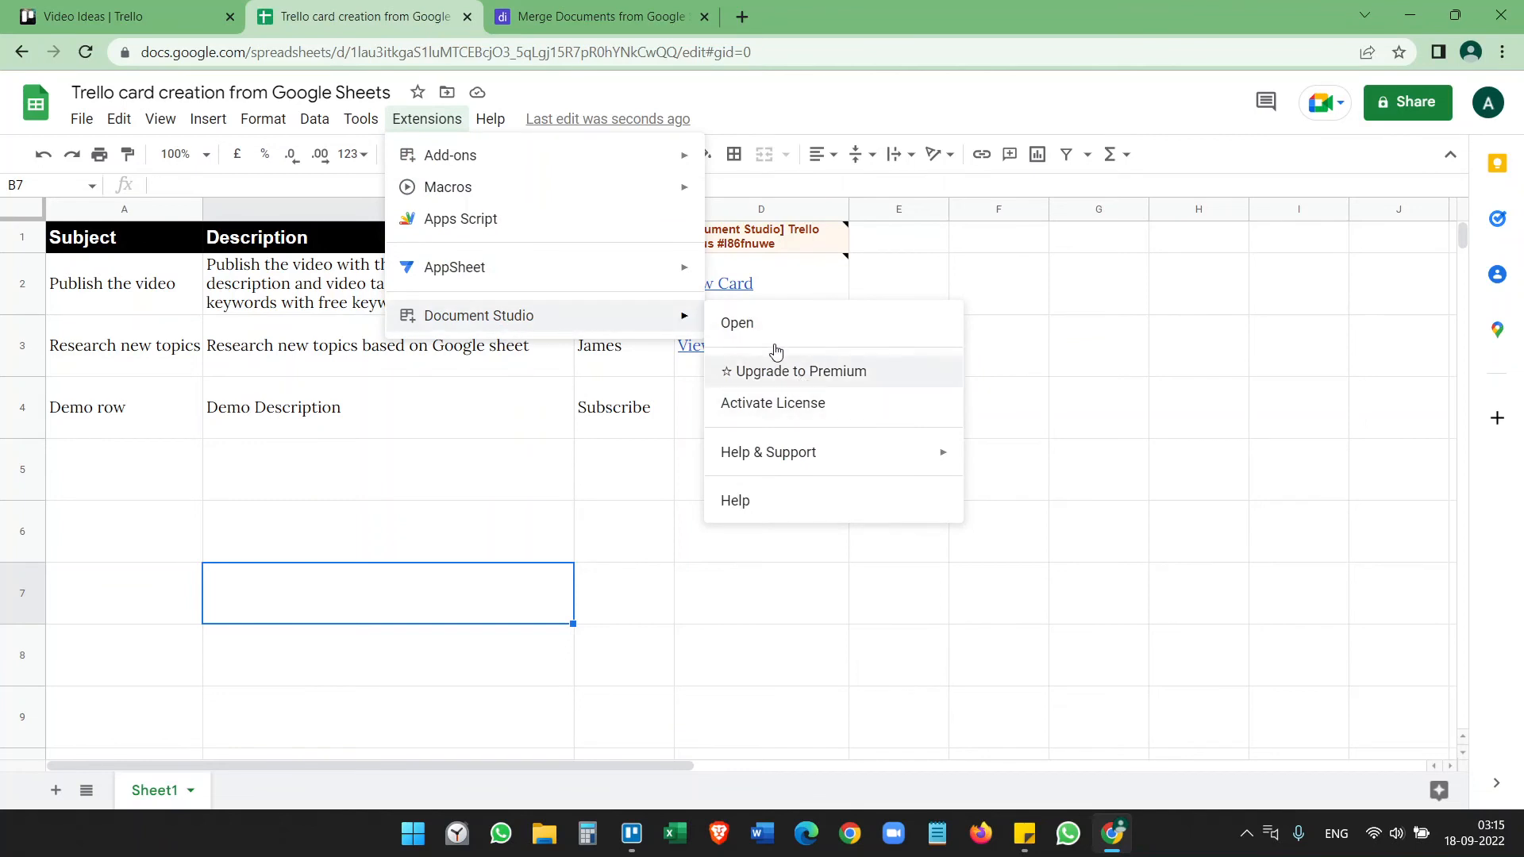
{"action": "left_click", "coordinate": [736, 322]}
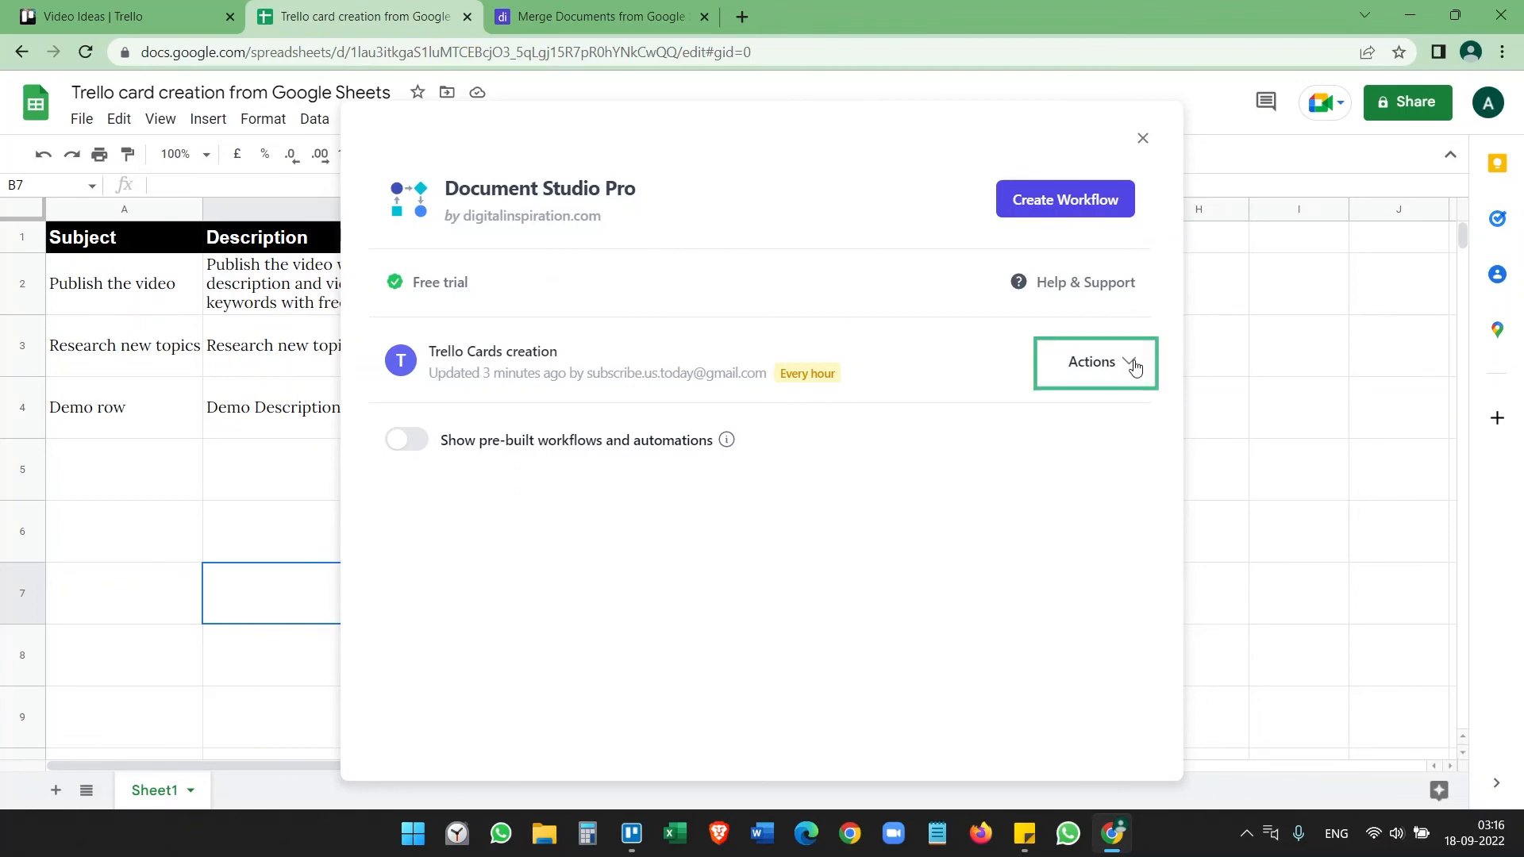
{"action": "left_click", "coordinate": [1092, 362]}
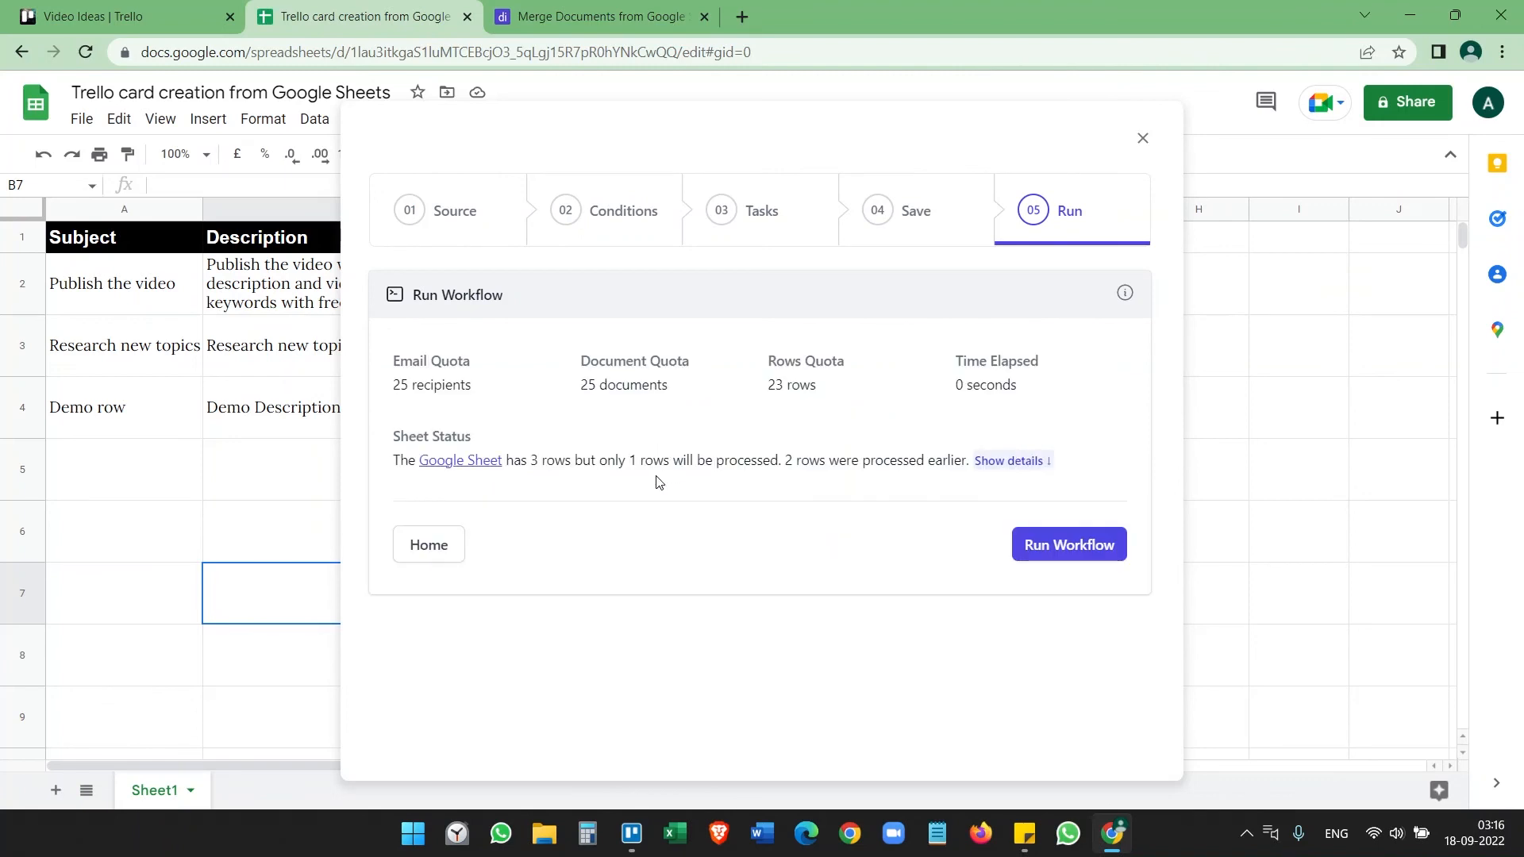
{"action": "mouse_move", "coordinate": [917, 389]}
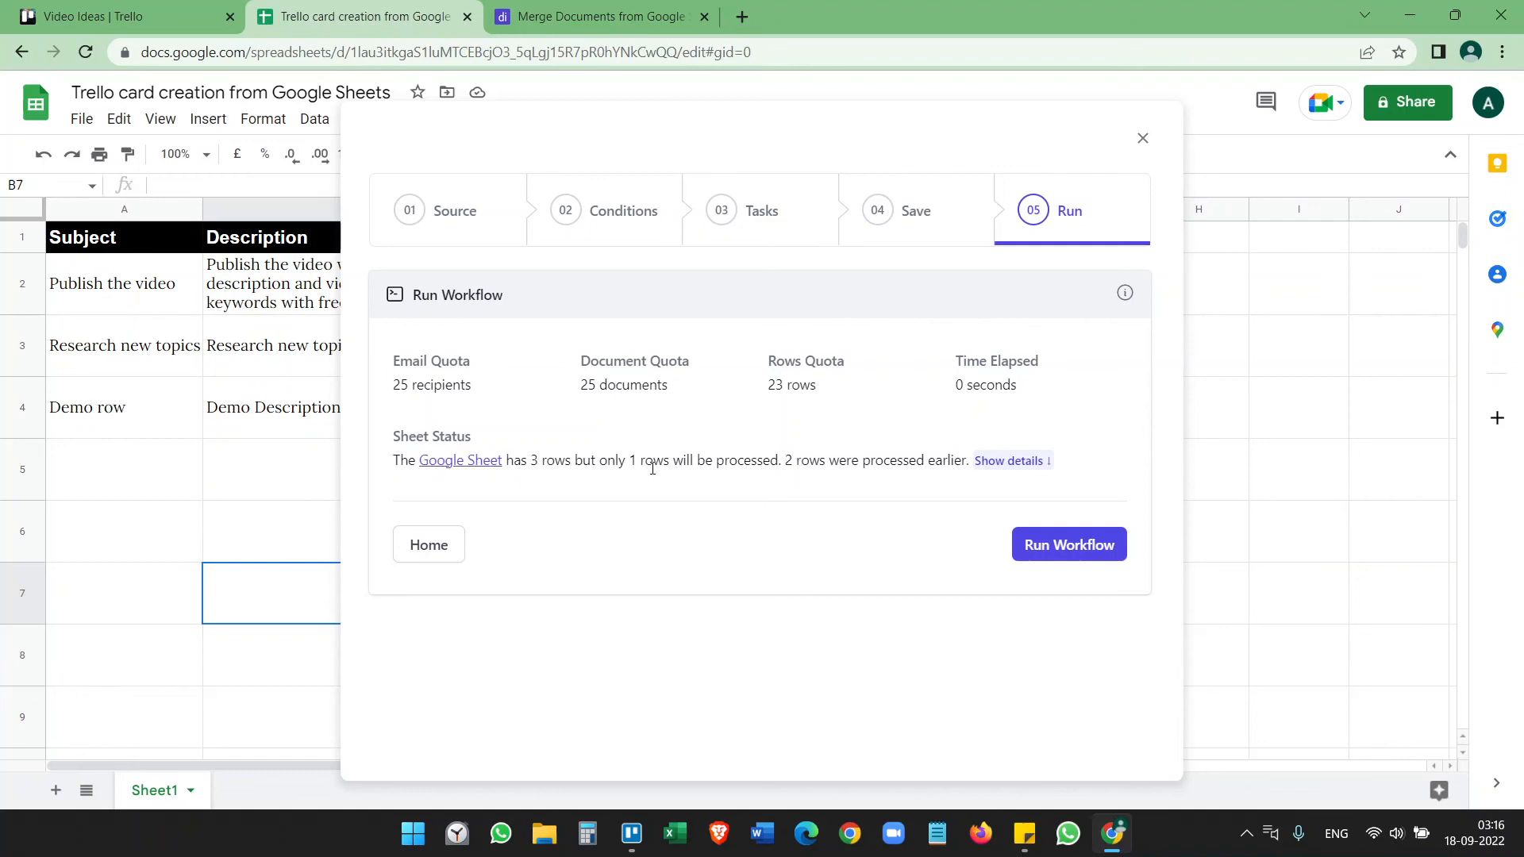
{"action": "mouse_move", "coordinate": [796, 457]}
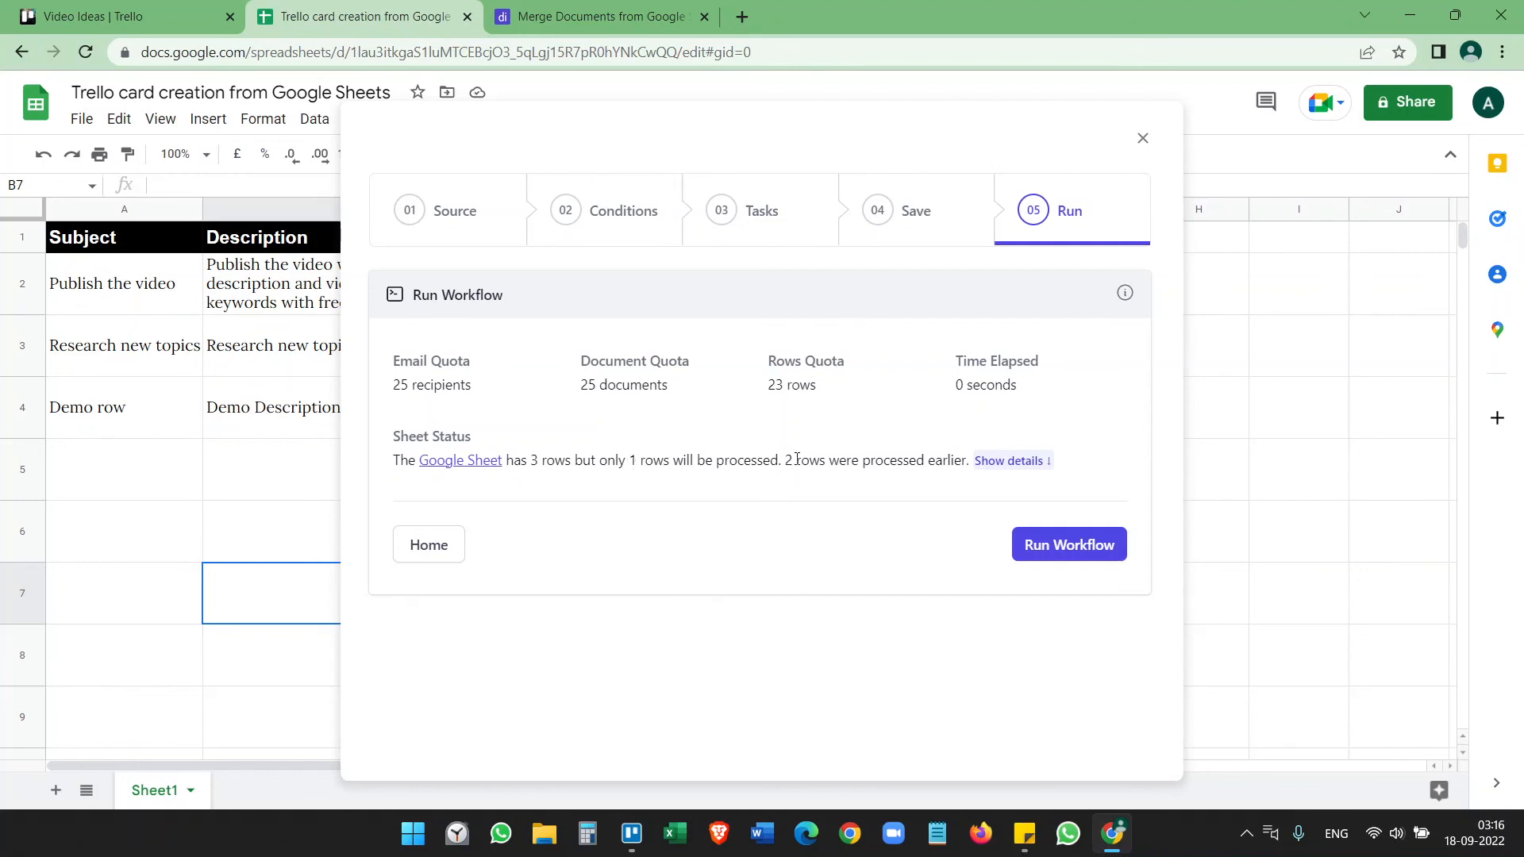
{"action": "mouse_move", "coordinate": [255, 354]}
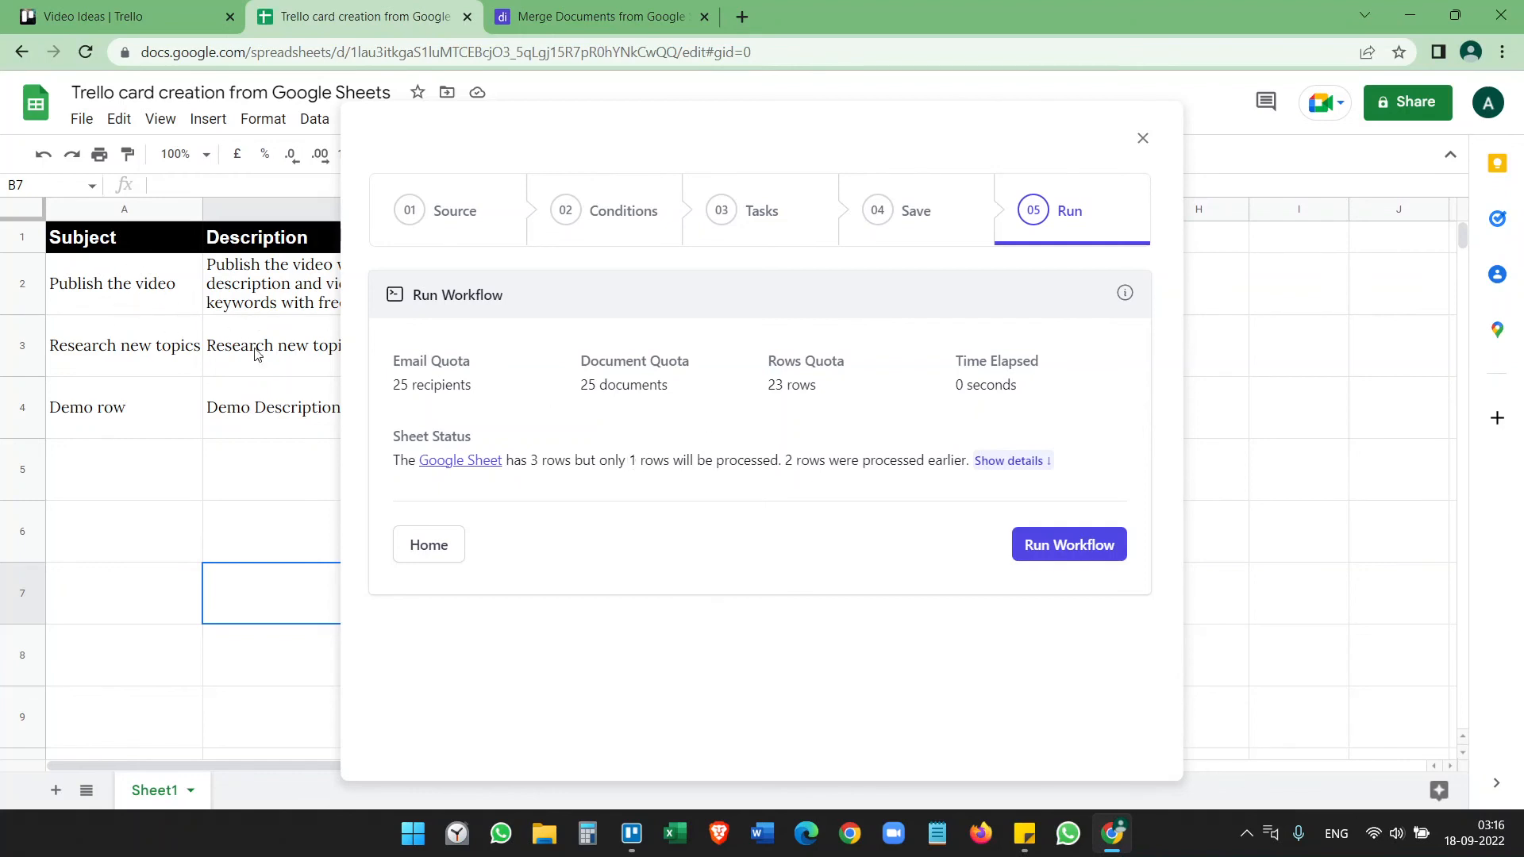
{"action": "mouse_move", "coordinate": [1044, 513]}
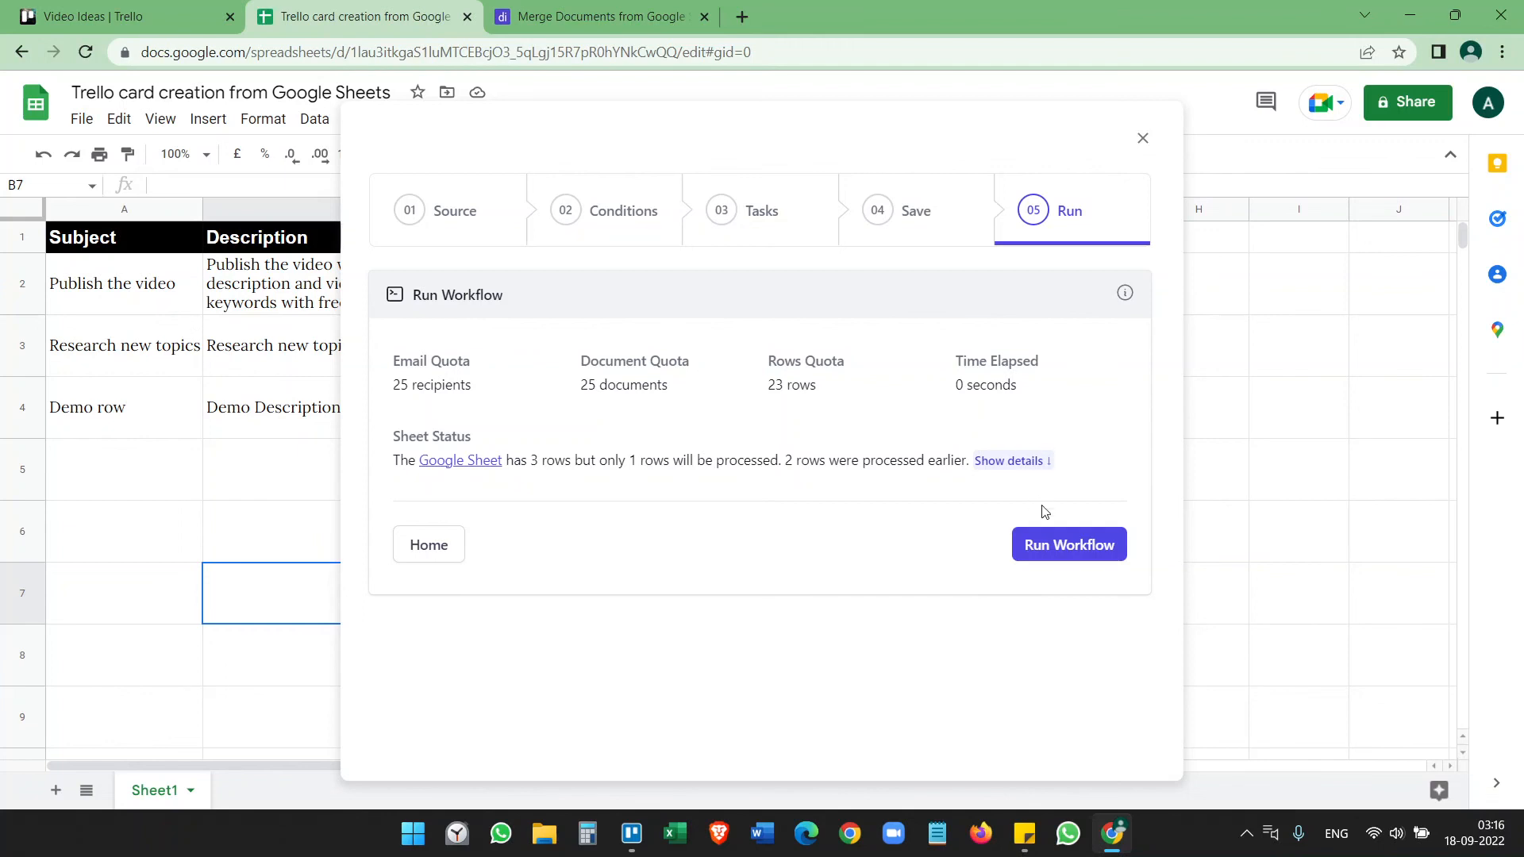
Step: Run the workflow on the one remaining row, then switch to the Trello Video Ideas board
{"action": "left_click", "coordinate": [1067, 545]}
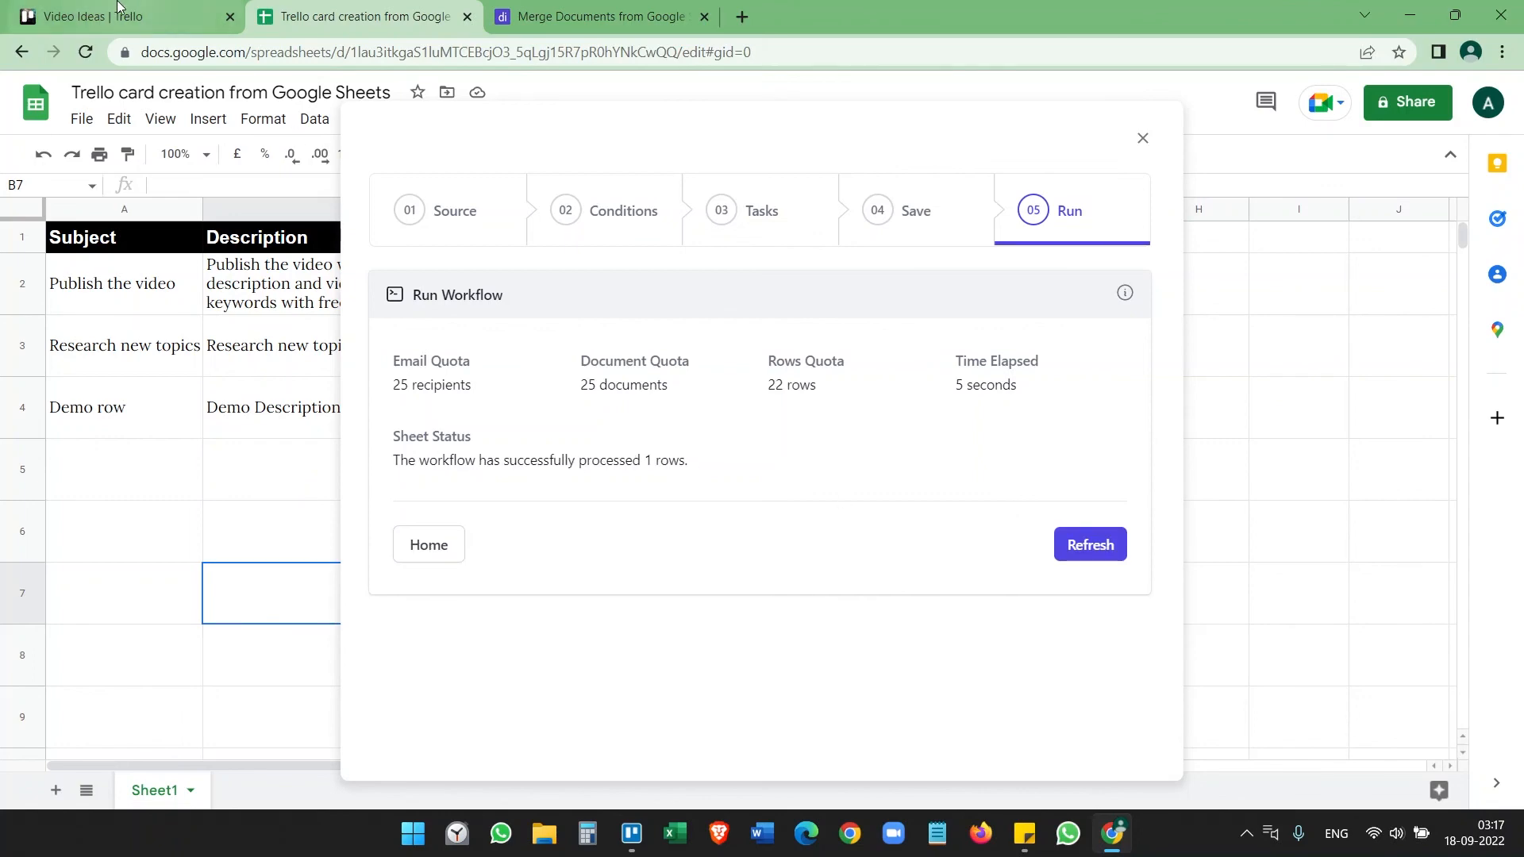
{"action": "left_click", "coordinate": [107, 16]}
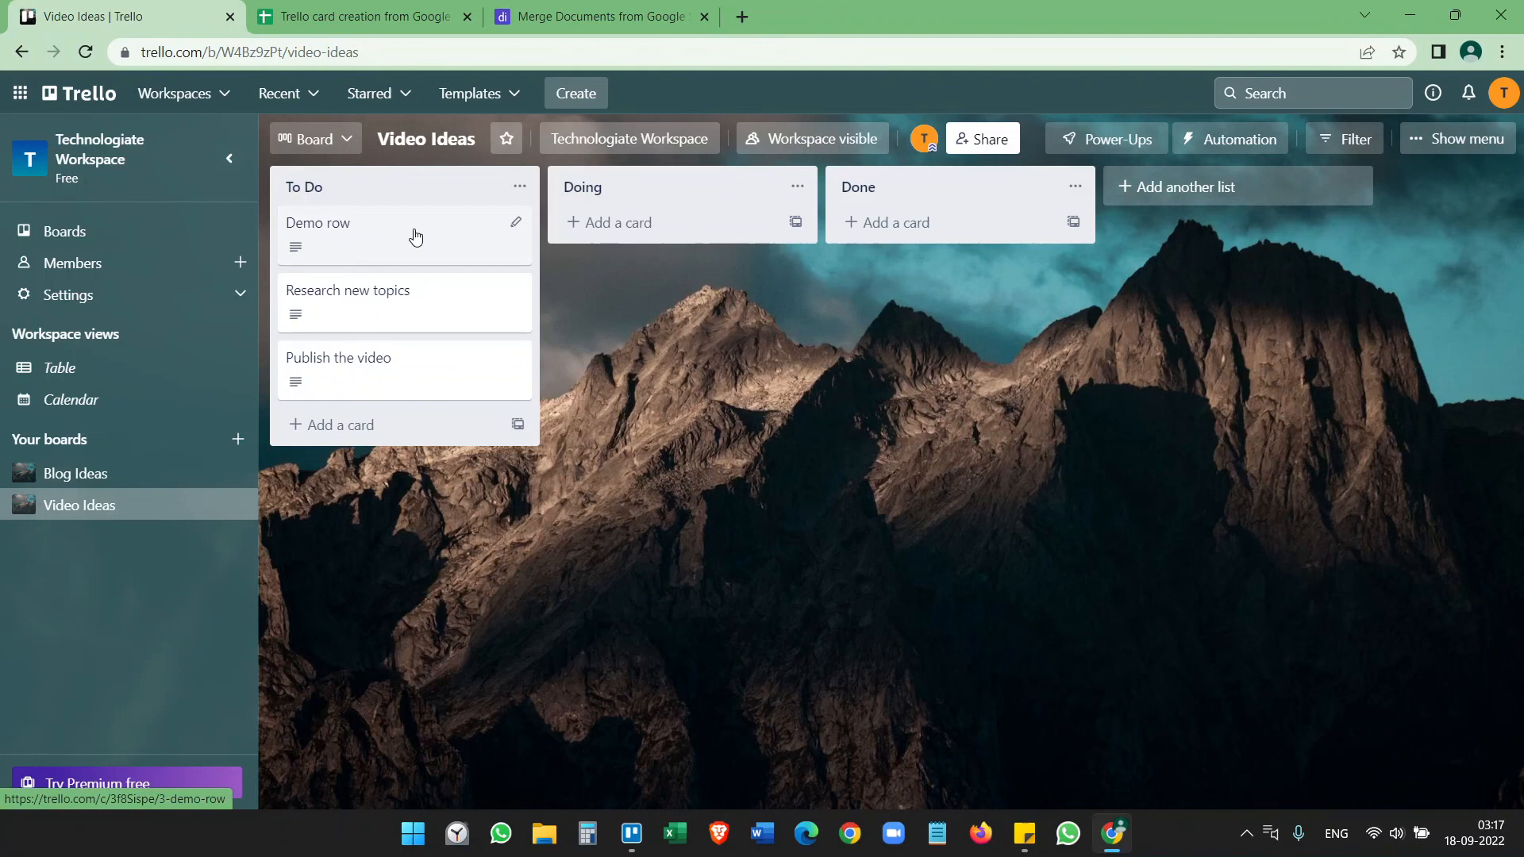
Step: Return to the sheet and close the Document Studio dialog; all three rows now show View Card links
{"action": "left_click", "coordinate": [360, 16]}
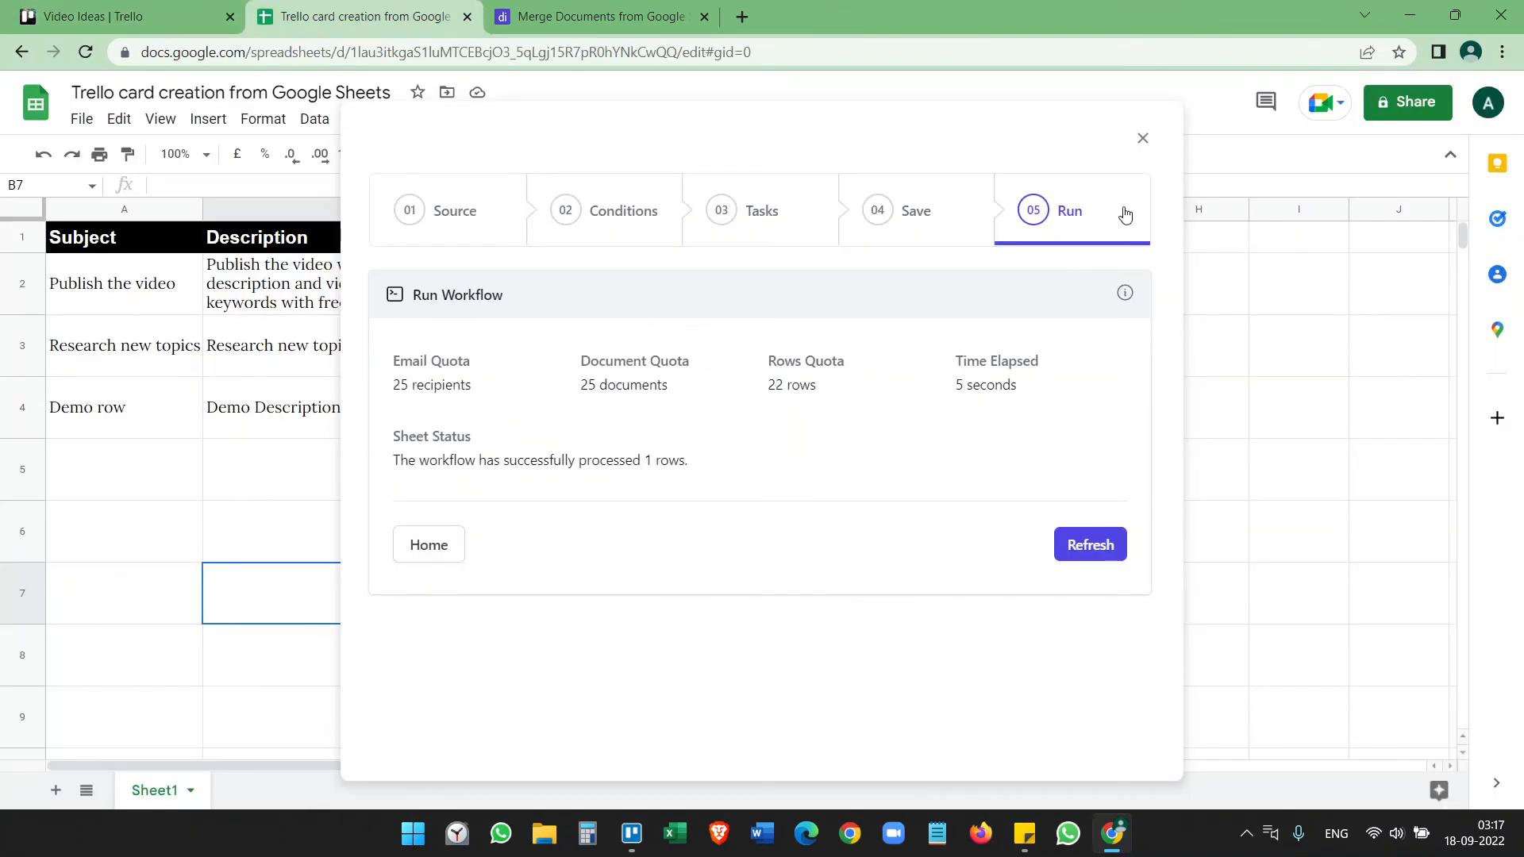
{"action": "left_click", "coordinate": [1141, 138]}
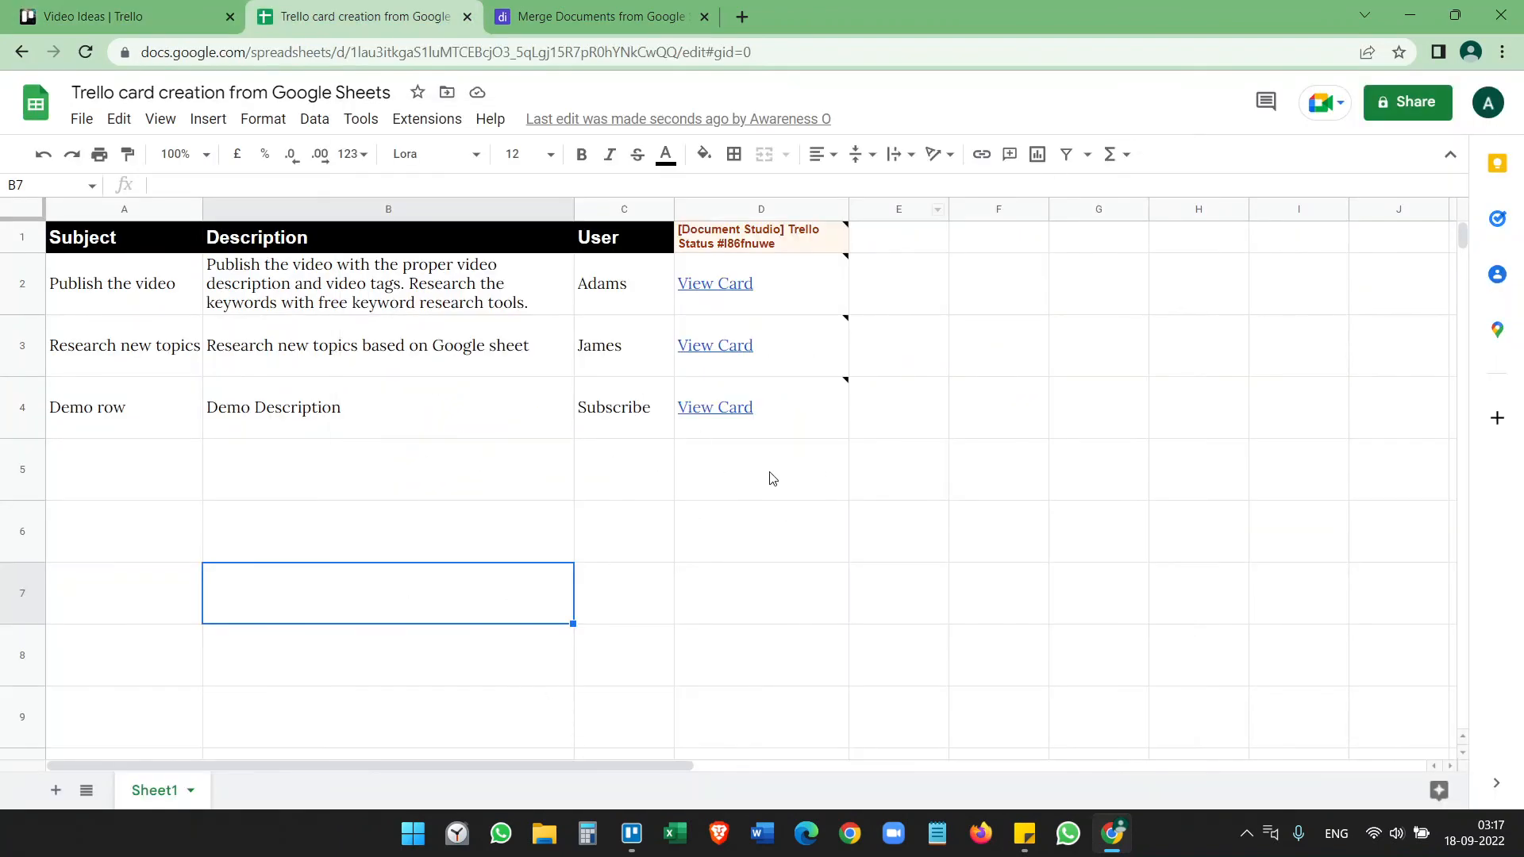